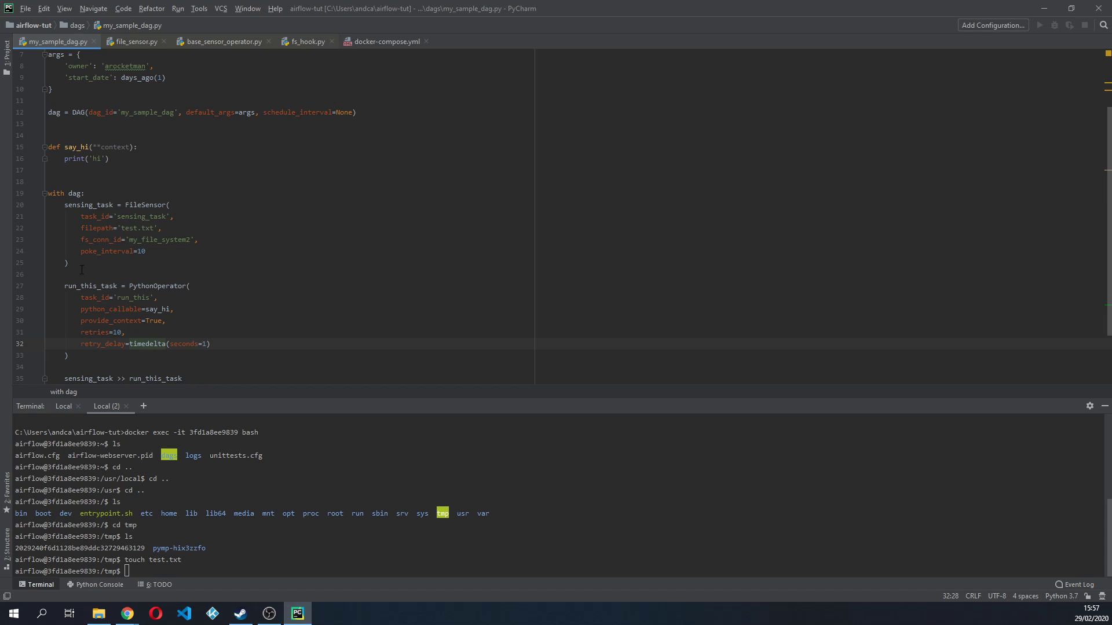
Rename run_this_task to read_file_content_task and its task_id to 'read_file_content_task_id'.
double_click(132, 298)
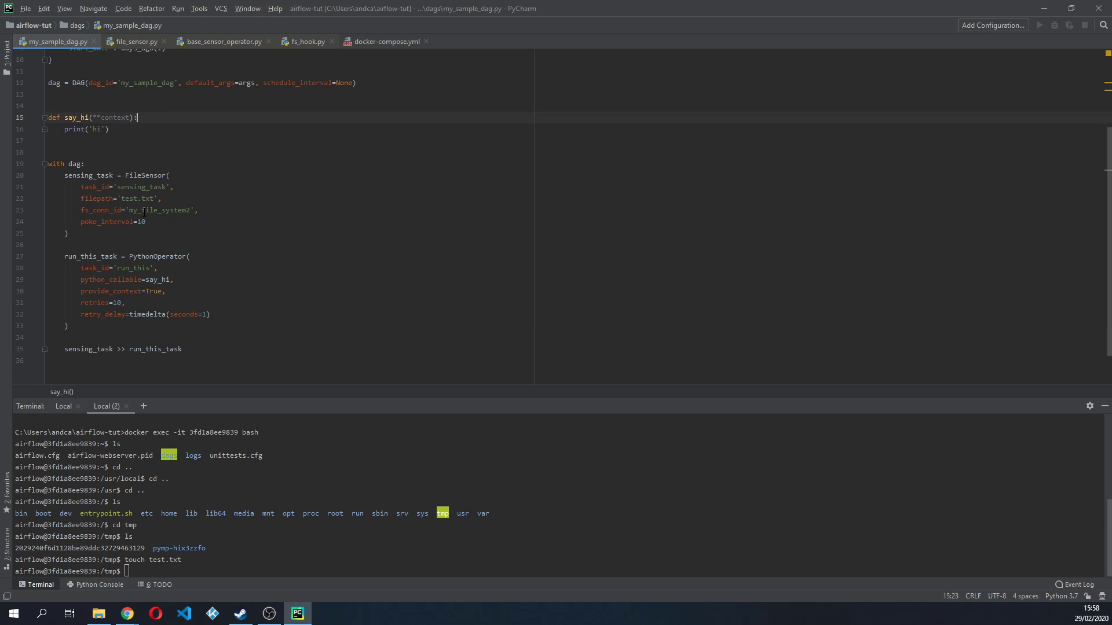
left_click(68, 326)
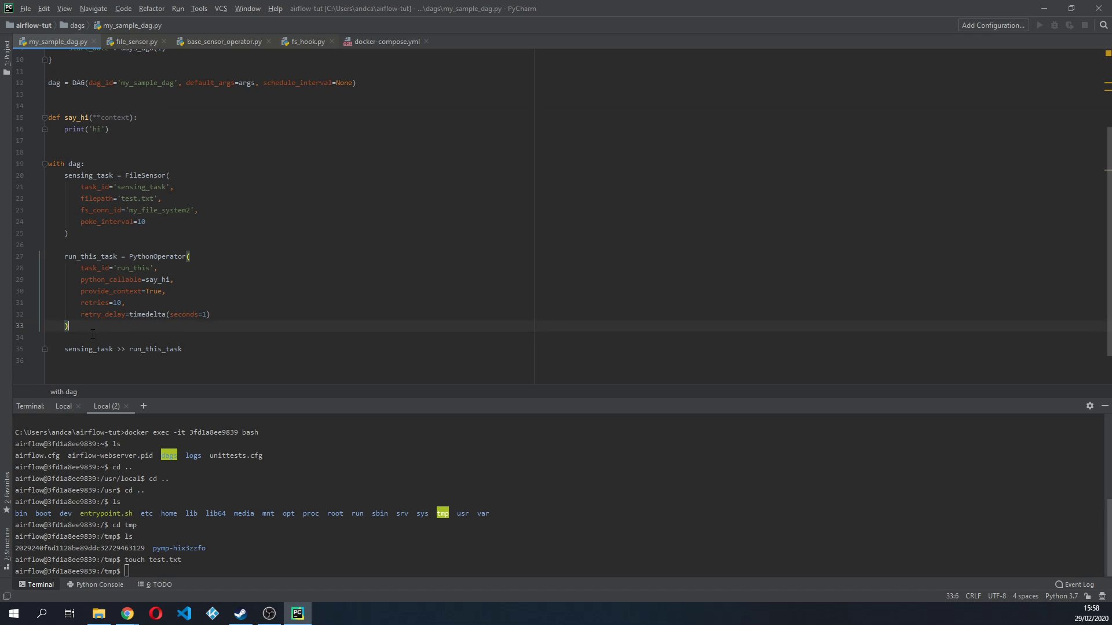
double_click(90, 256)
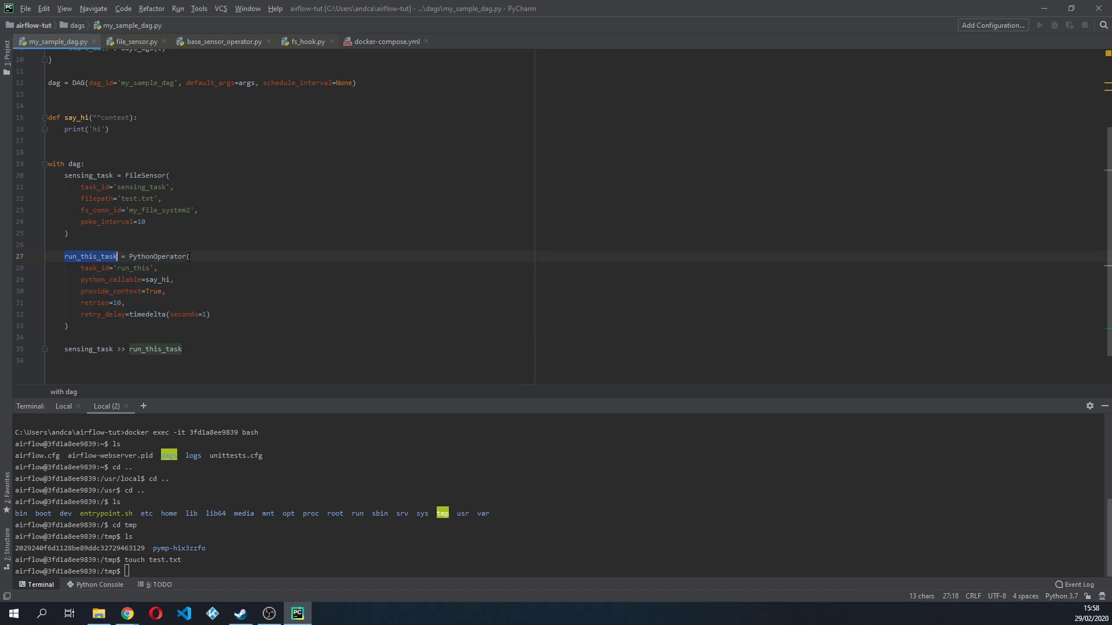
type("read_file_content")
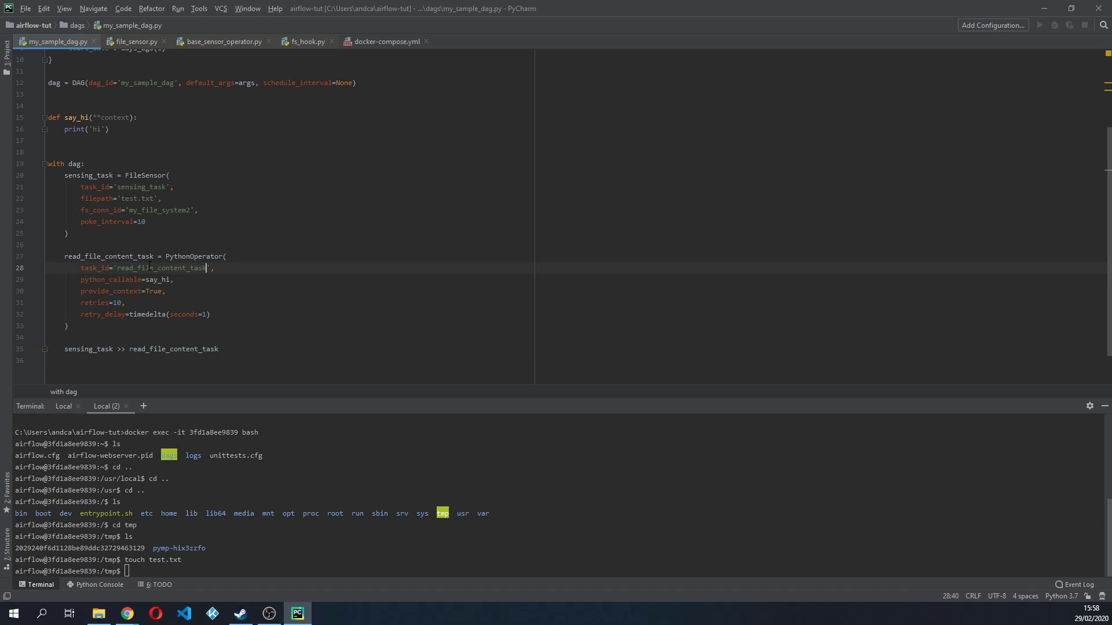
type("e_id")
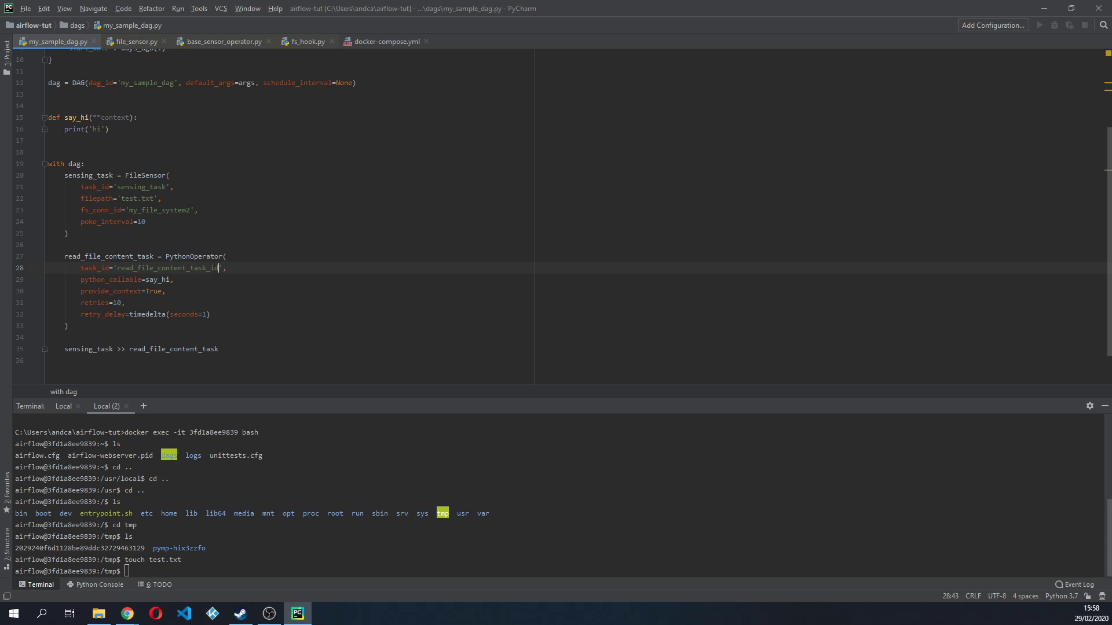
left_click(149, 279)
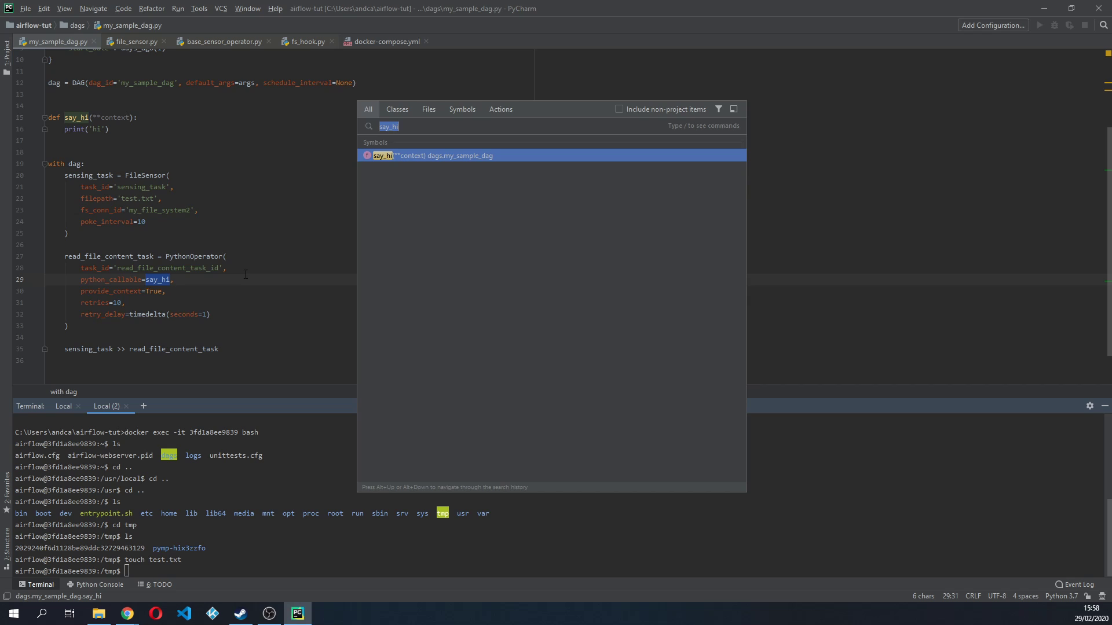
Refactor-rename say_hi to print_file_content, previewing and applying it everywhere.
type("print_file_con")
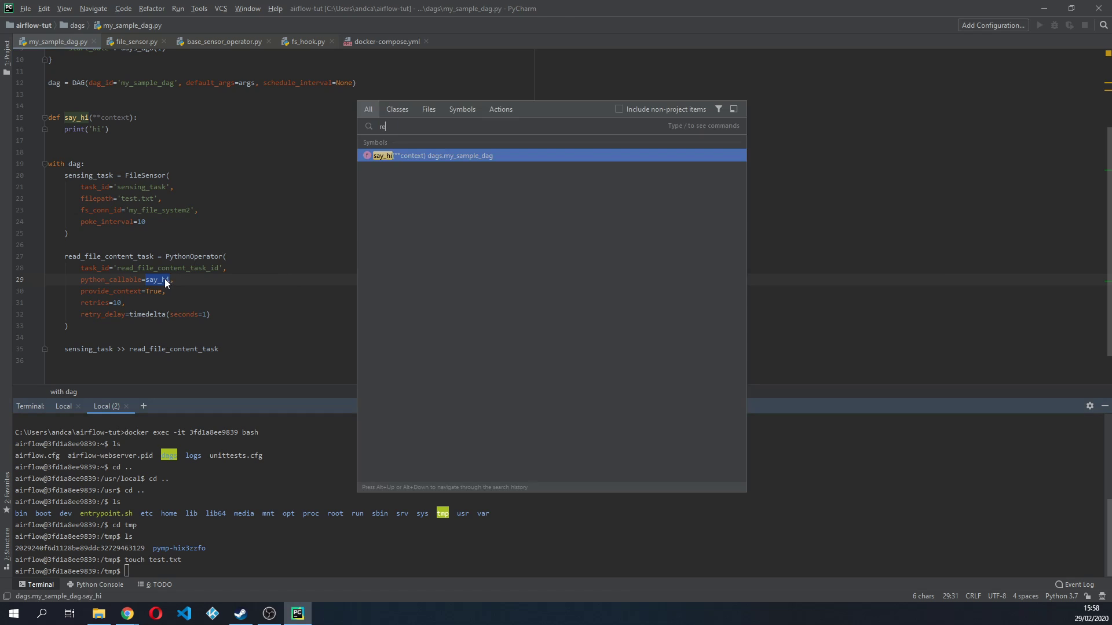
type("print_fi")
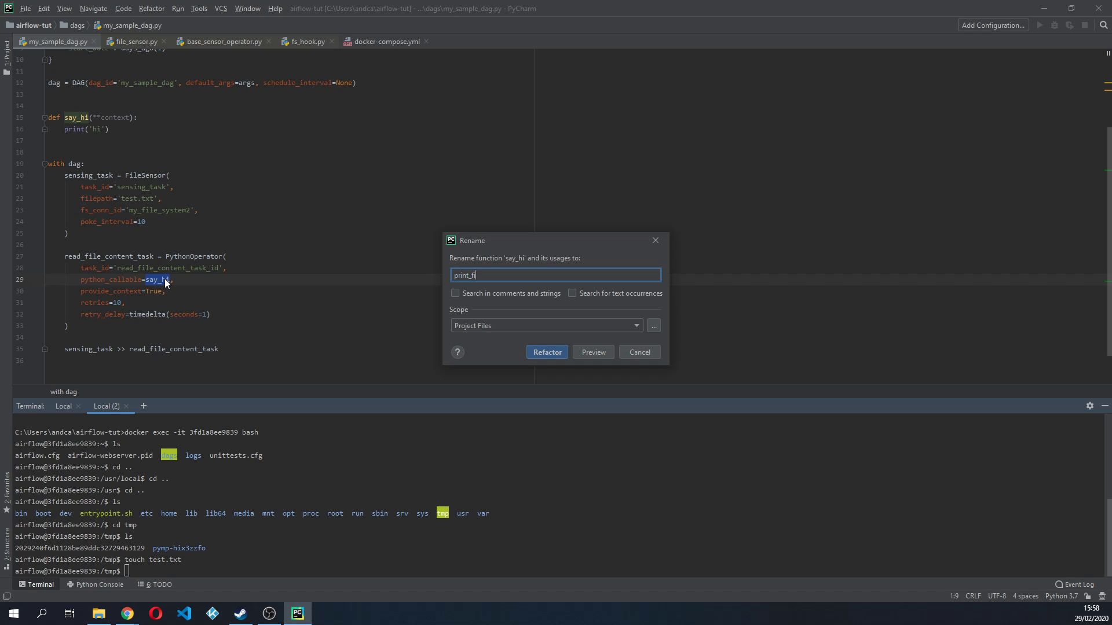
left_click(593, 352)
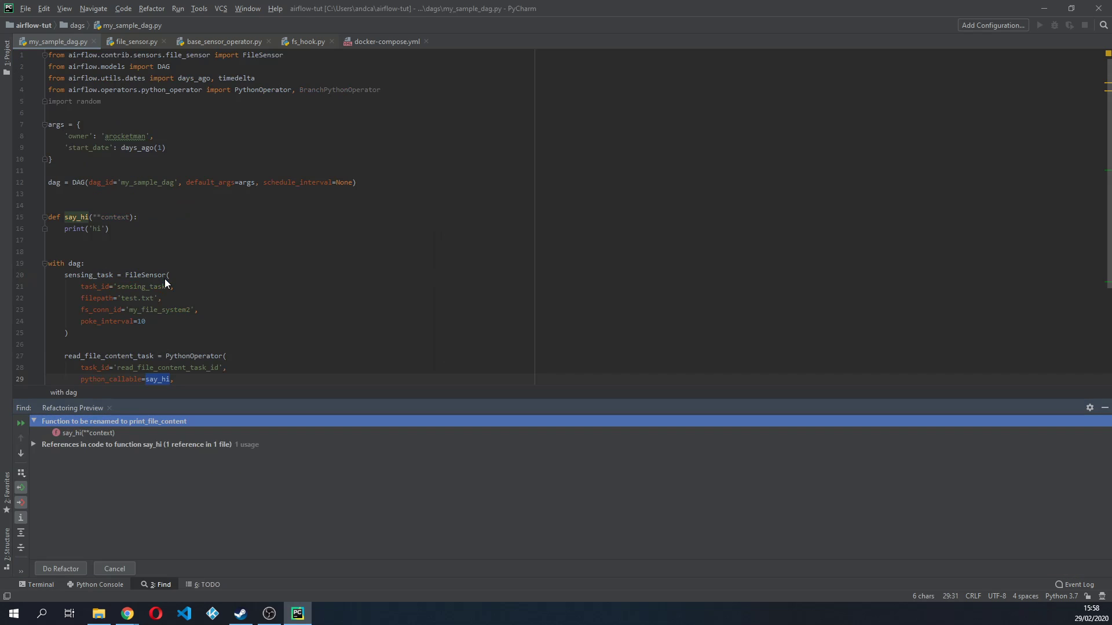
left_click(60, 568)
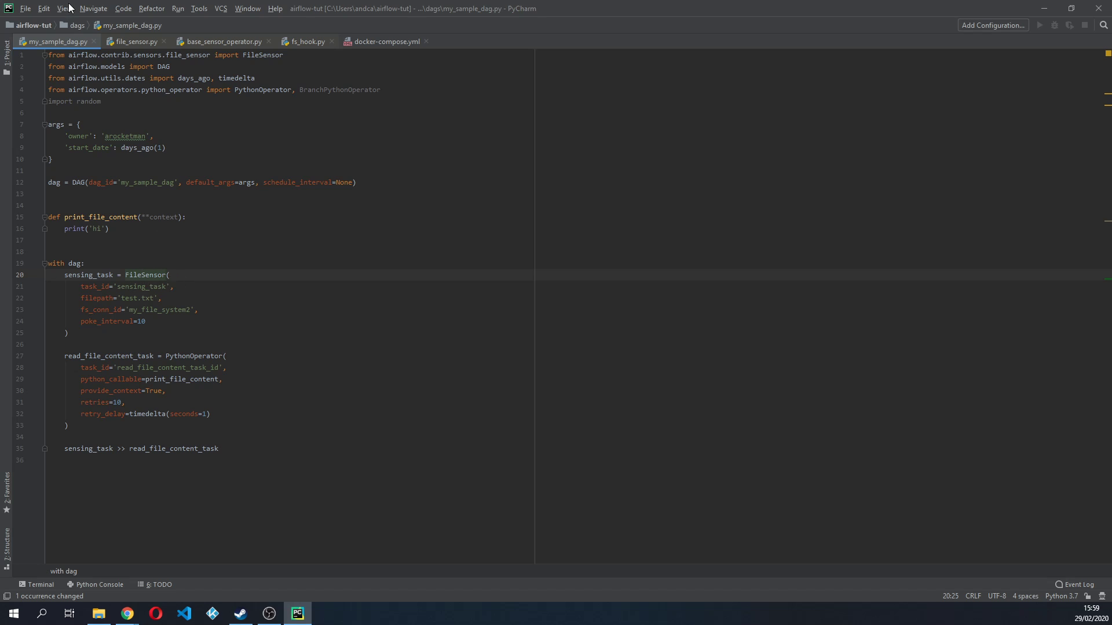
Browse the Navigate, Code and View menus and switch to Distraction Free Mode.
left_click(93, 9)
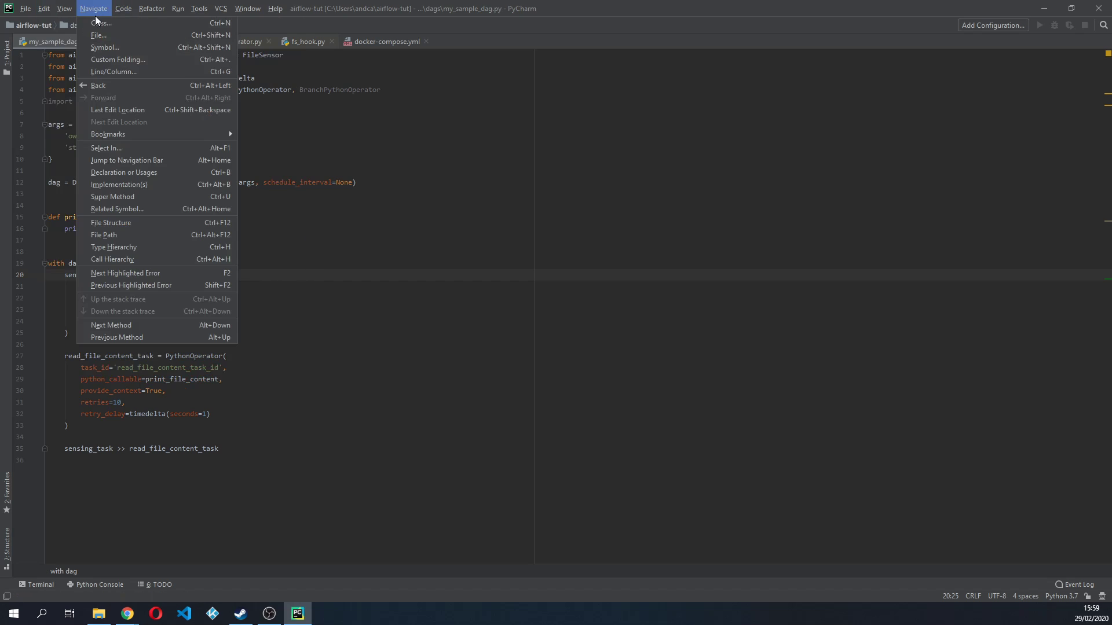
left_click(123, 8)
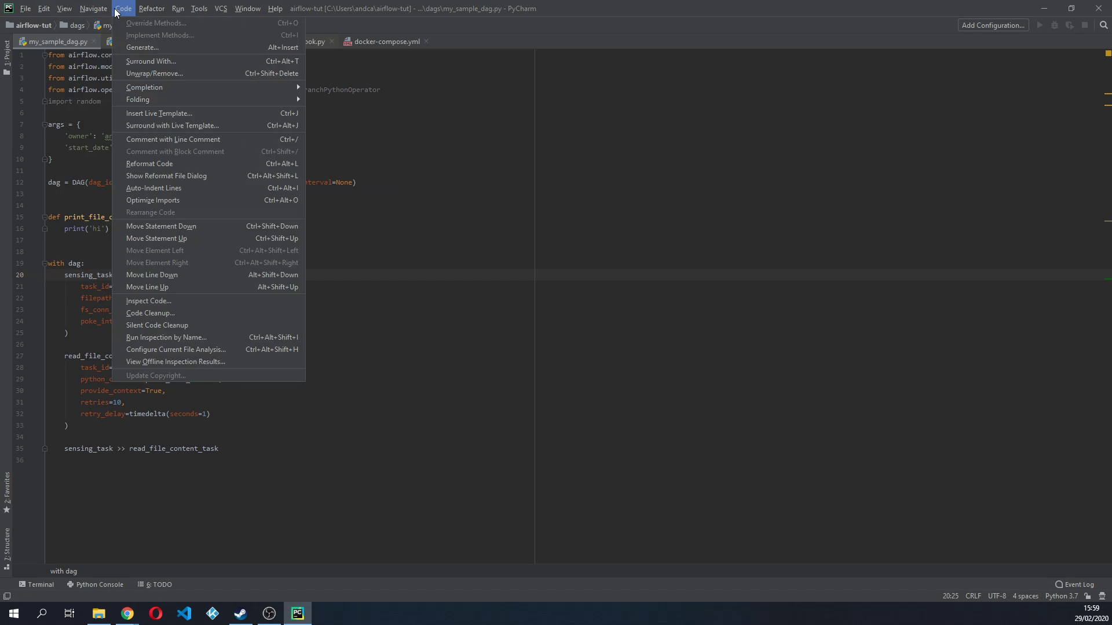
left_click(63, 8)
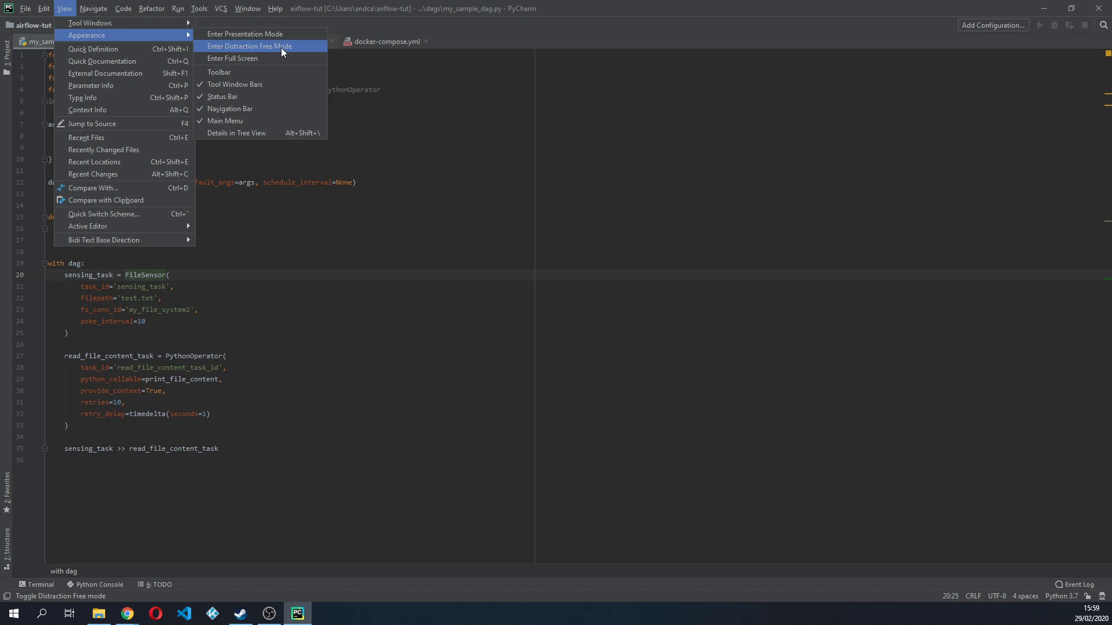
left_click(248, 46)
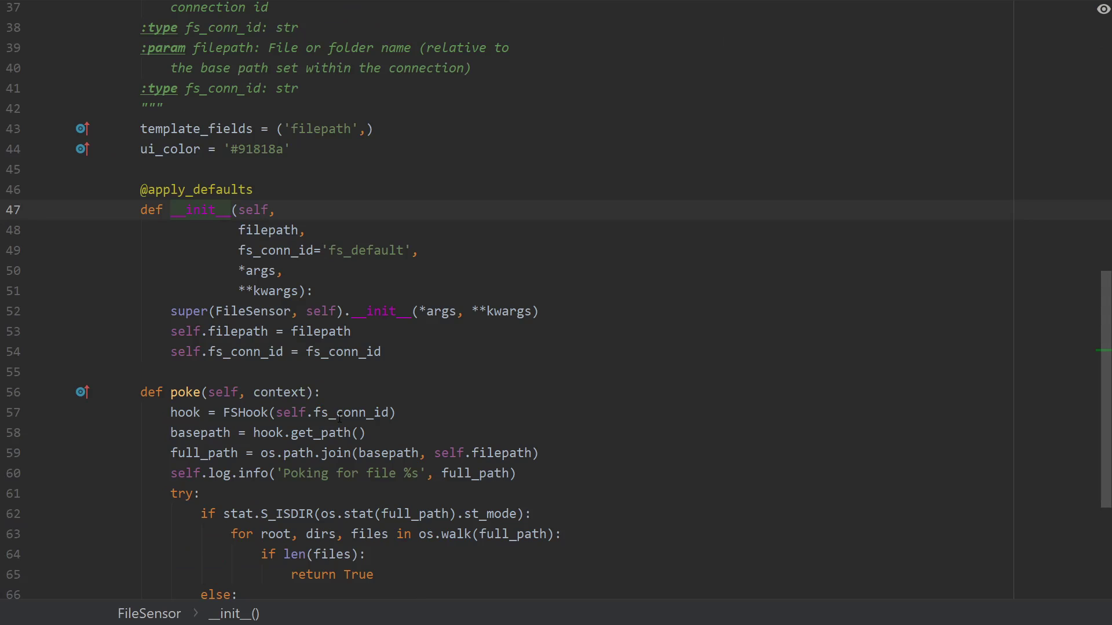
Locate FileSensor.poke's FSHook line and bring up its context actions.
scroll("down", 3)
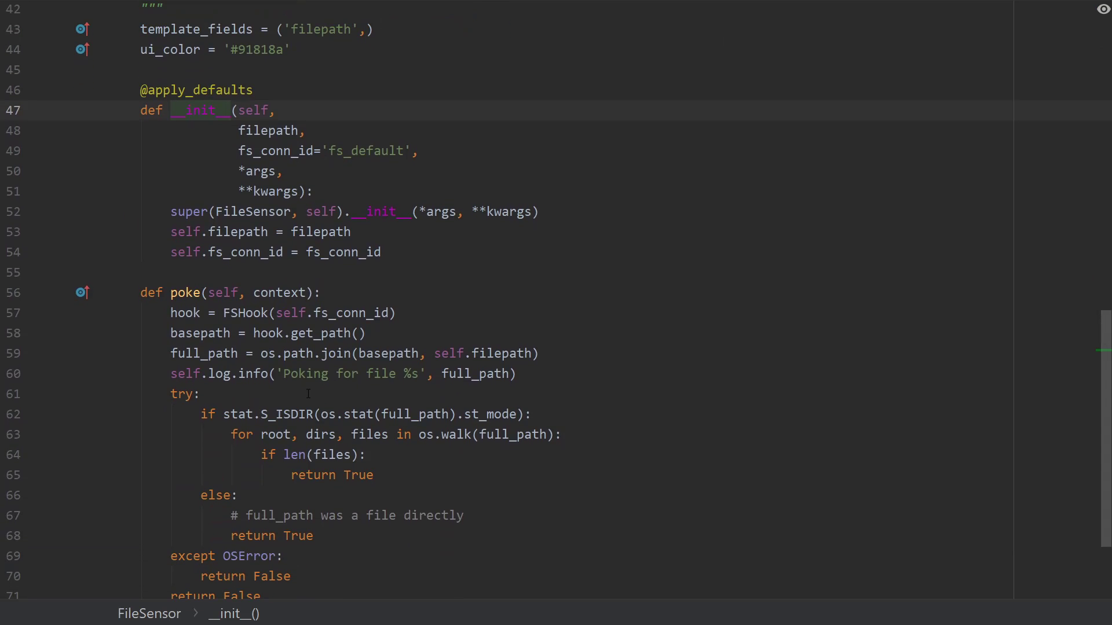
scroll("down", 3)
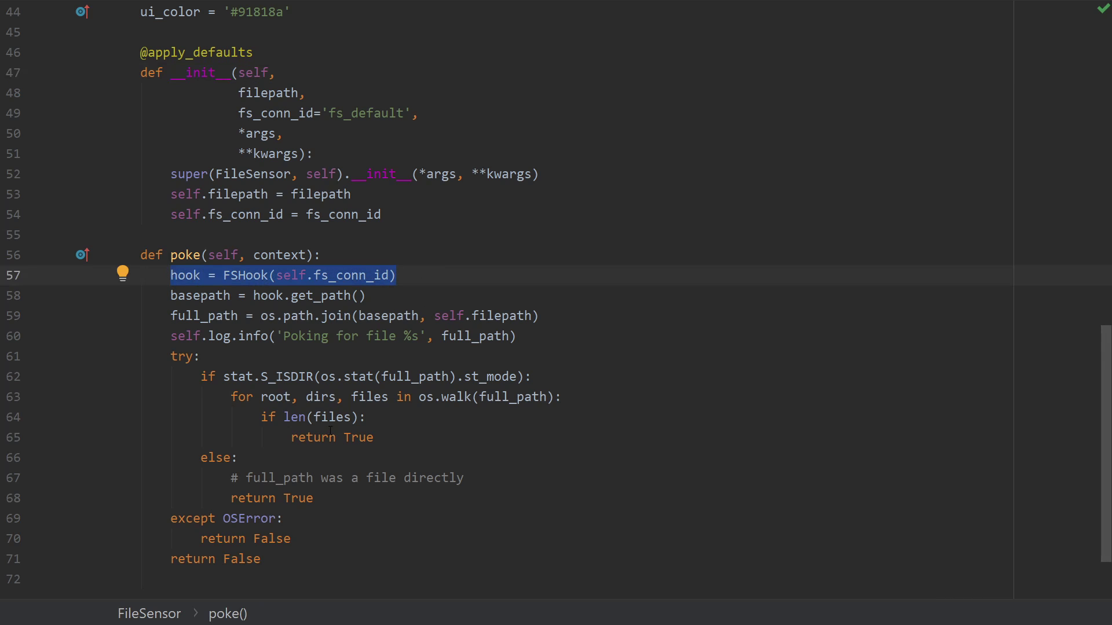
right_click(284, 276)
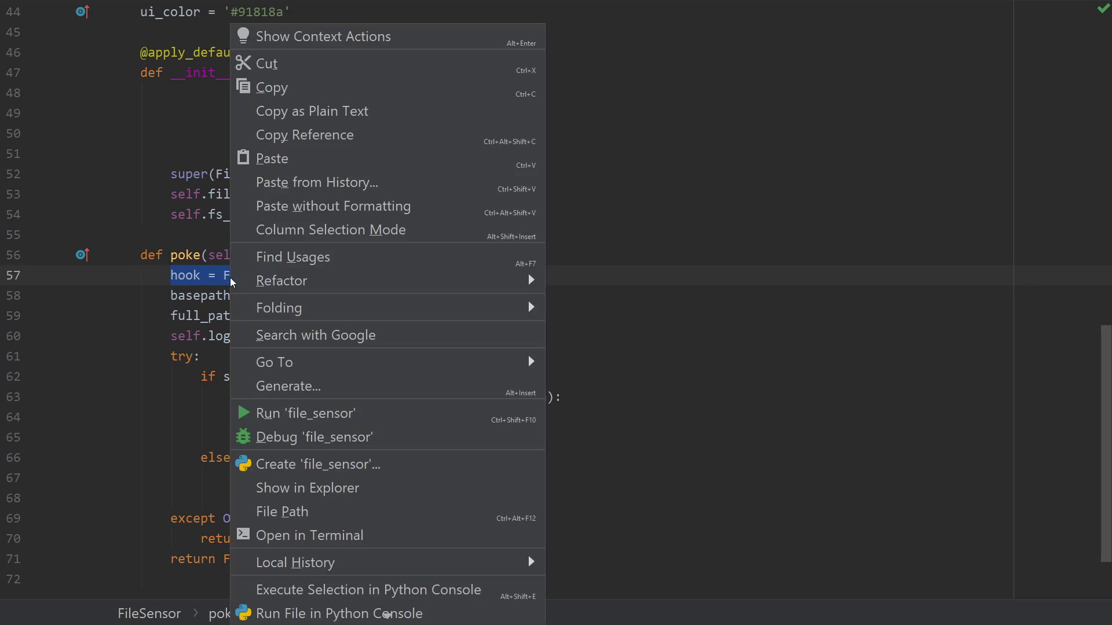
mouse_move(271, 87)
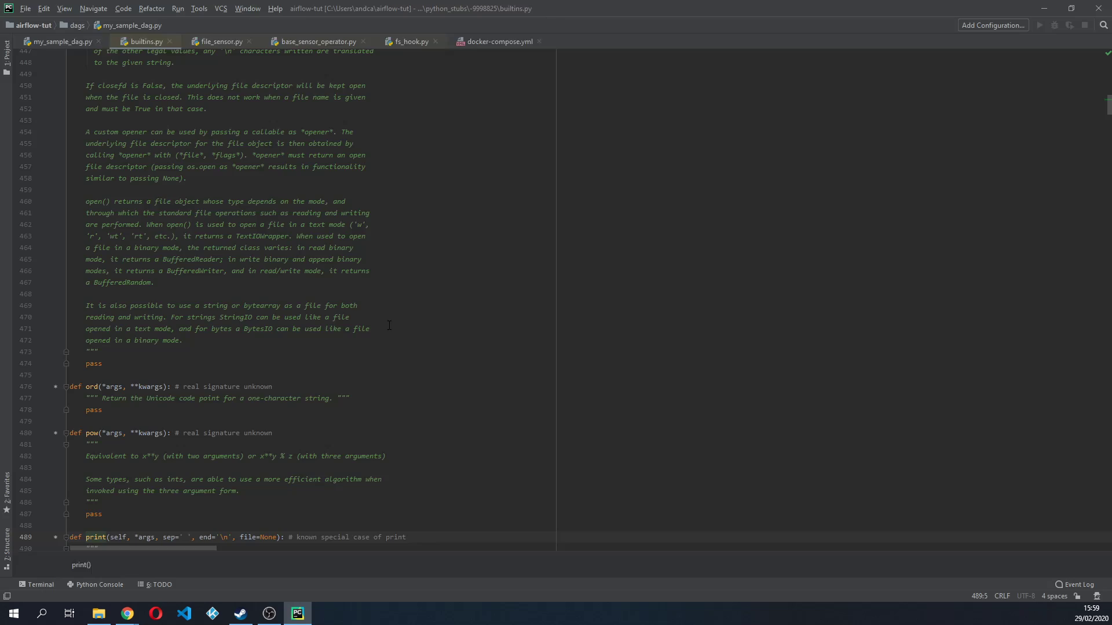
Add hook = FSHook(...) in print_file_content and import FSHook from Airflow's contrib hooks.
left_click(57, 42)
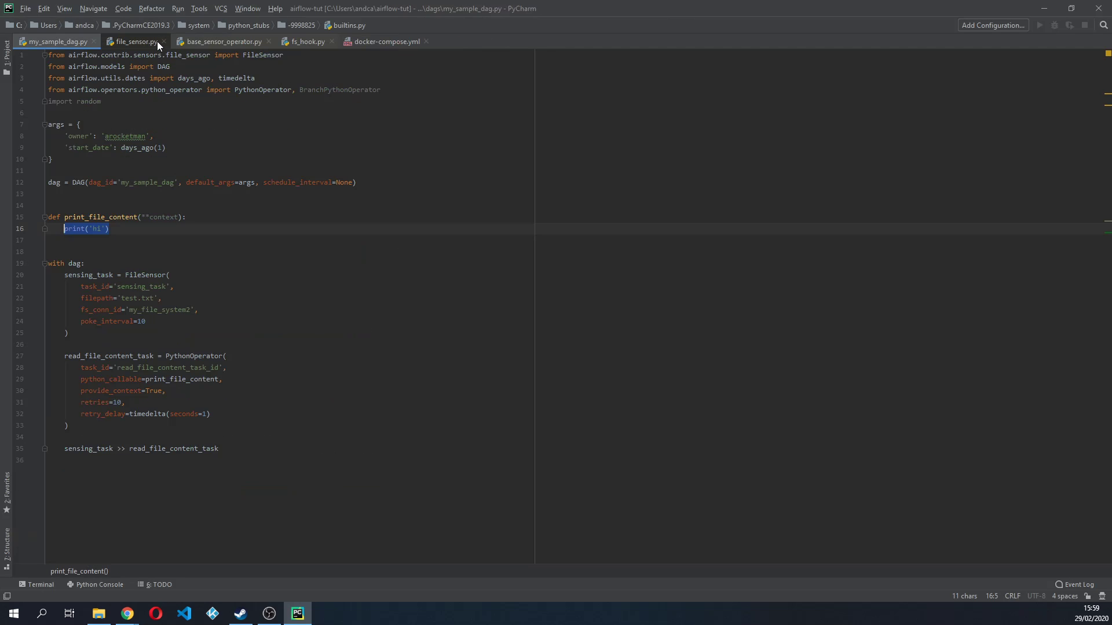
type("hook = FSHook(self.fs_conn_id)")
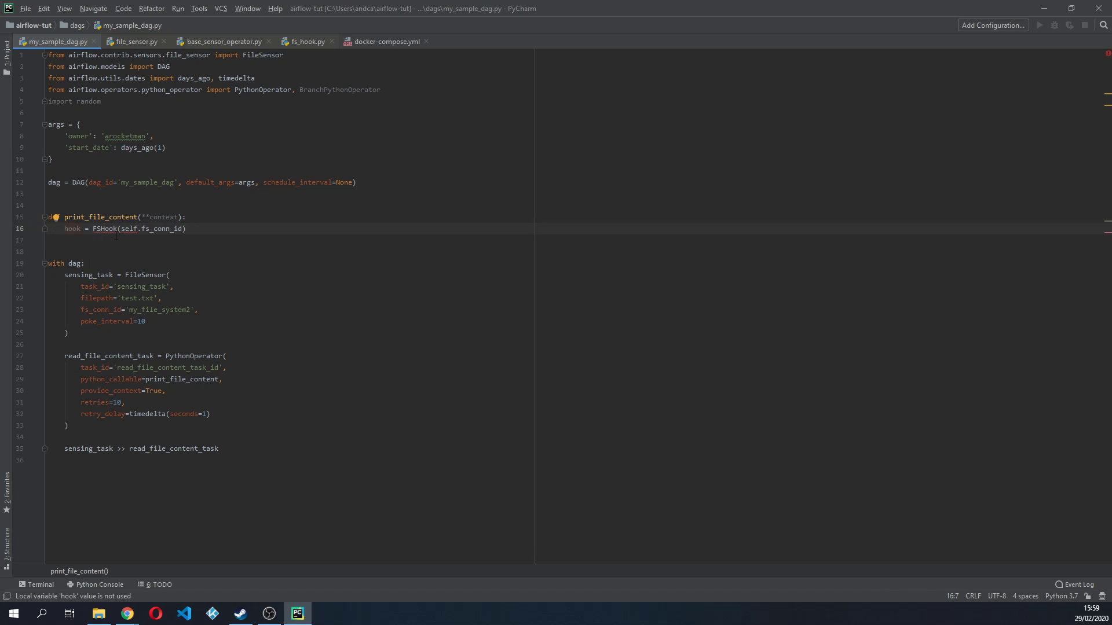
left_click(105, 228)
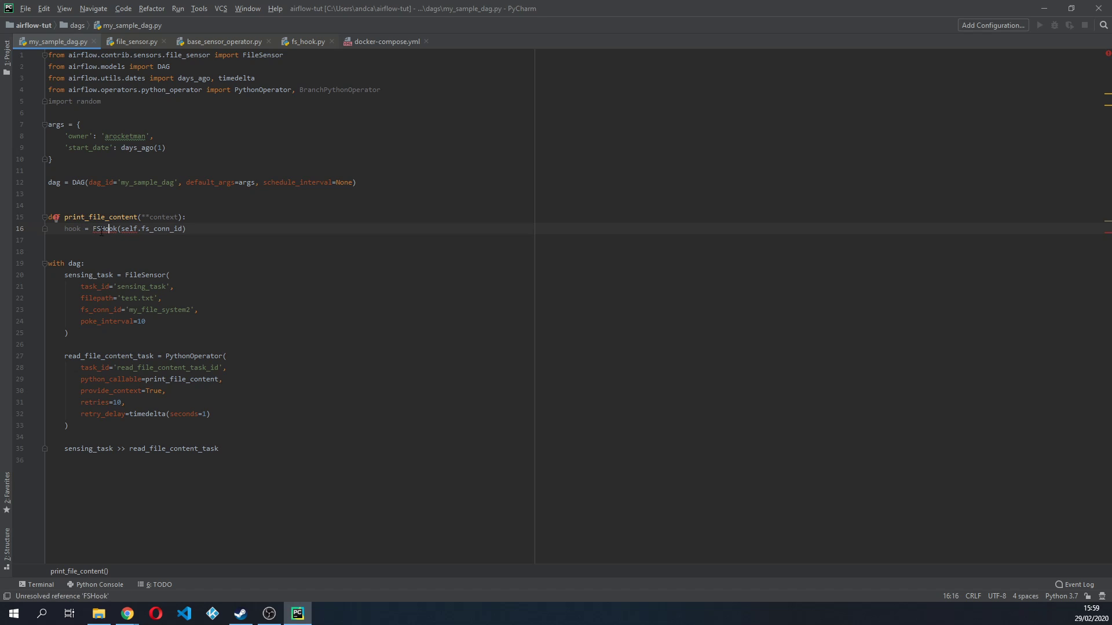
left_click(104, 228)
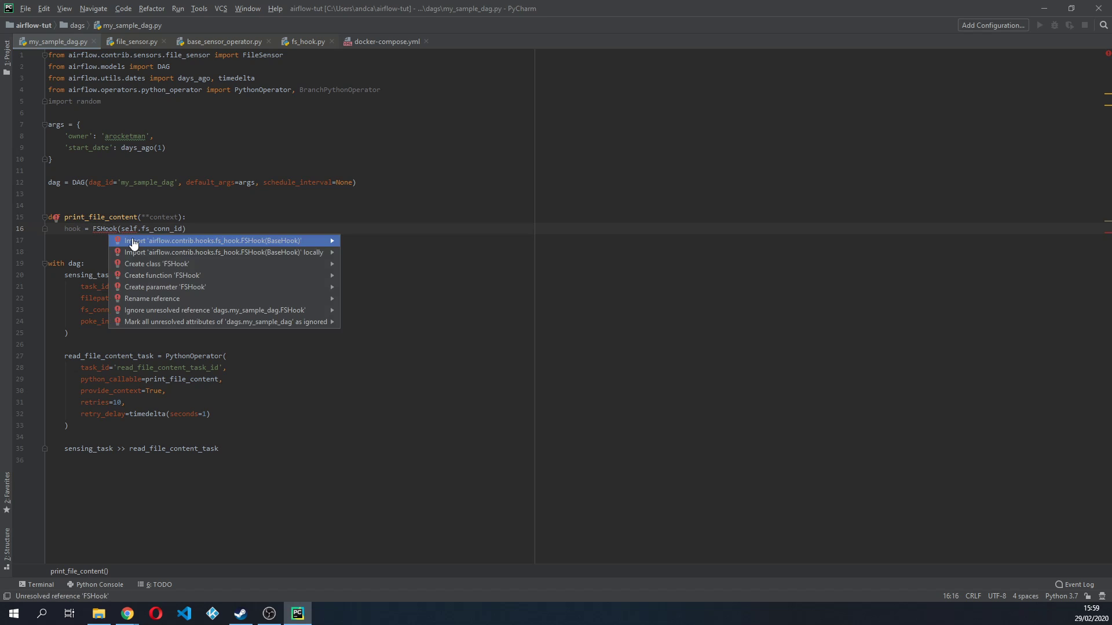
left_click(207, 241)
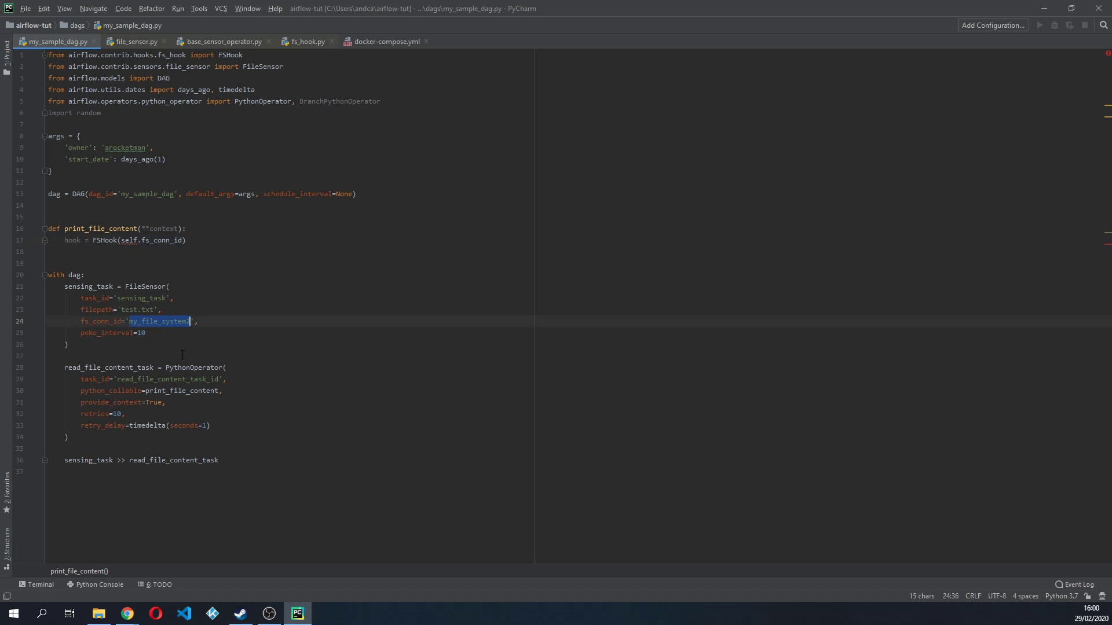
Set the hook's connection id to 'my_file_system2' and begin a hook. method call.
double_click(160, 240)
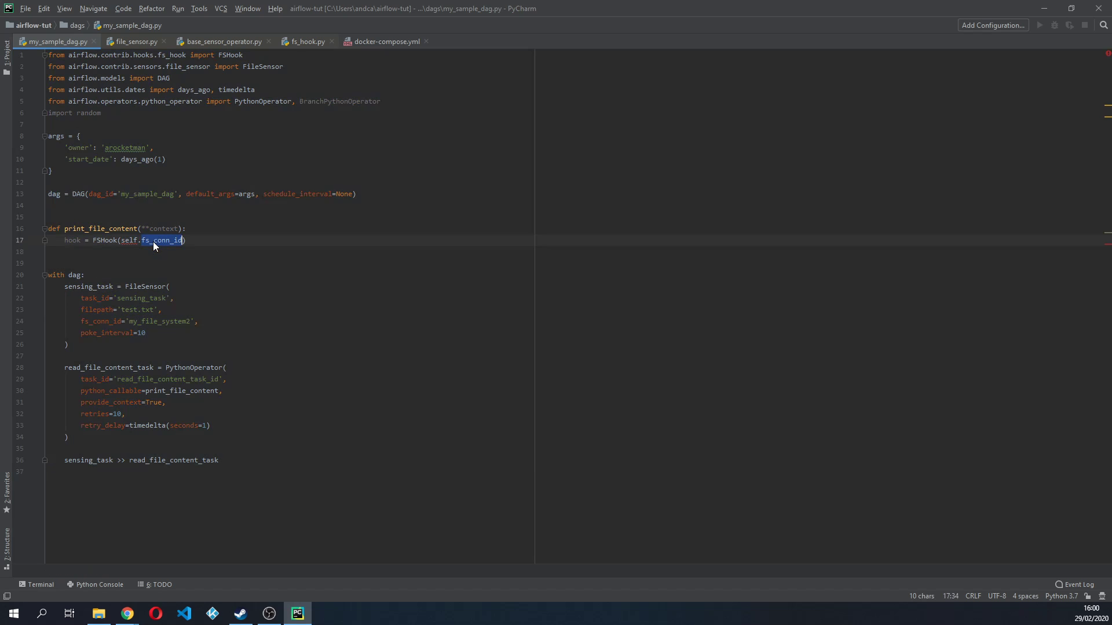
type("@my_file_system2'")
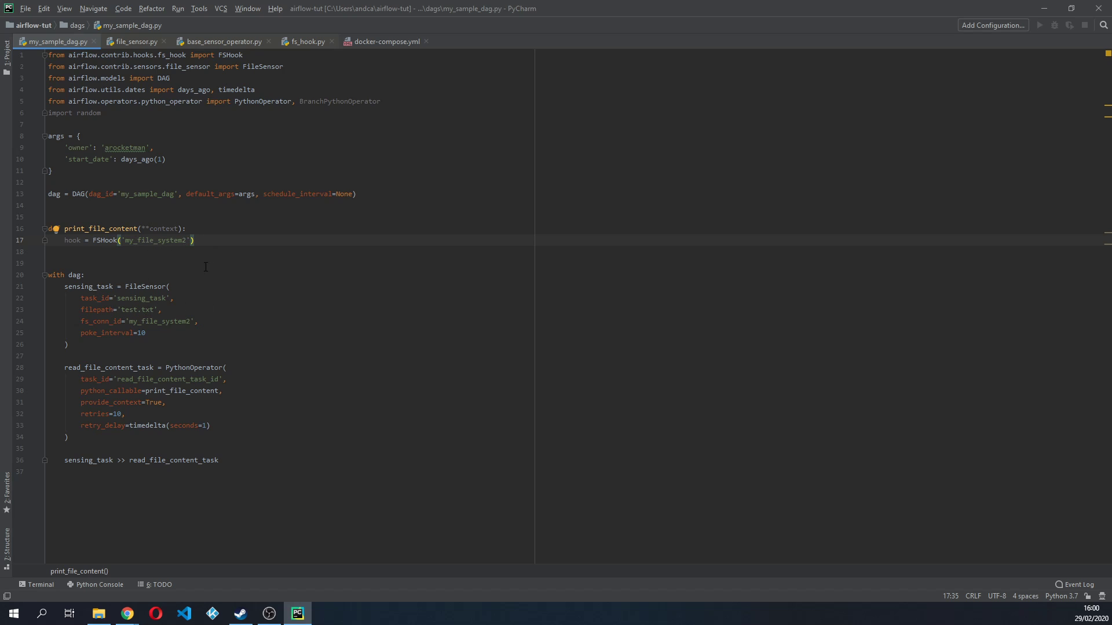
key("enter")
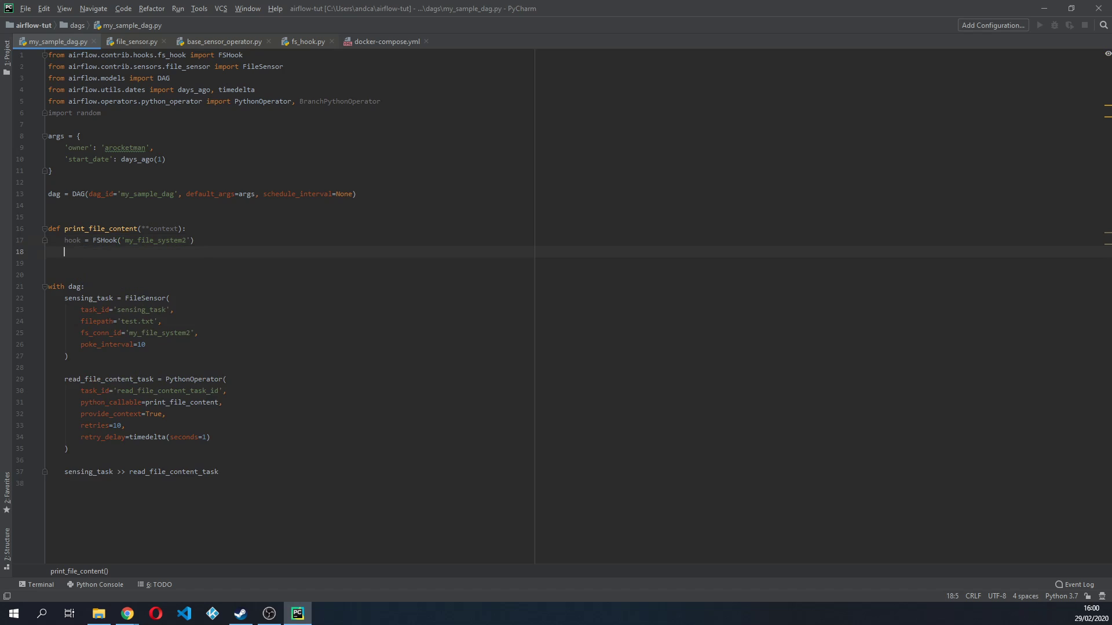
type("hook.")
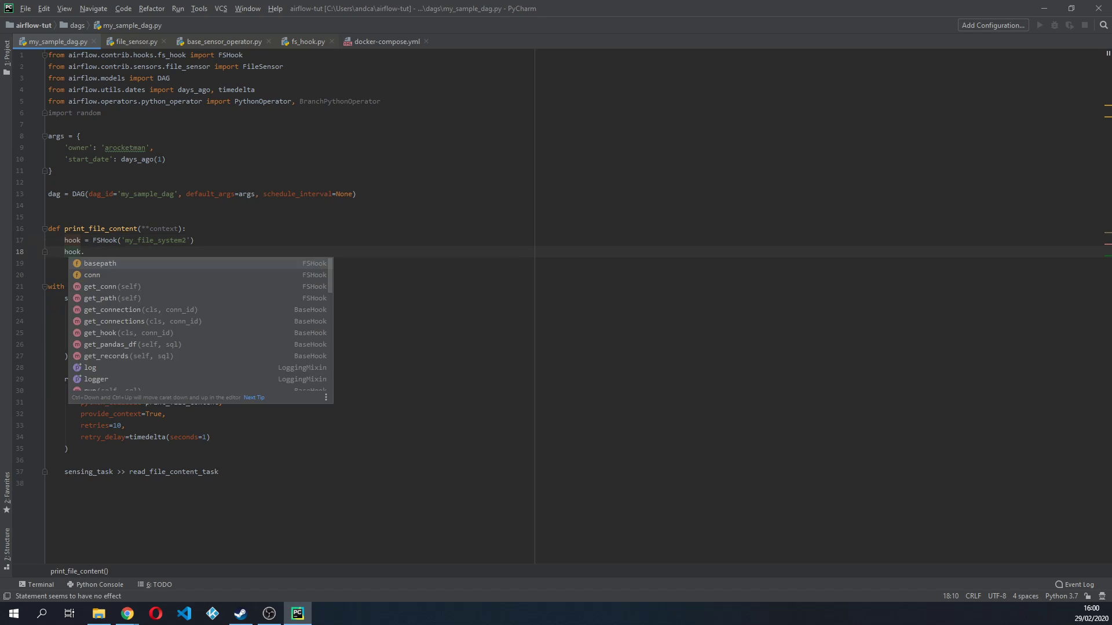
mouse_move(134, 357)
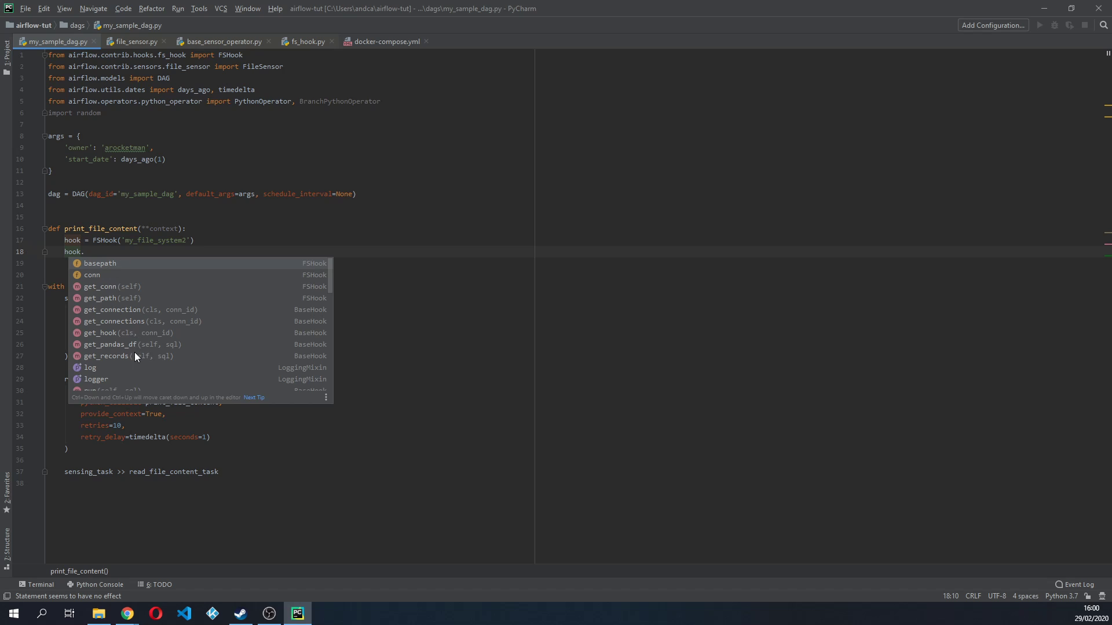
mouse_move(186, 372)
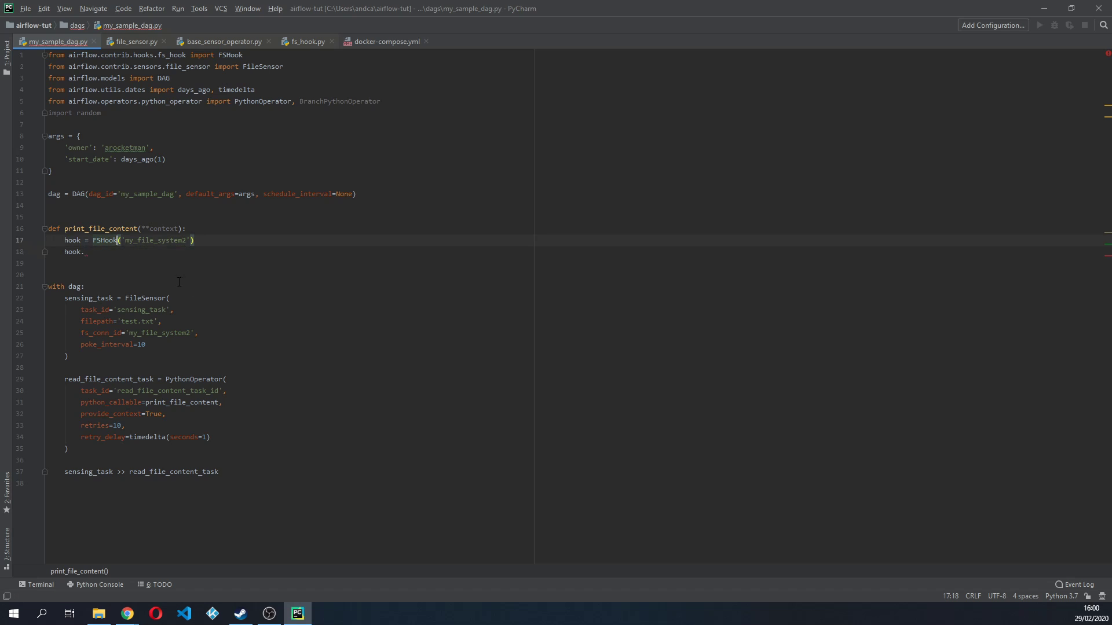
Inspect how FileSensor.poke calls hook.get_path(), then return to my_sample_dag.py.
left_click(134, 42)
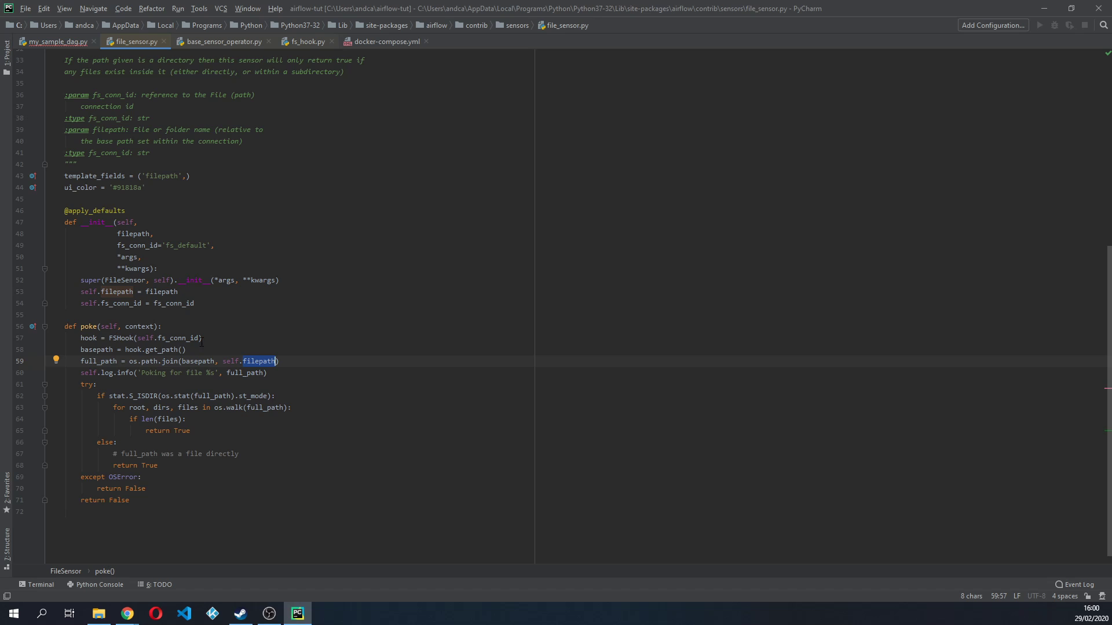
mouse_move(243, 300)
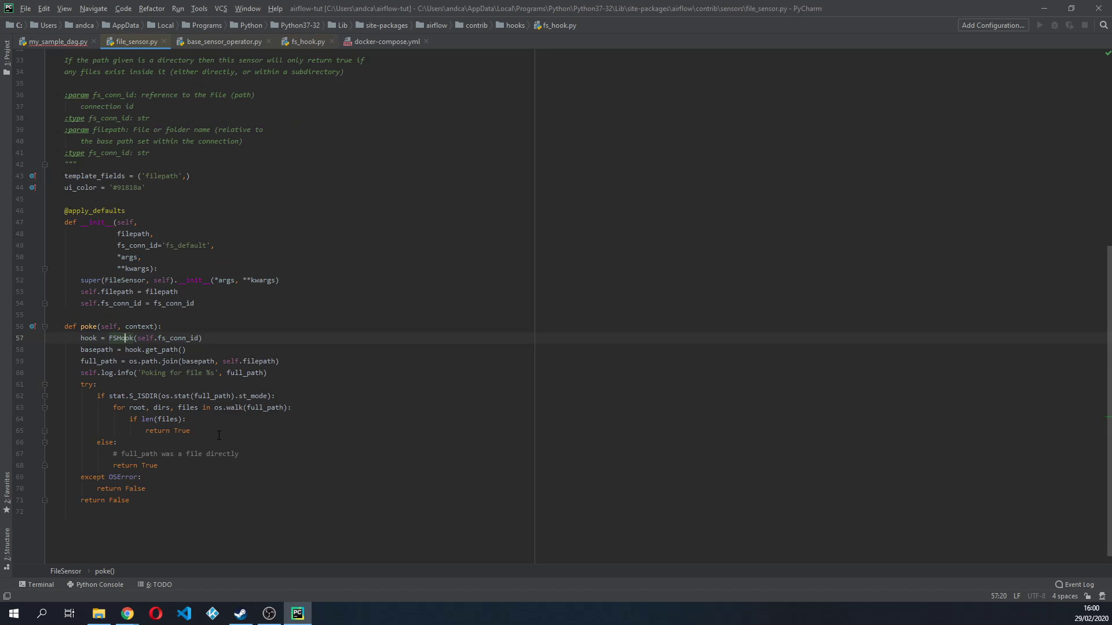
double_click(88, 338)
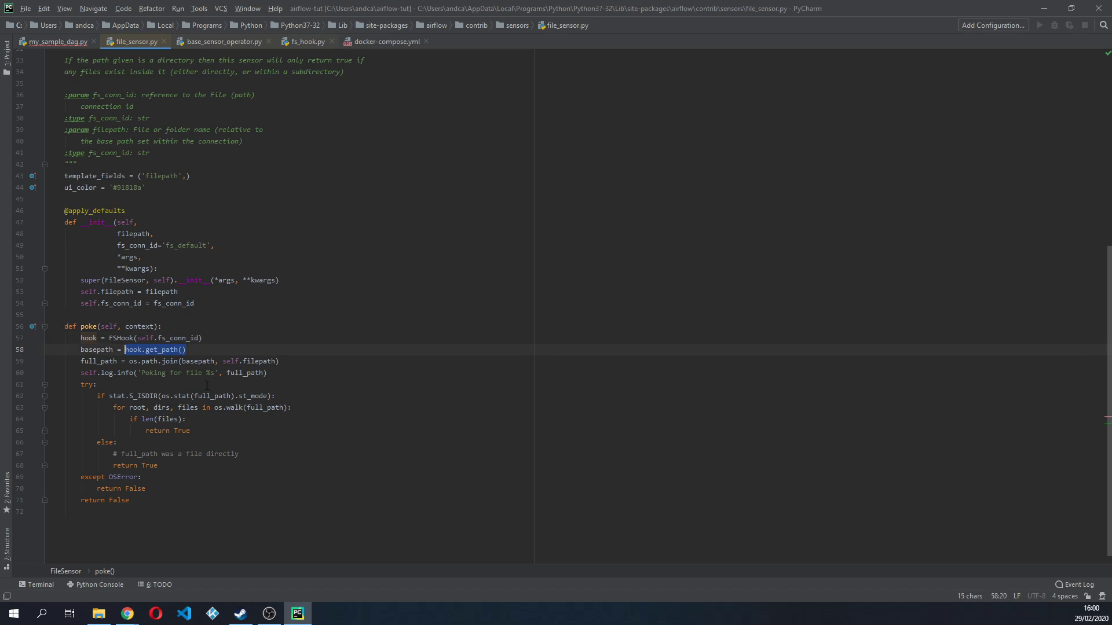
left_click(52, 42)
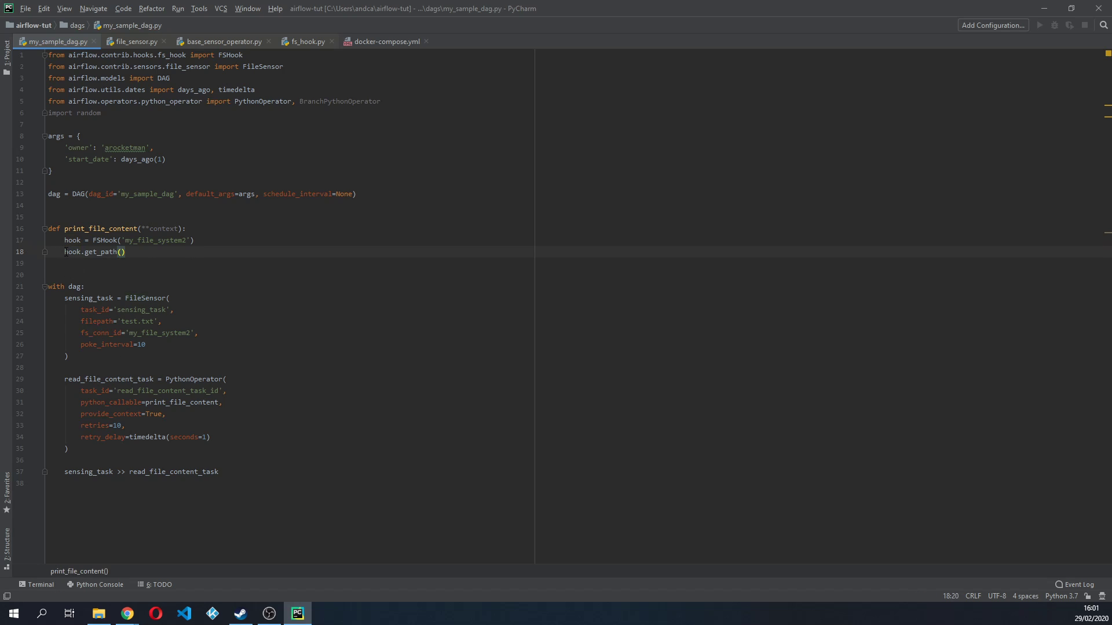
Assign base_path = hook.get_path() and open os.path.join(base_path, 'test.txt') in 'r' mode.
left_click(61, 251)
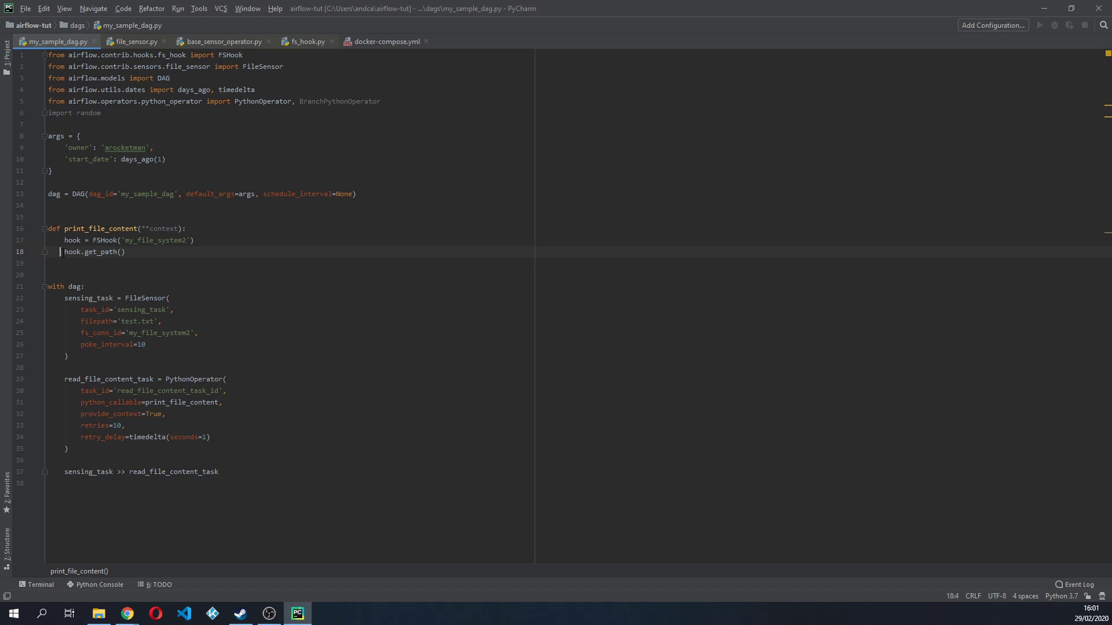
type("path =")
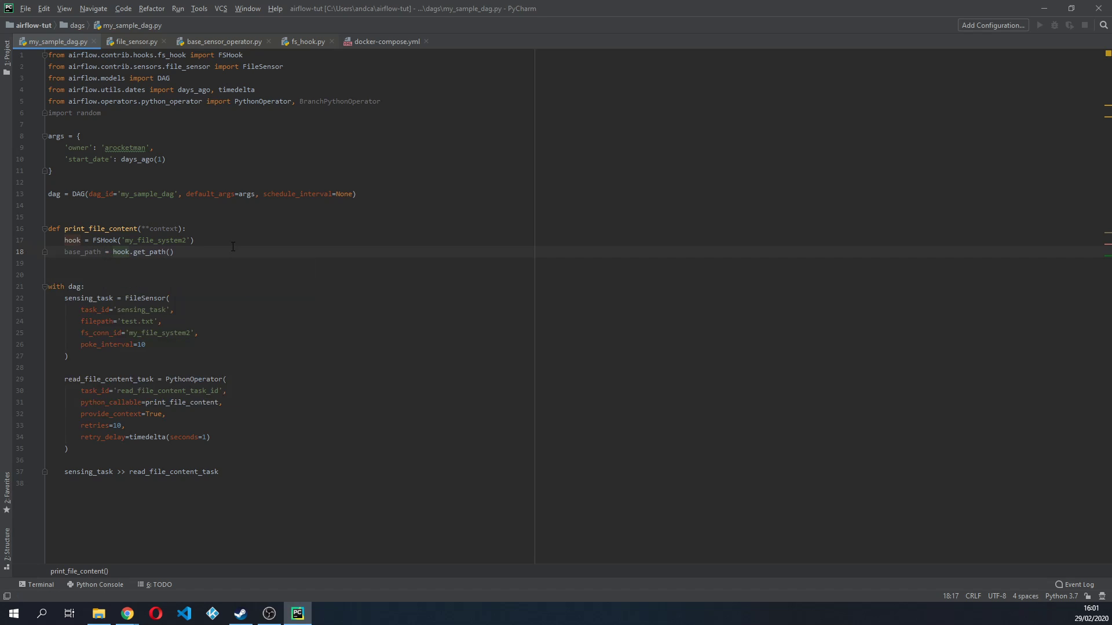
key("enter")
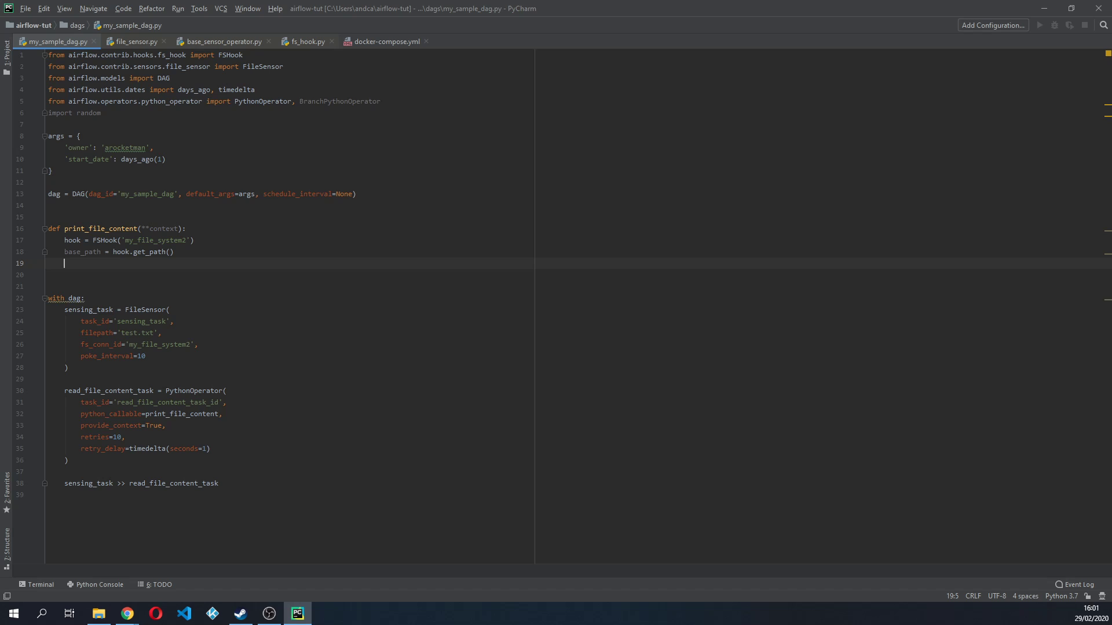
type("with open(")
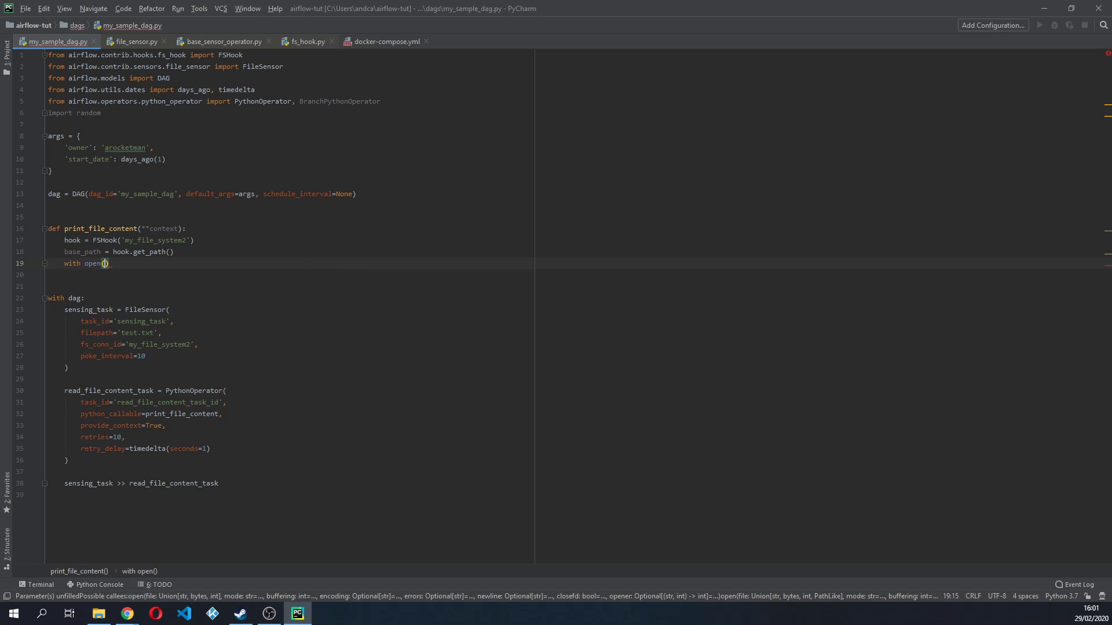
type("os.path.join(")
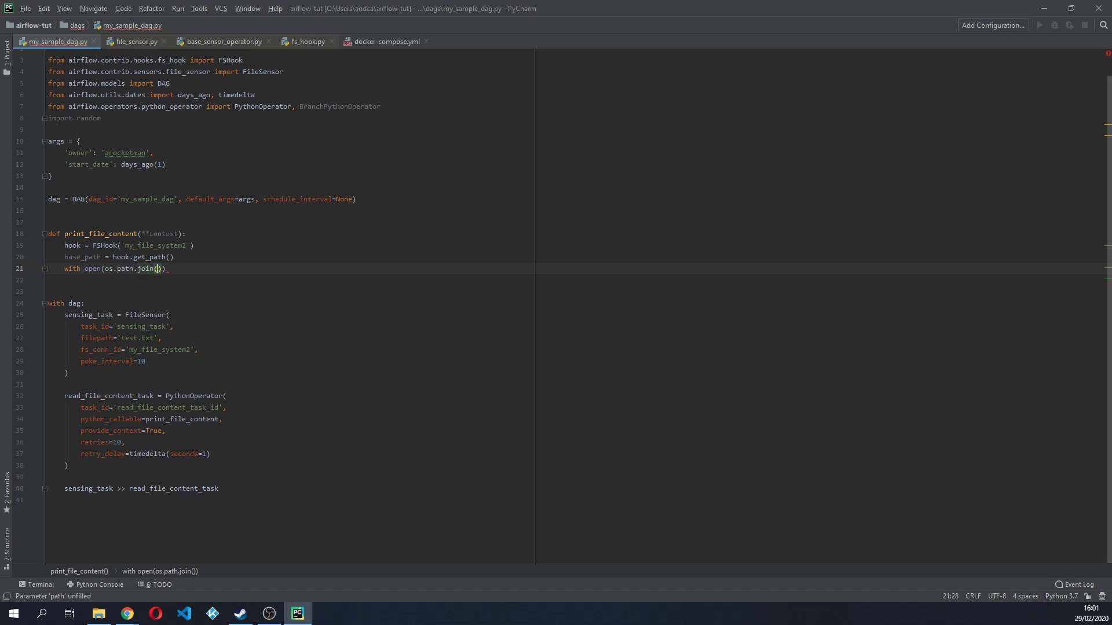
type("base_path,")
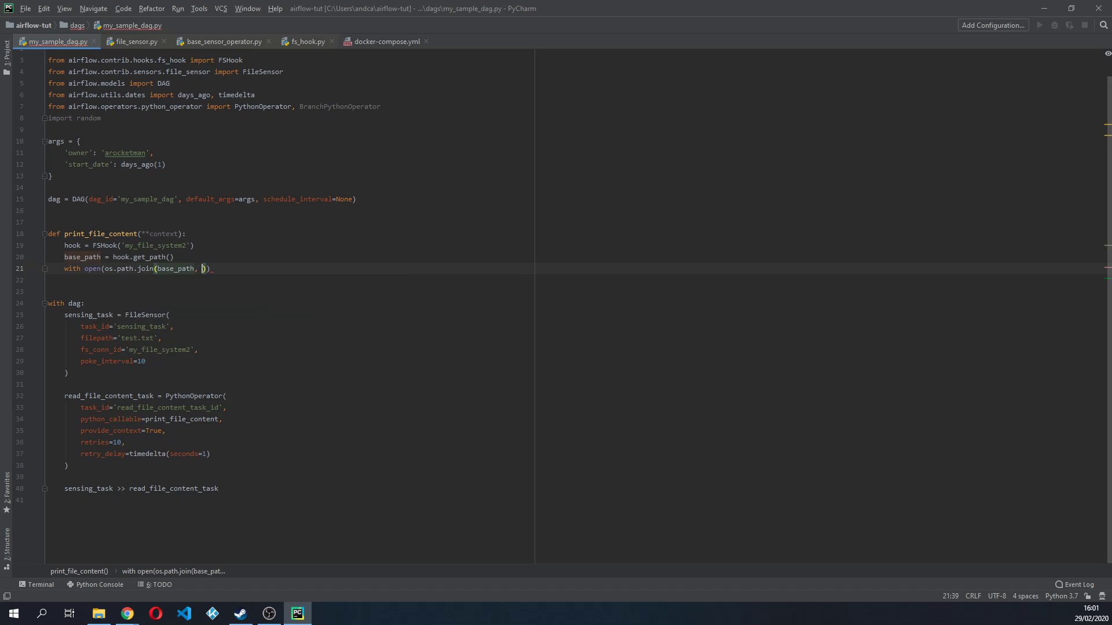
type("'test.xt'")
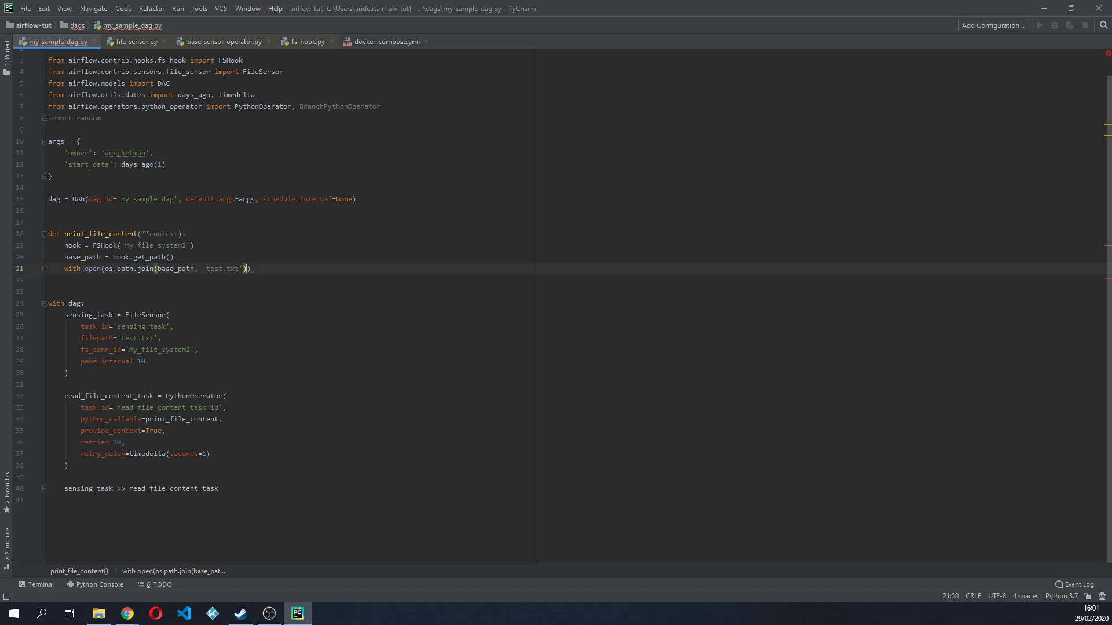
type(", 'r'")
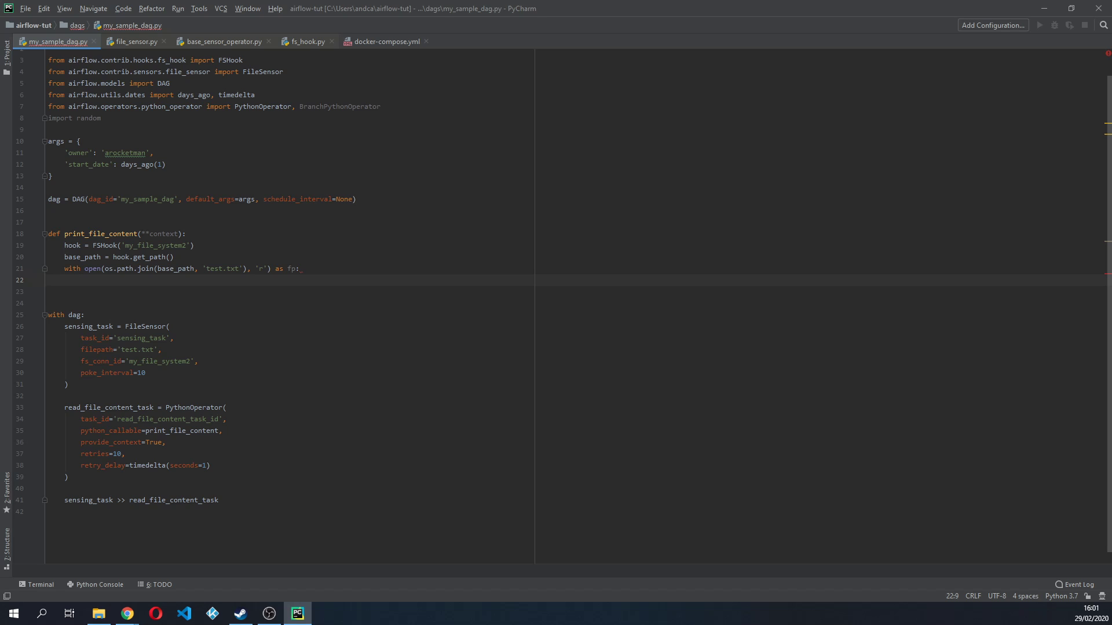
Print the opened file's contents with print(fp.read()).
type("print()")
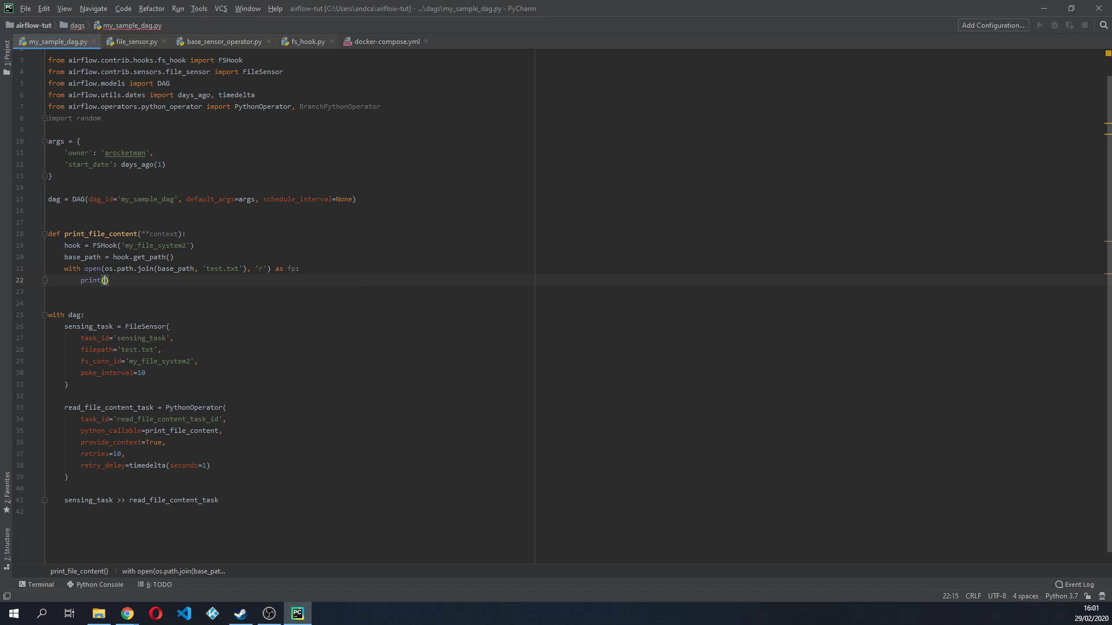
type("fp.")
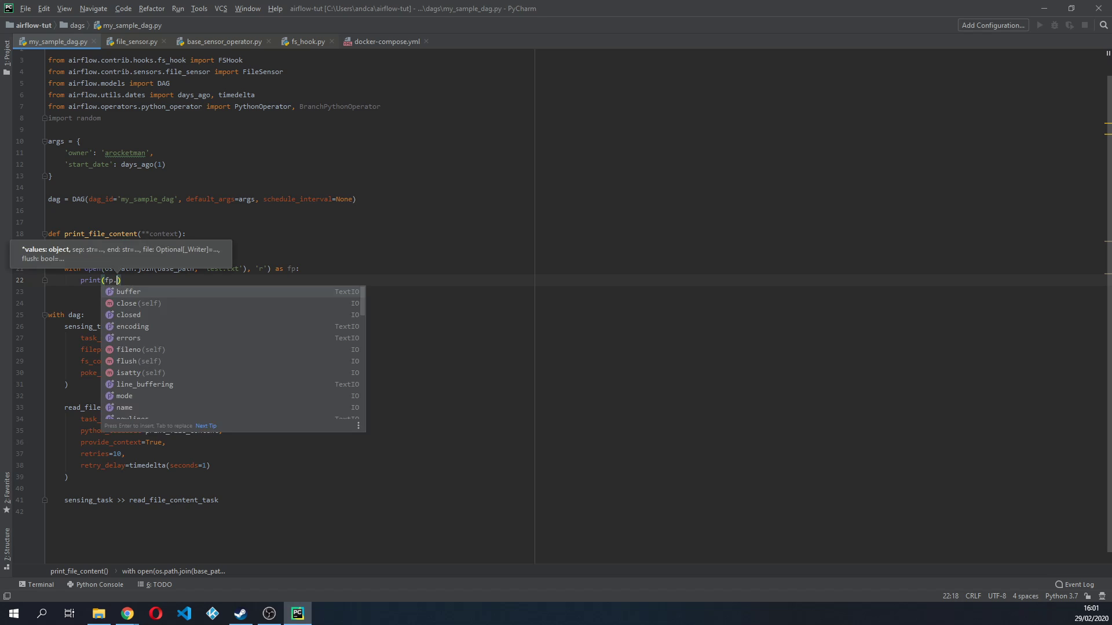
type("read(")
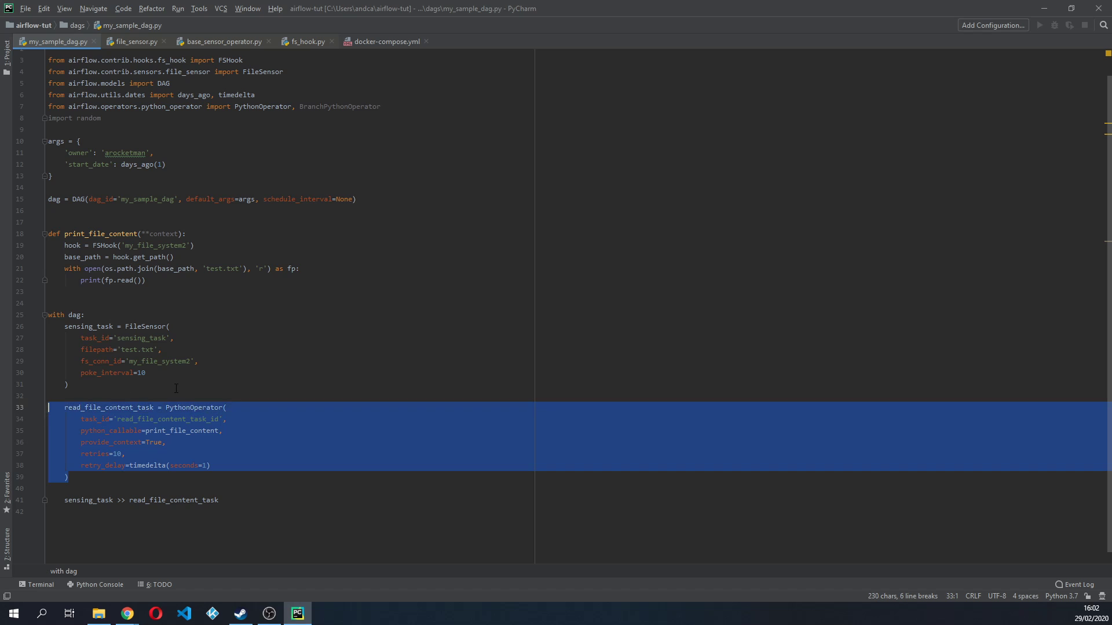
Start an os.remove call below the with-block, fixing a mistyped letter.
left_click(146, 280)
type("os.")
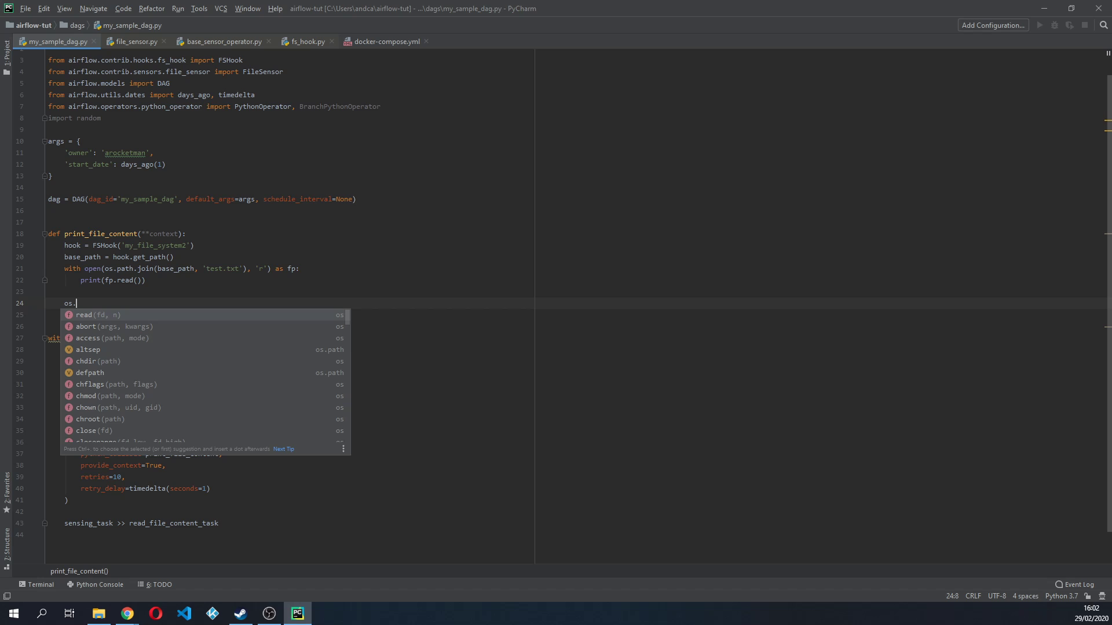
scroll("down", 3)
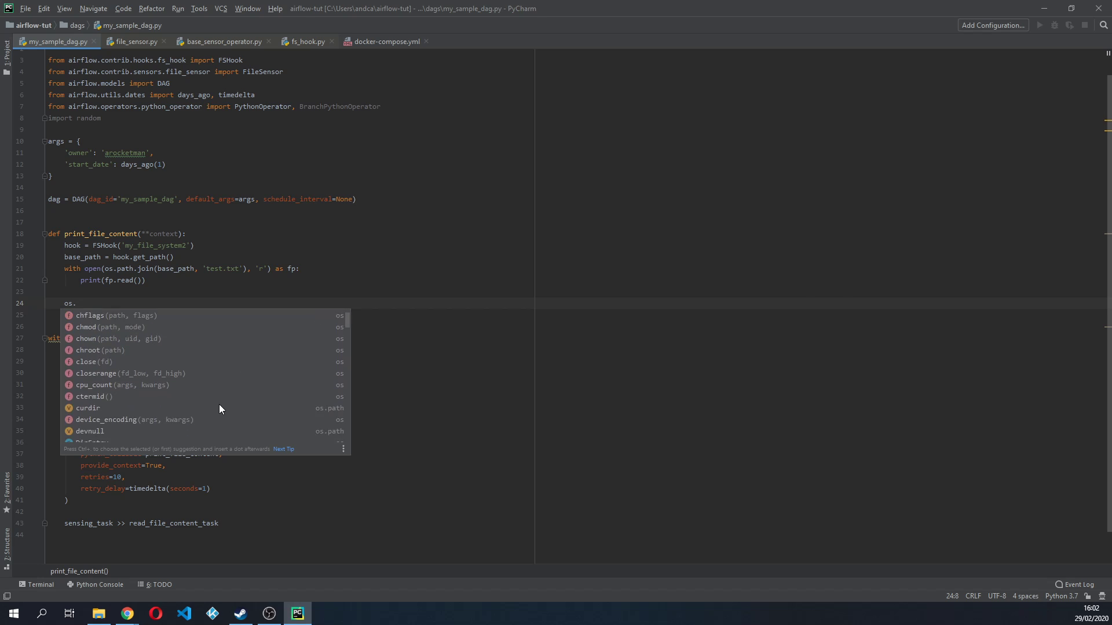
type("r")
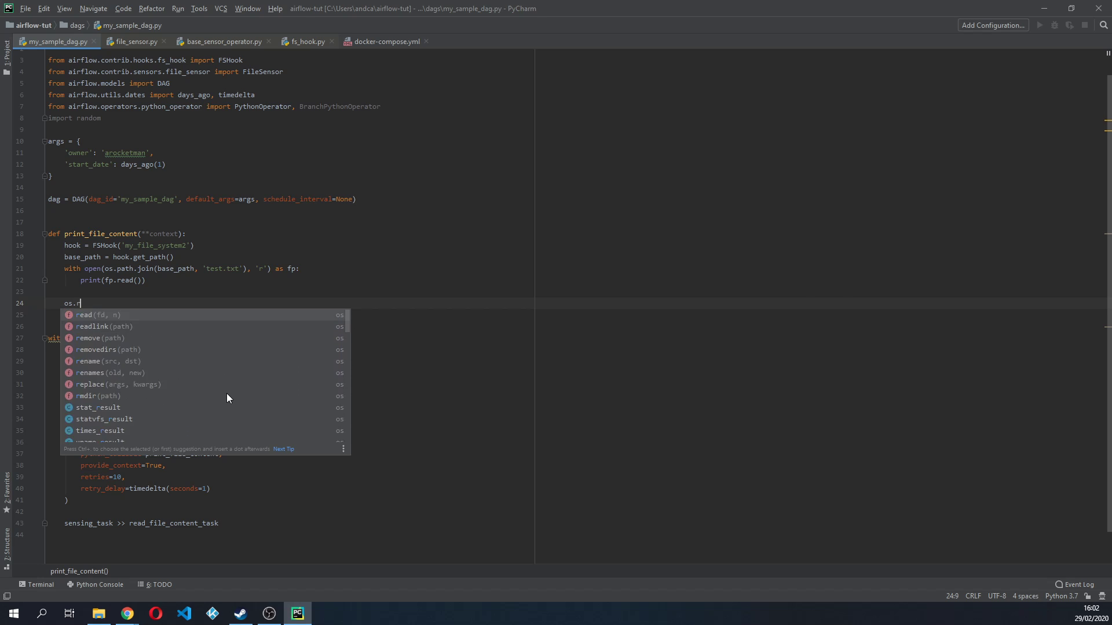
type("m")
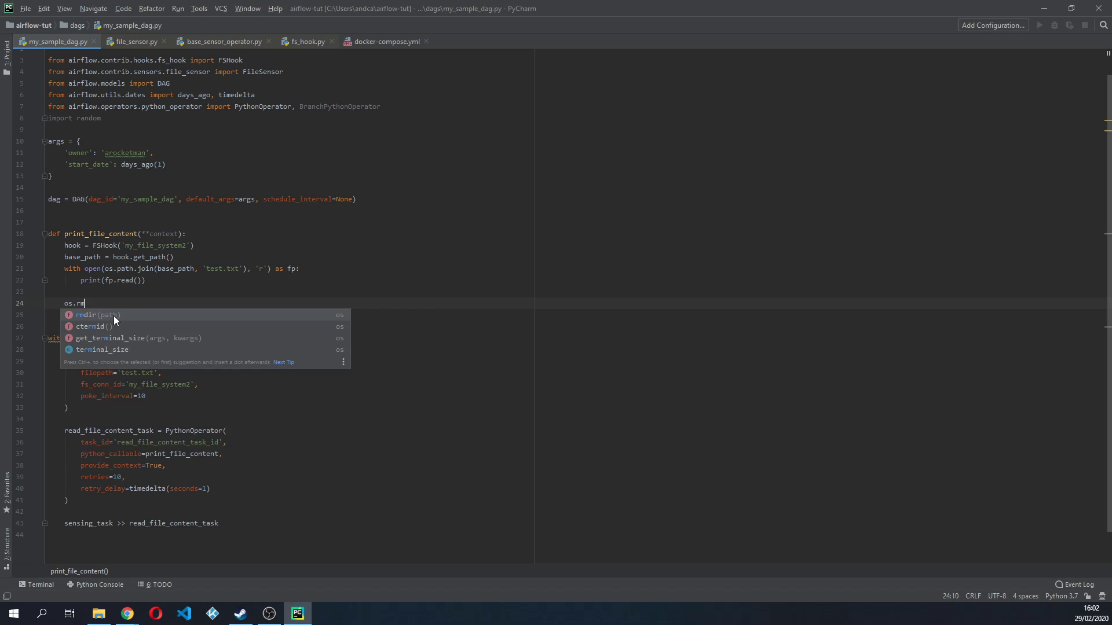
key("Backspace")
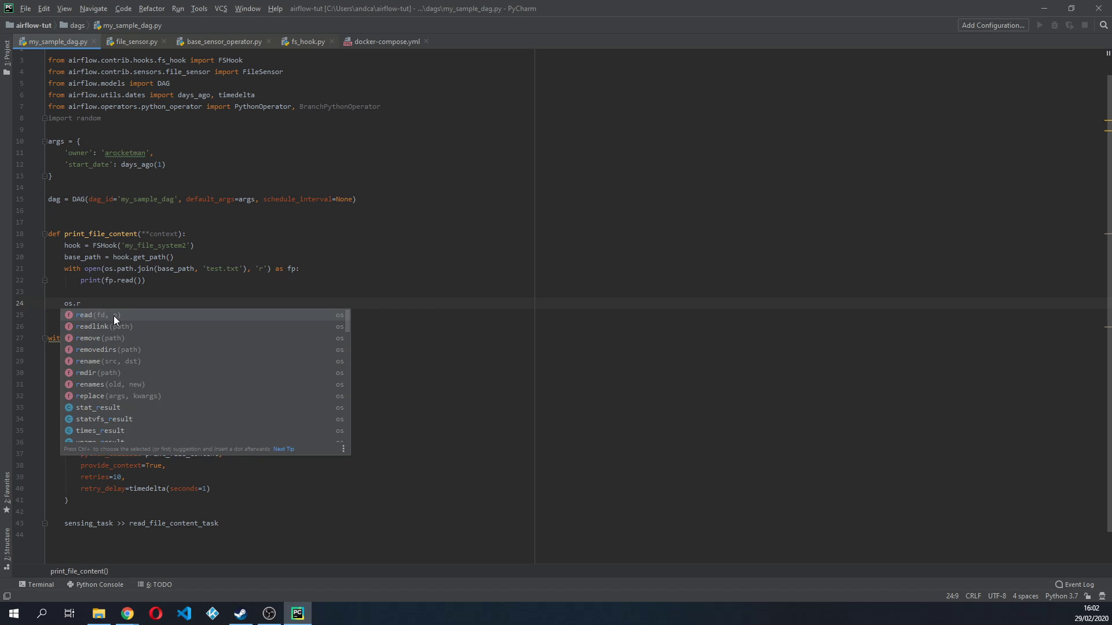
mouse_move(120, 340)
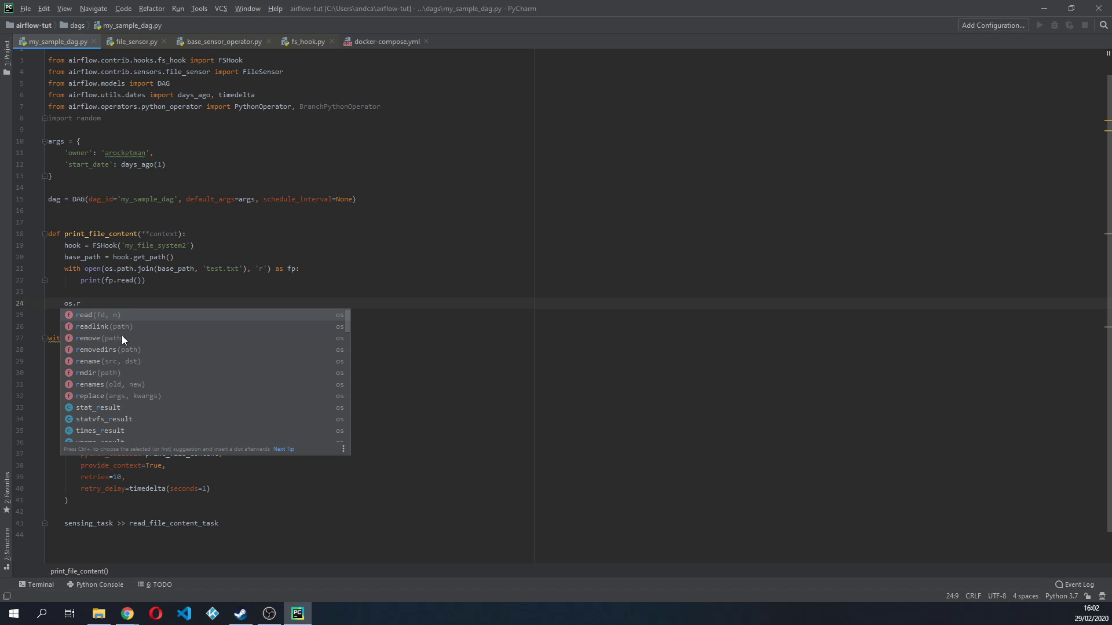
mouse_move(107, 338)
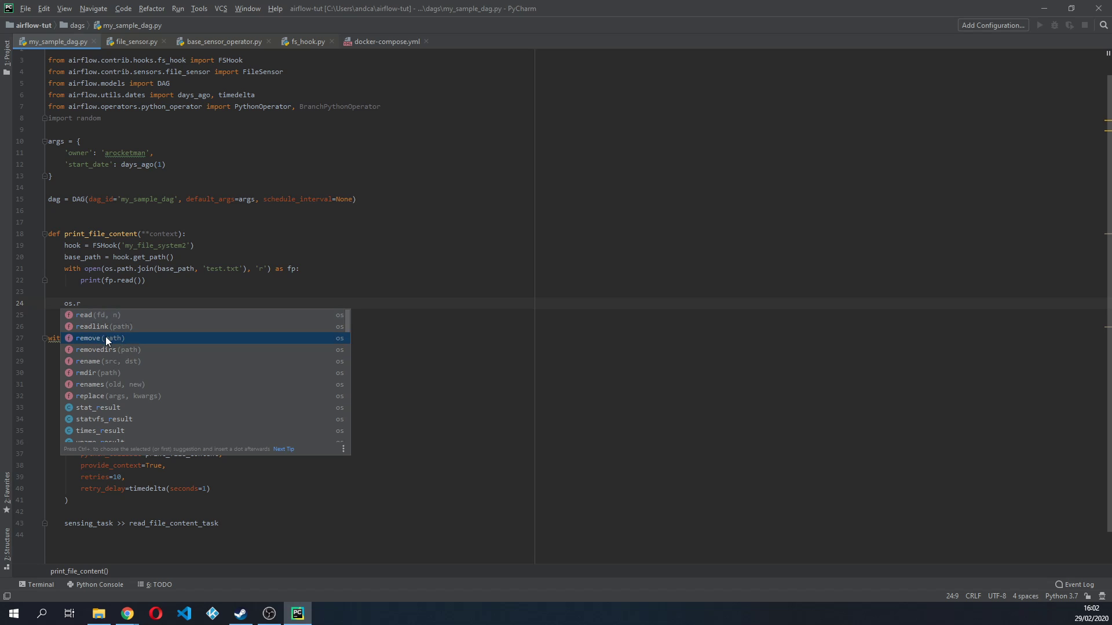
mouse_move(107, 339)
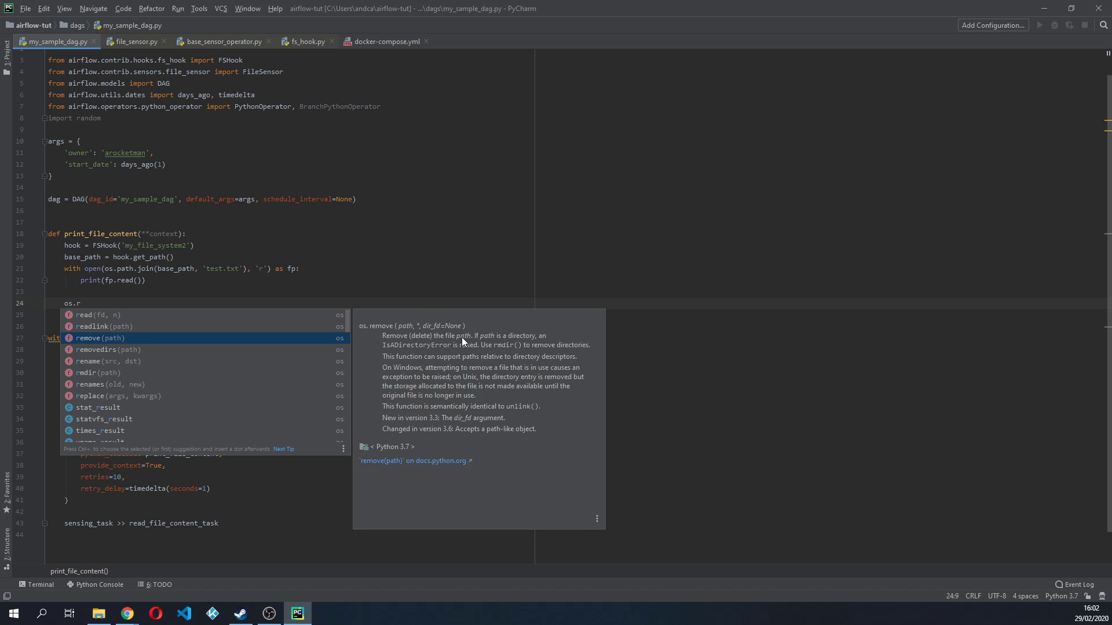
mouse_move(457, 350)
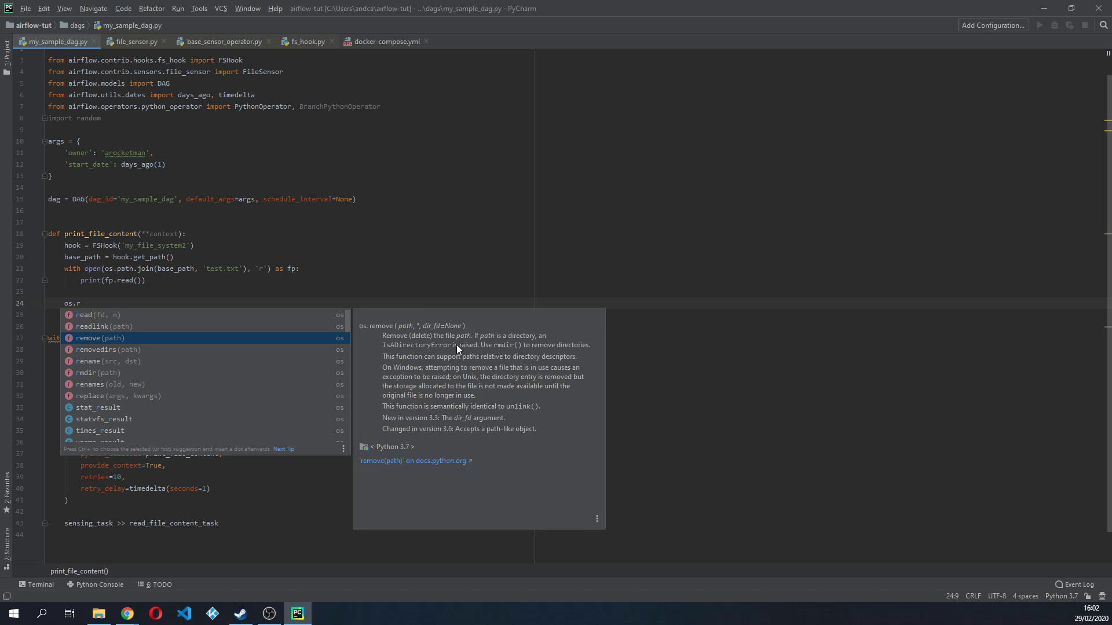
mouse_move(524, 353)
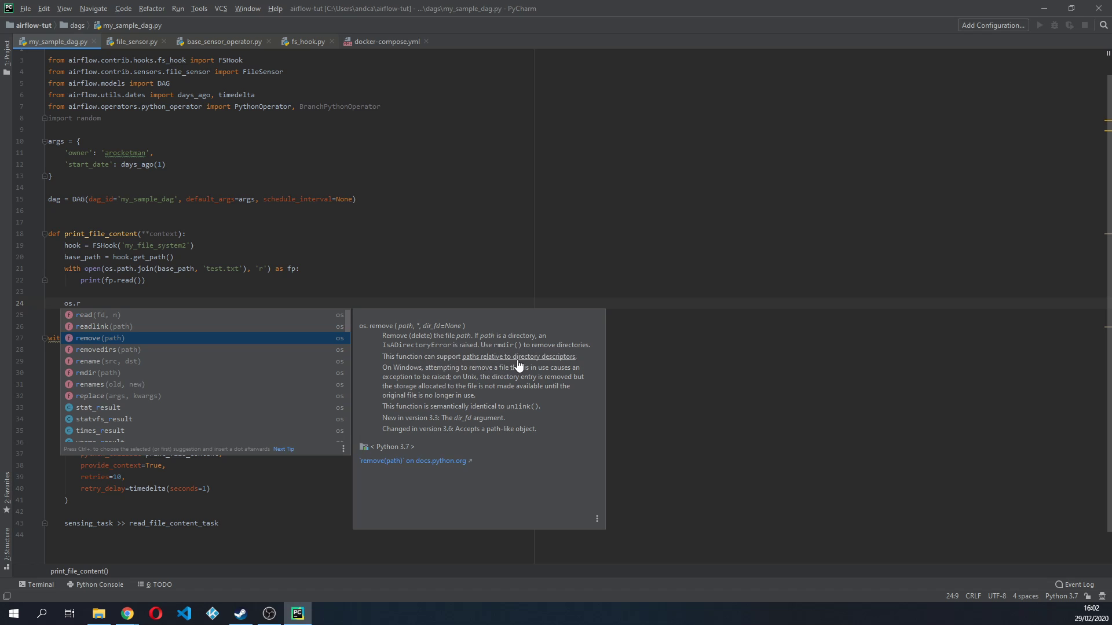
mouse_move(418, 417)
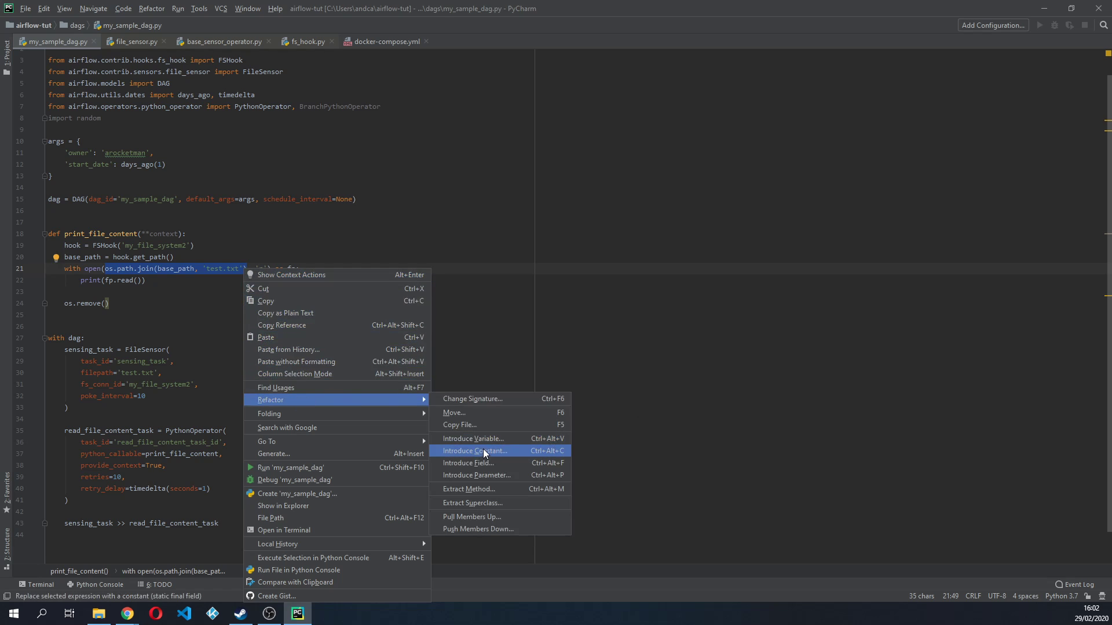
Introduce a path variable for the joined test.txt path and use it in open() and os.remove().
left_click(472, 438)
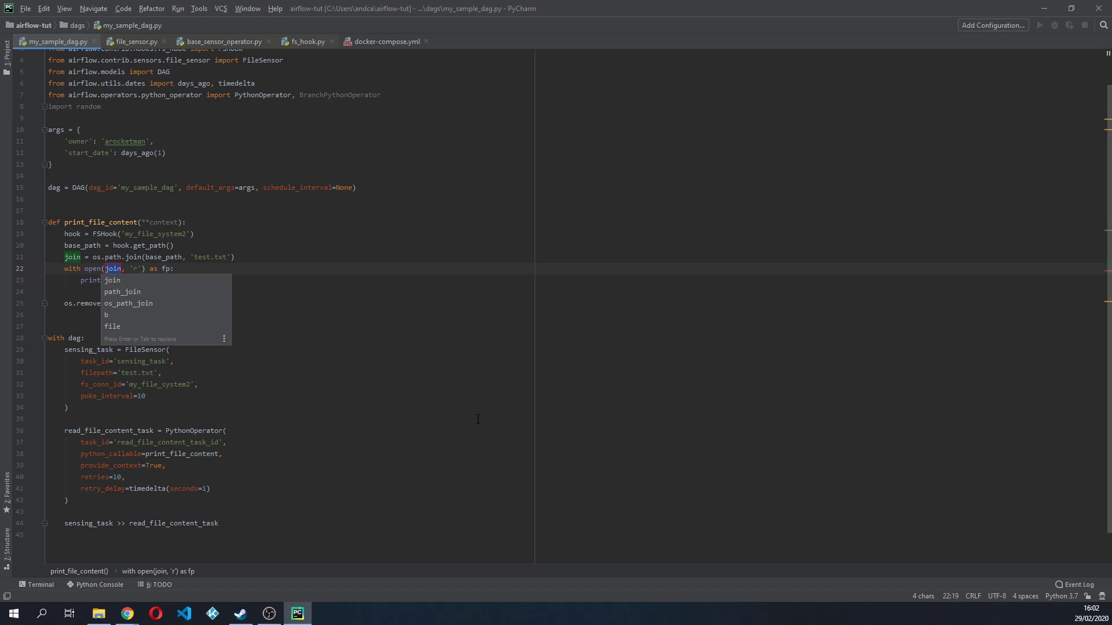
type("path")
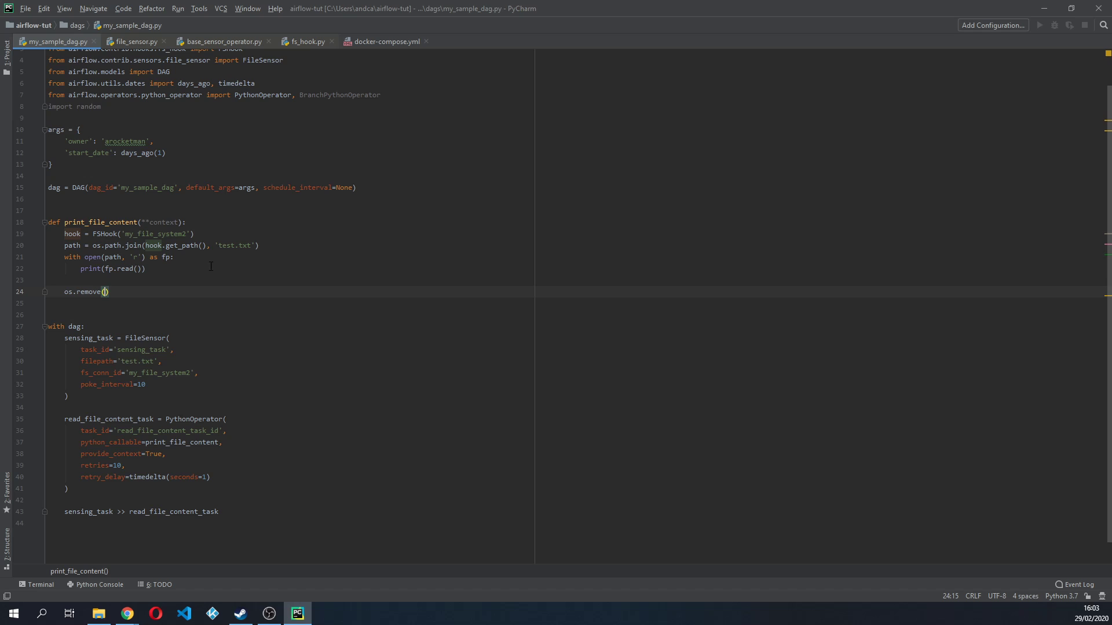
type("path")
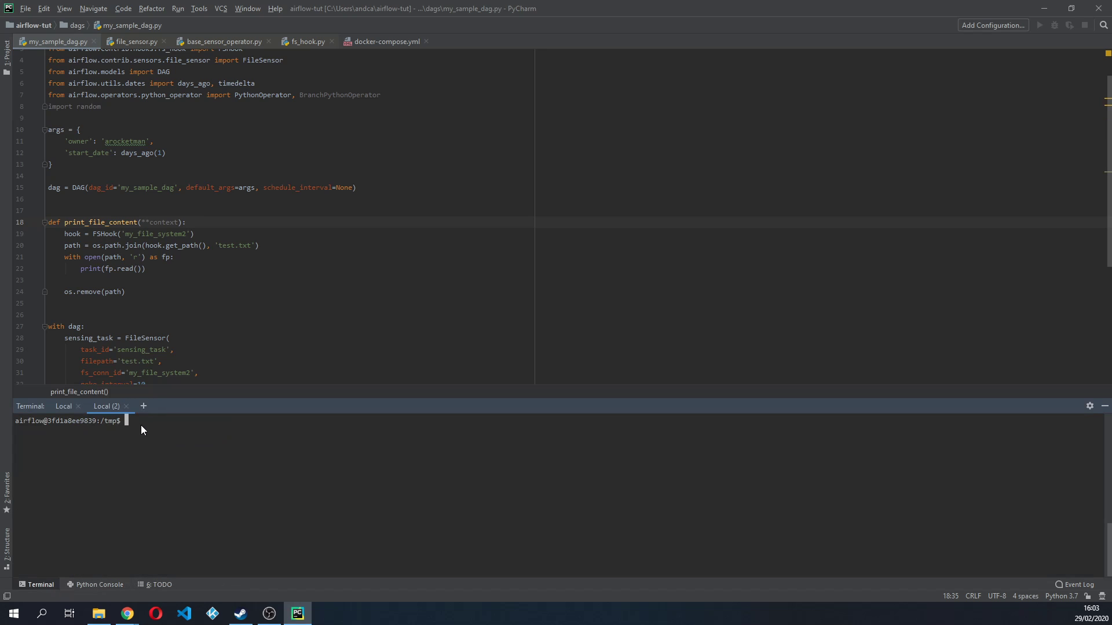
In the terminal run ls and echo 'hello' >> test.txt, then switch to the Airflow dashboard.
type("ls")
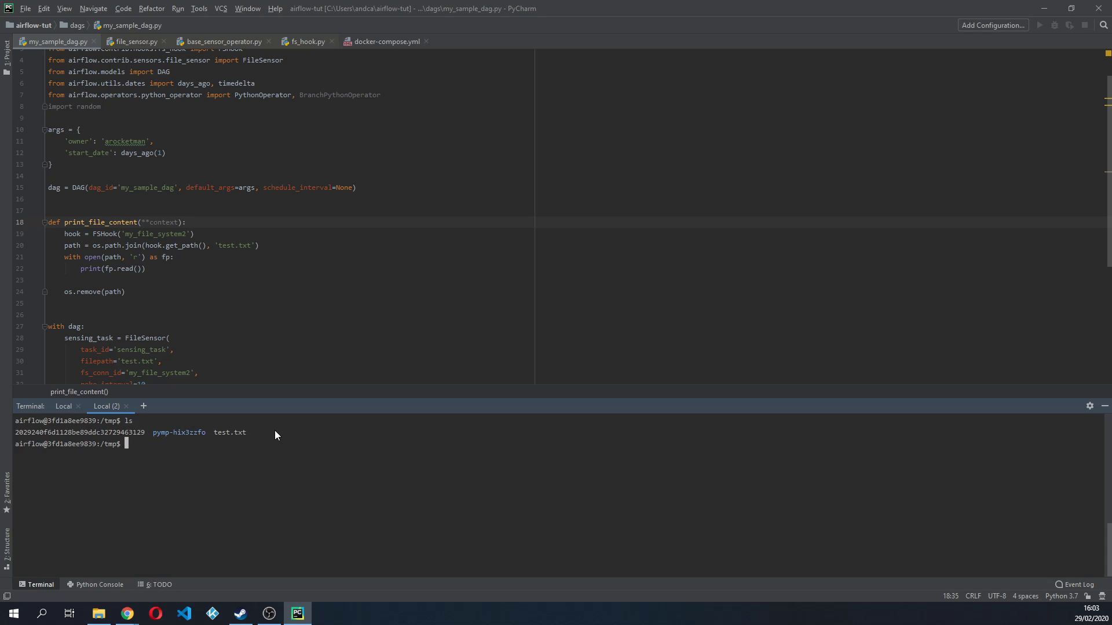
type("echo")
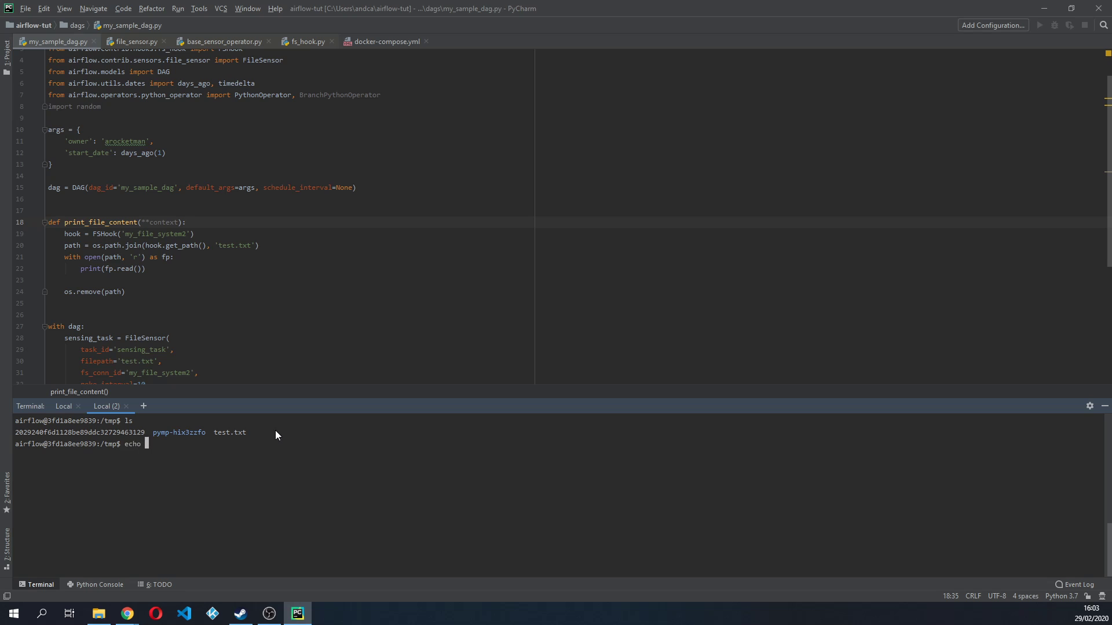
type("'hello")
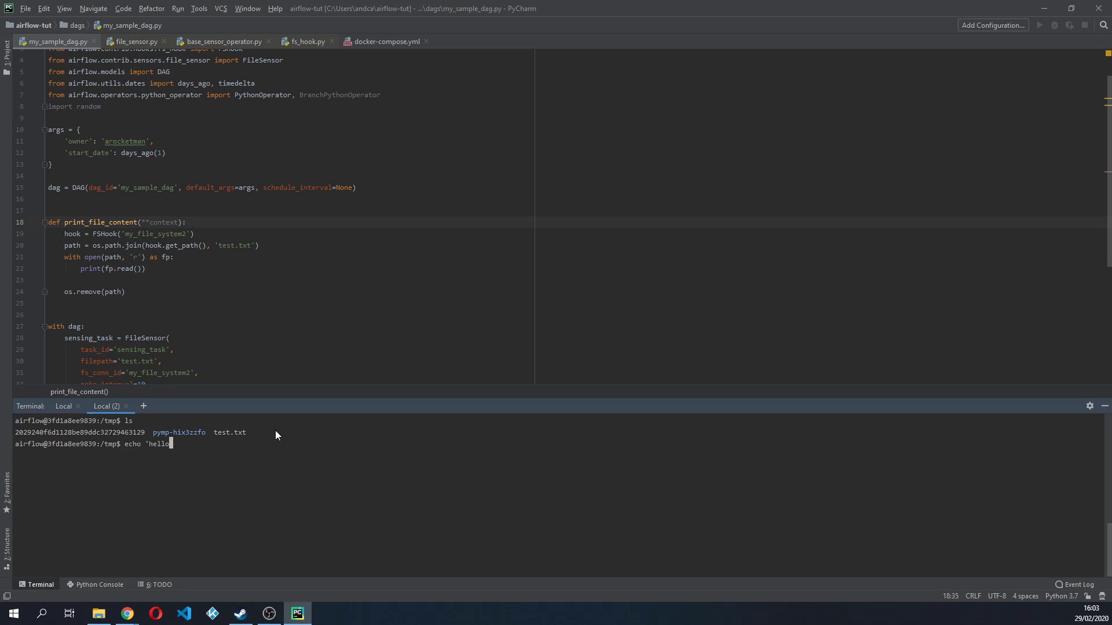
type("' >> test.txt")
type("cat test.txt")
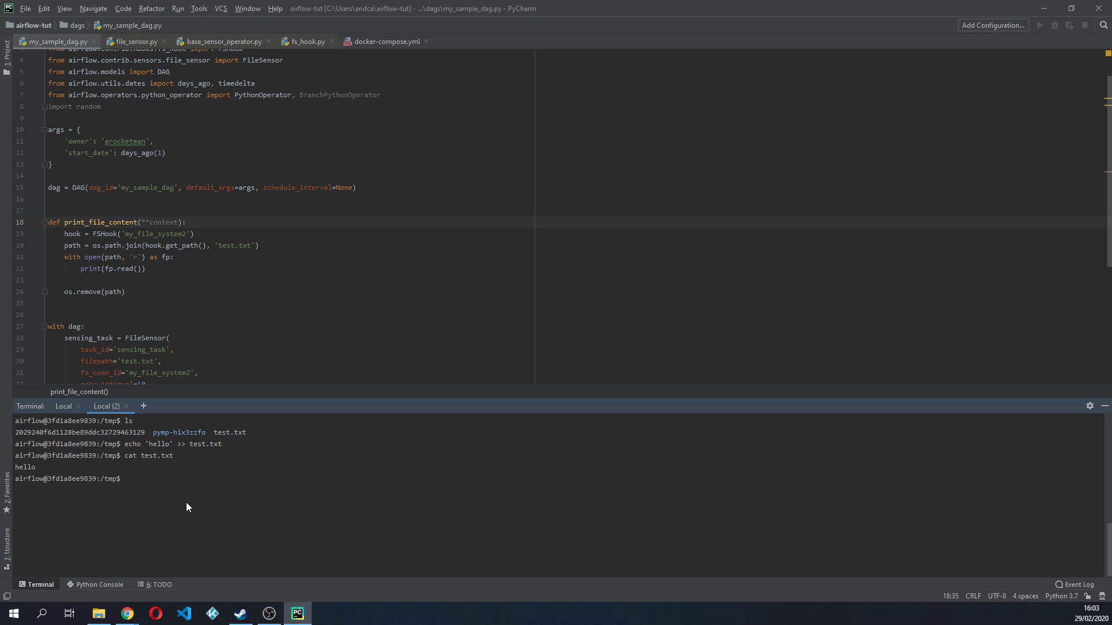
mouse_move(39, 478)
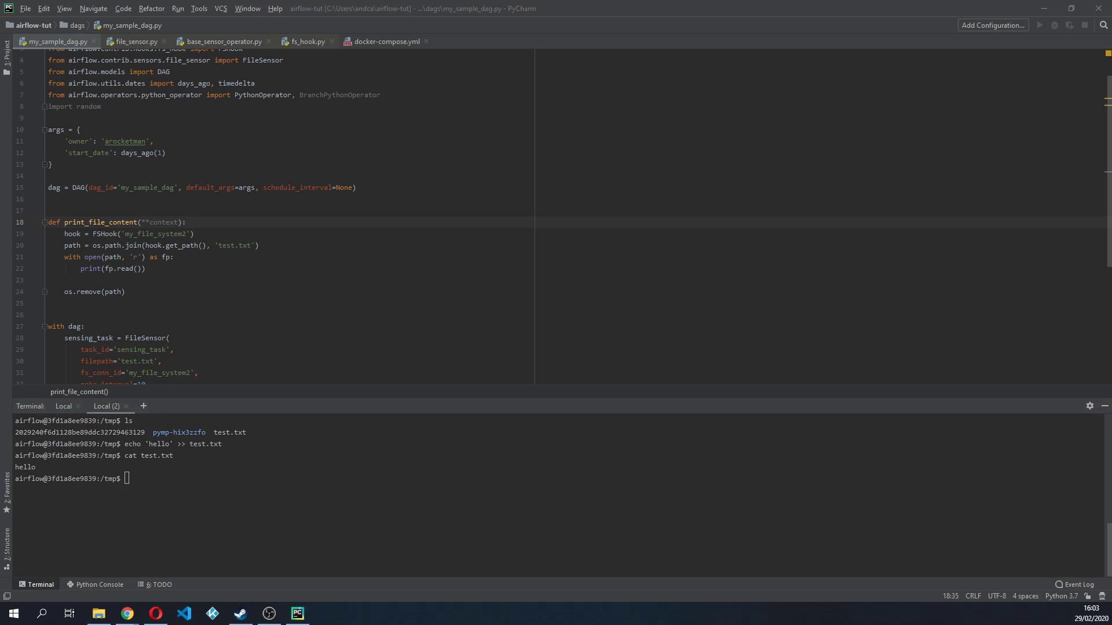
left_click(154, 614)
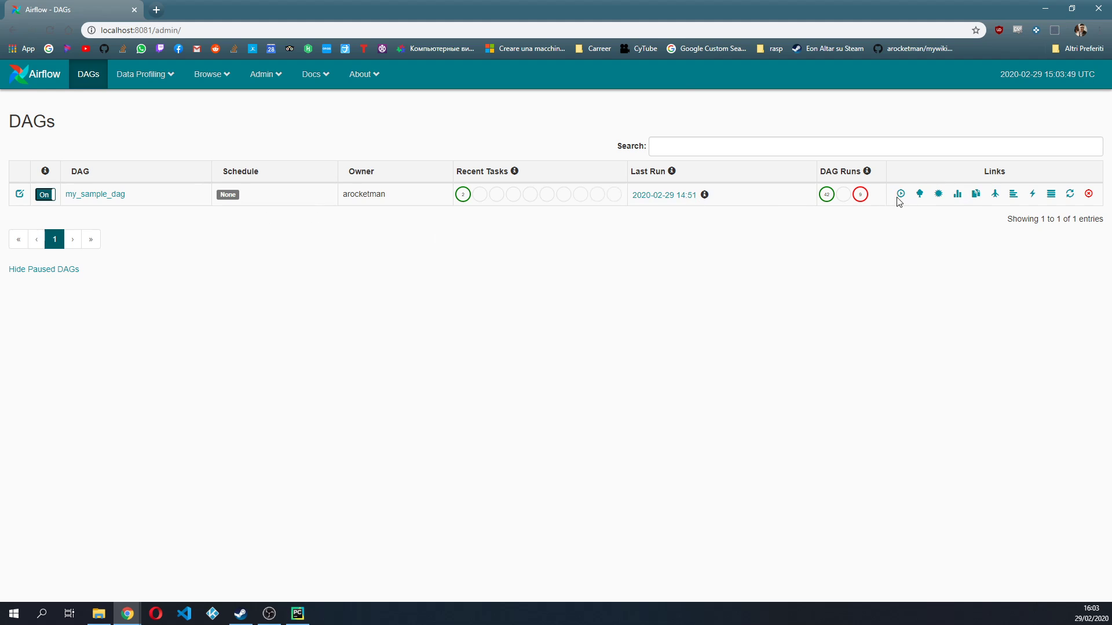
Trigger my_sample_dag, check the sensing_task log, and find 'hello' in read_file_content_task_id's log.
left_click(900, 195)
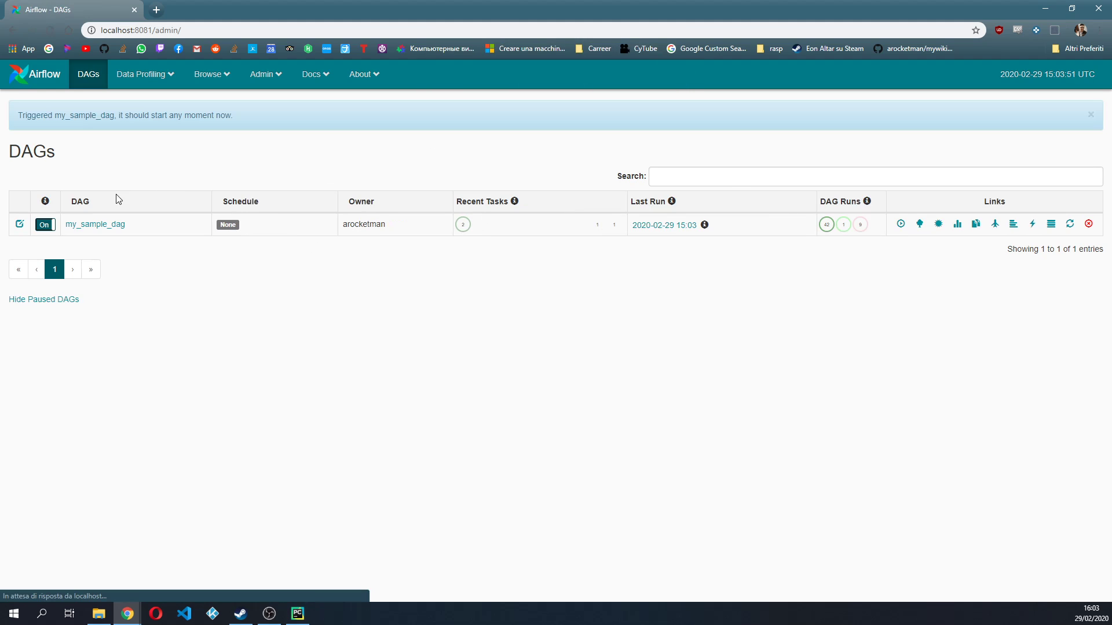
left_click(95, 223)
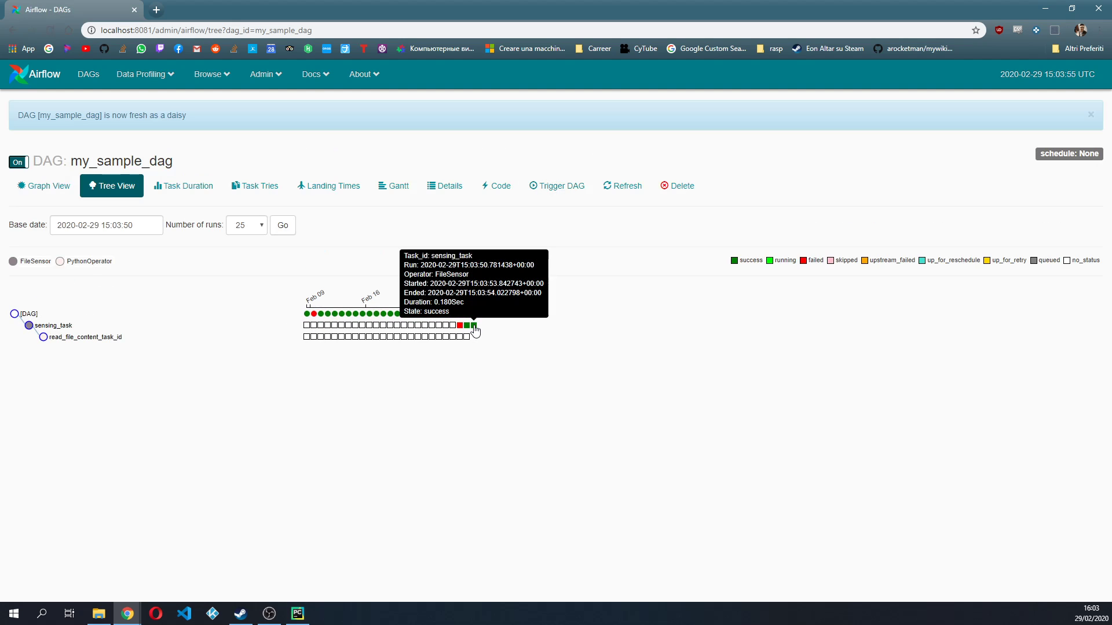
left_click(472, 324)
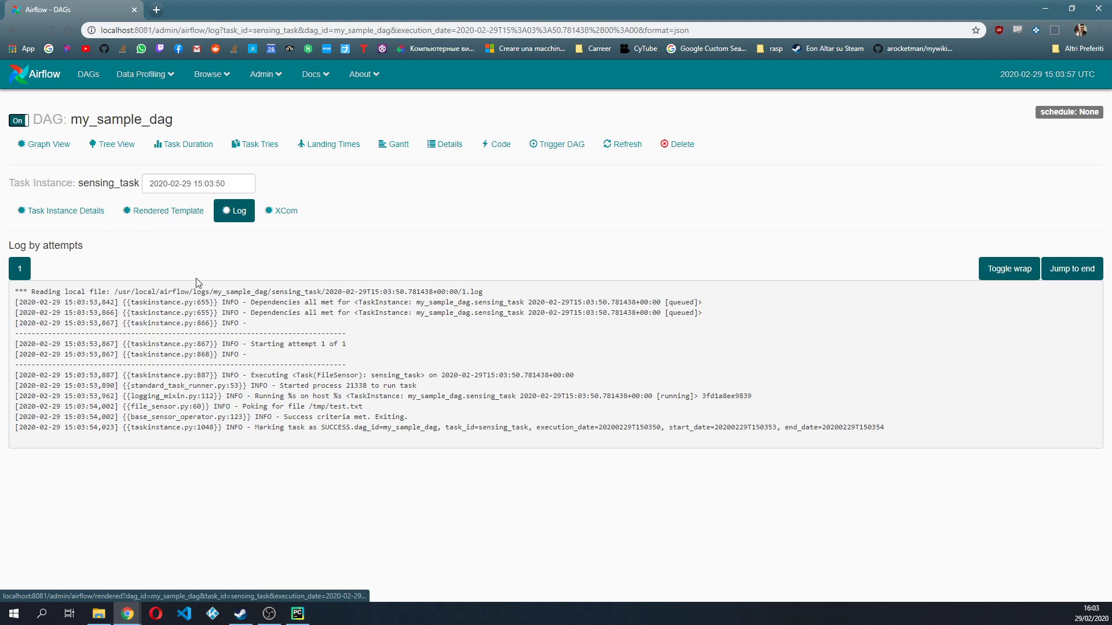
mouse_move(60, 211)
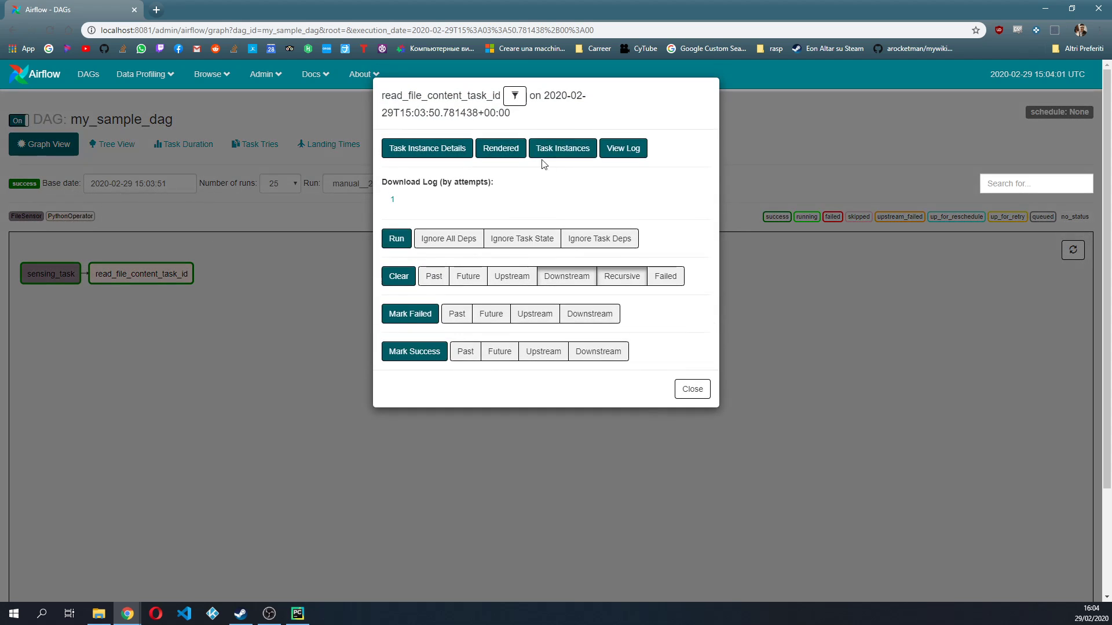
left_click(622, 148)
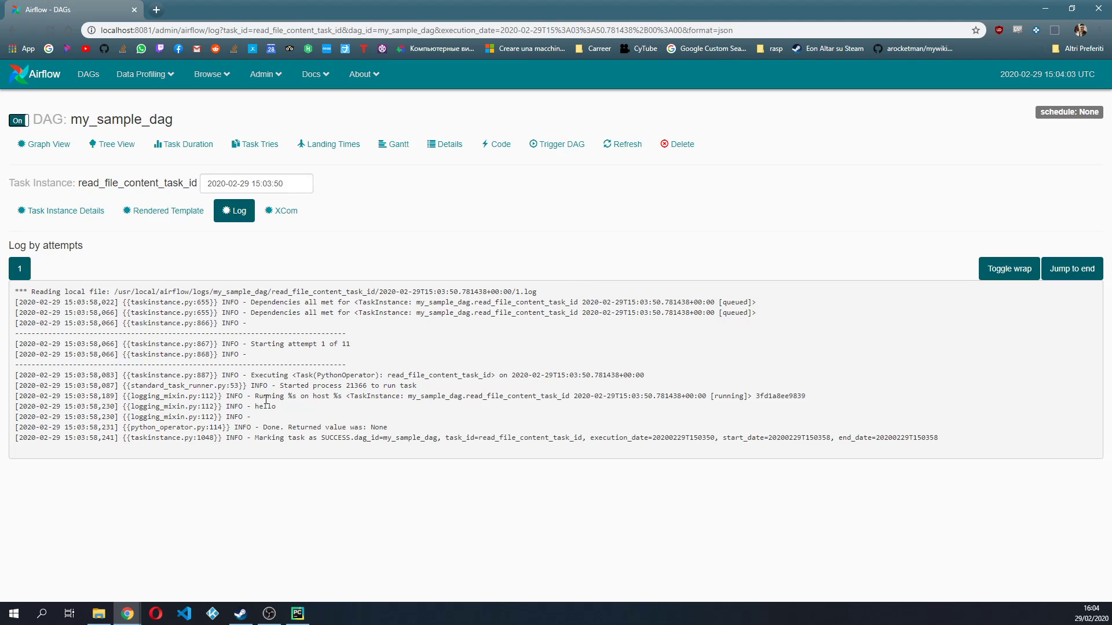
double_click(263, 406)
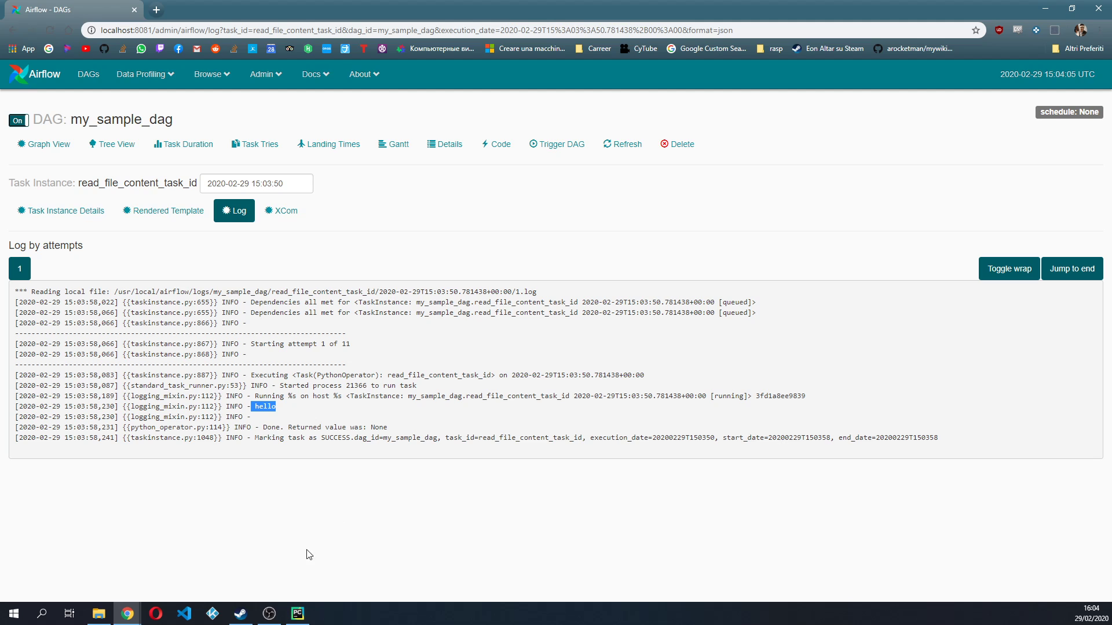
List /tmp in the PyCharm terminal to confirm test.txt was deleted.
left_click(297, 614)
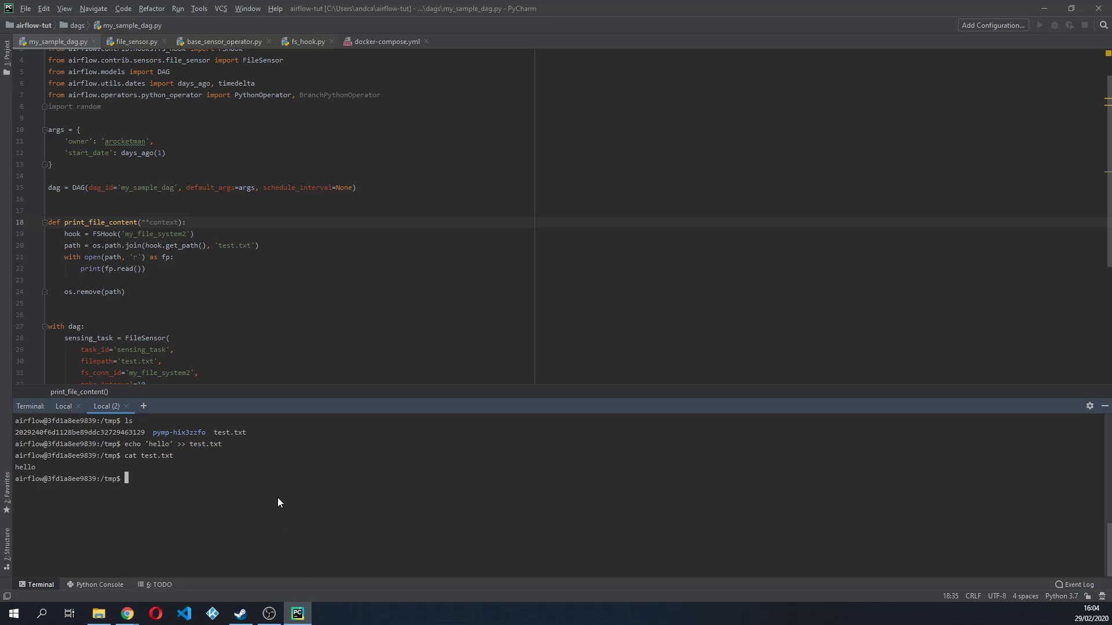
type("ls")
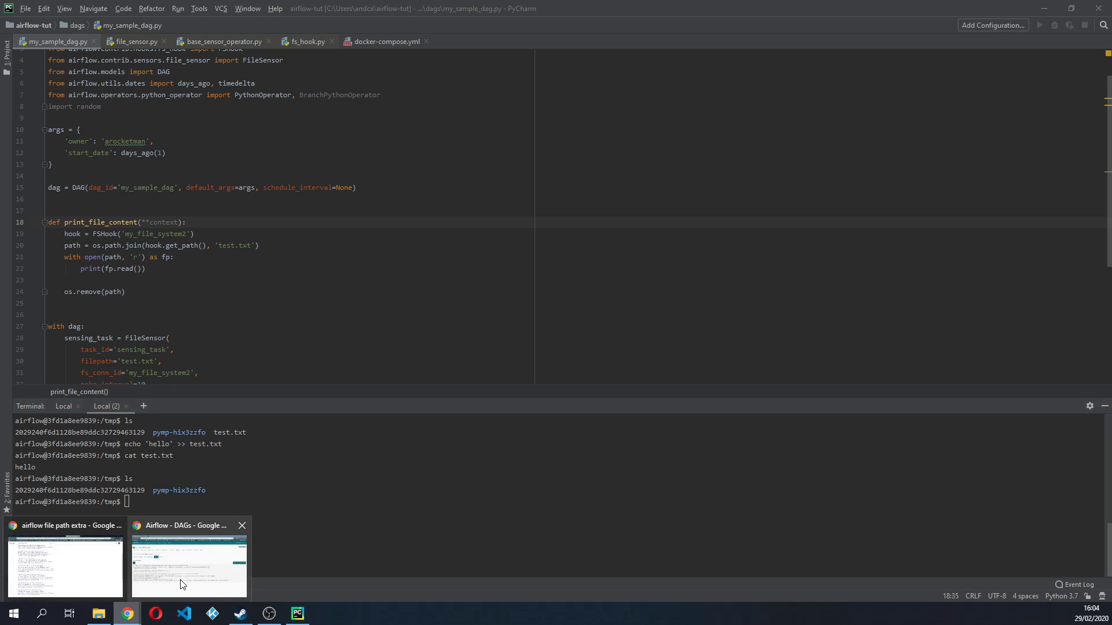
left_click(189, 567)
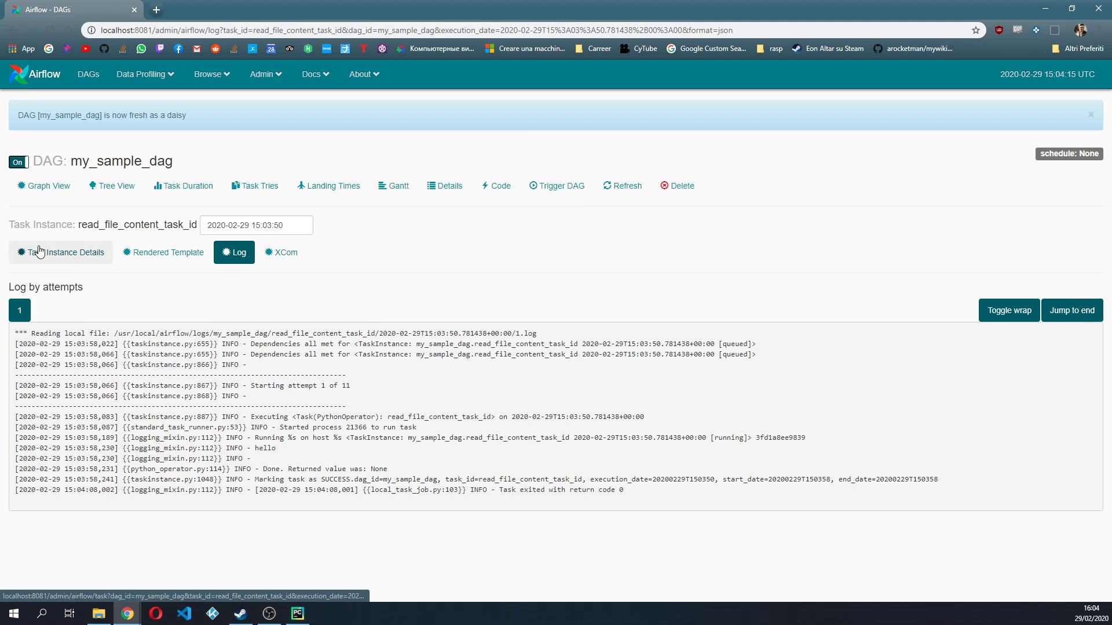
Trigger a second my_sample_dag run from Graph View and refresh Tree View.
left_click(44, 185)
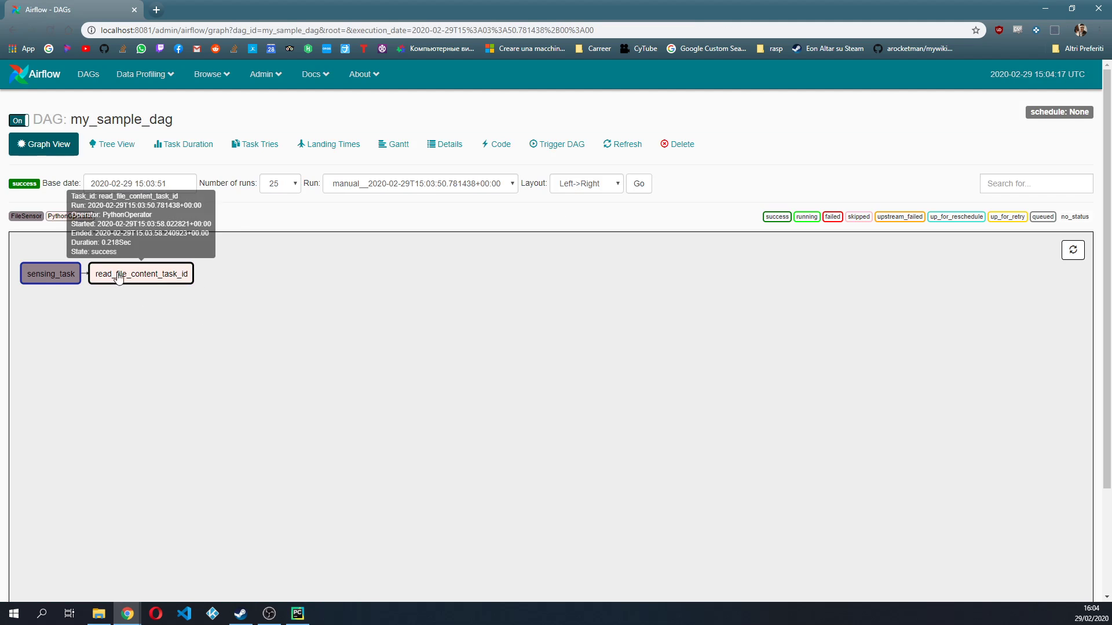
left_click(556, 143)
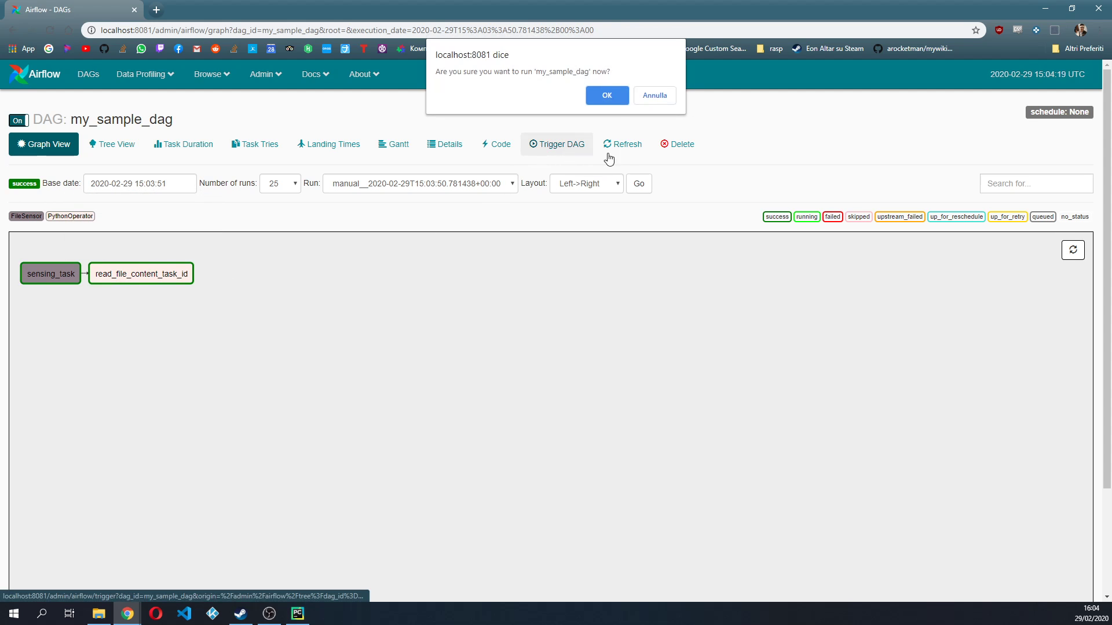
left_click(606, 95)
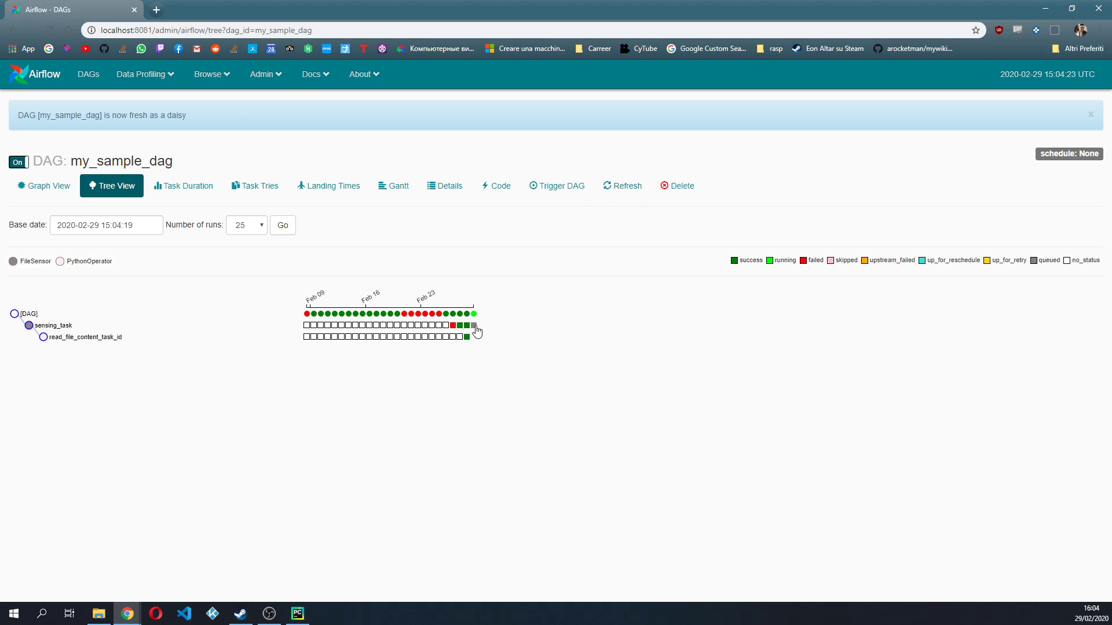
left_click(622, 185)
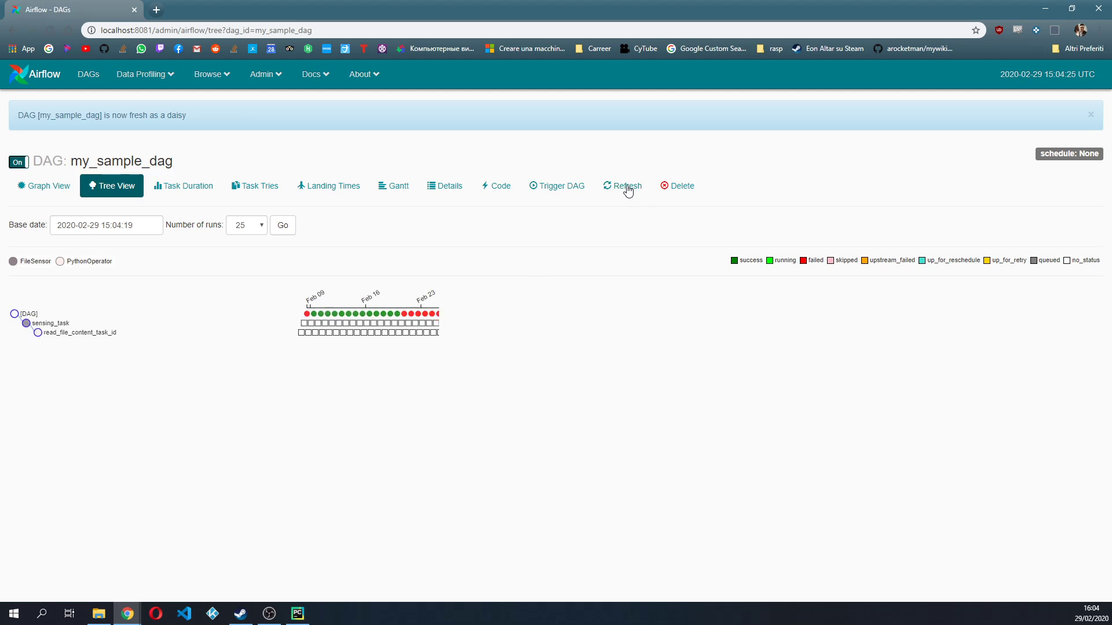
left_click(622, 185)
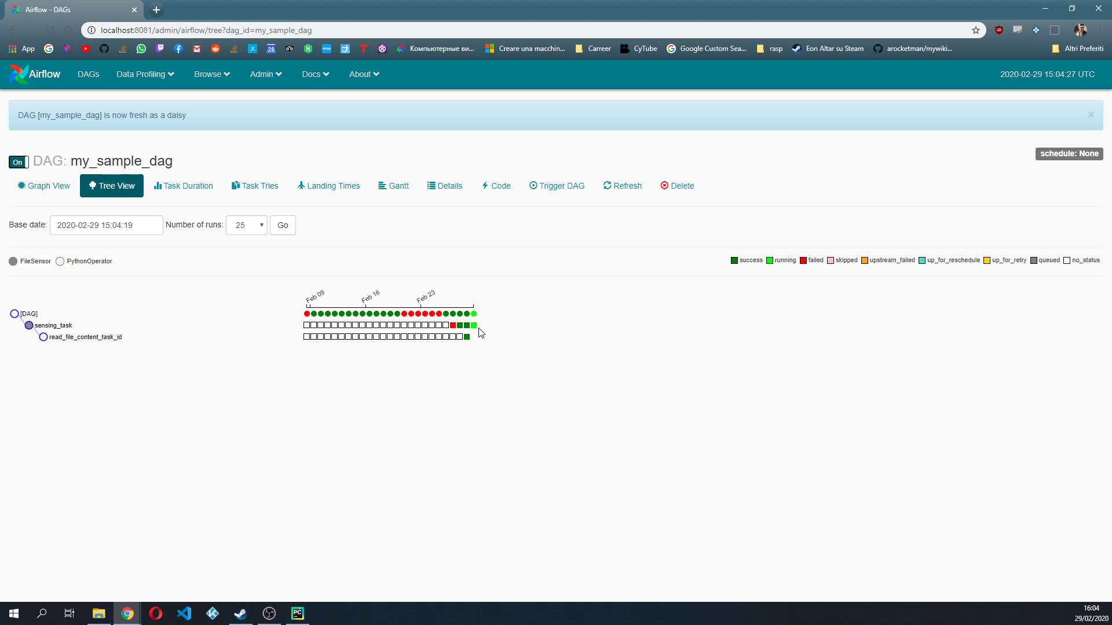
mouse_move(298, 612)
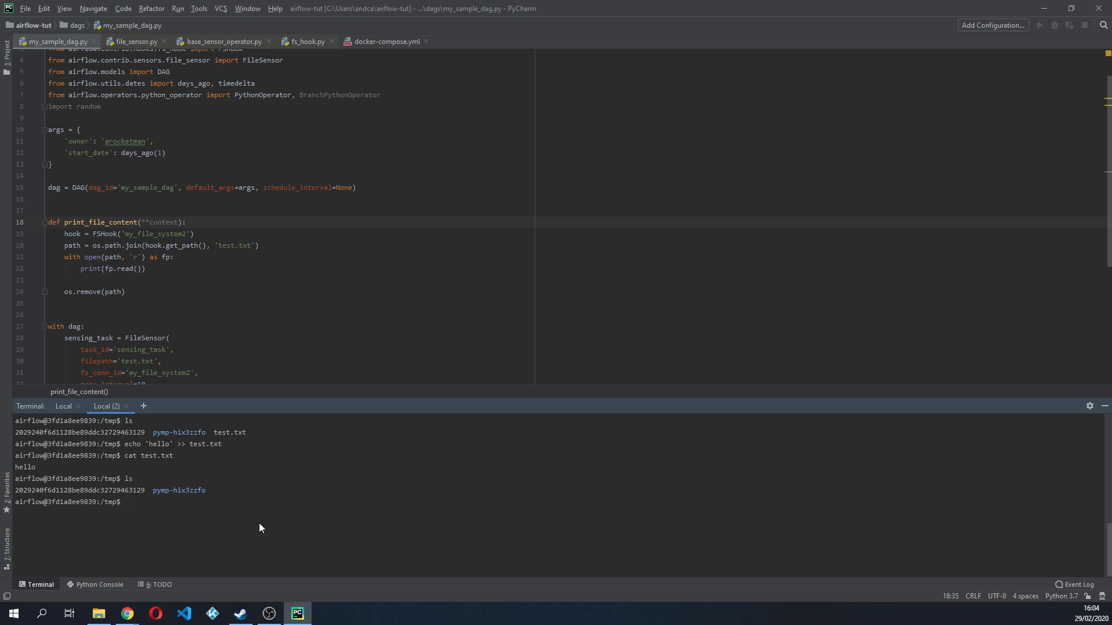
Run echo 'my name is arocketman' >> test.txt in the container's /tmp terminal.
type("echo '")
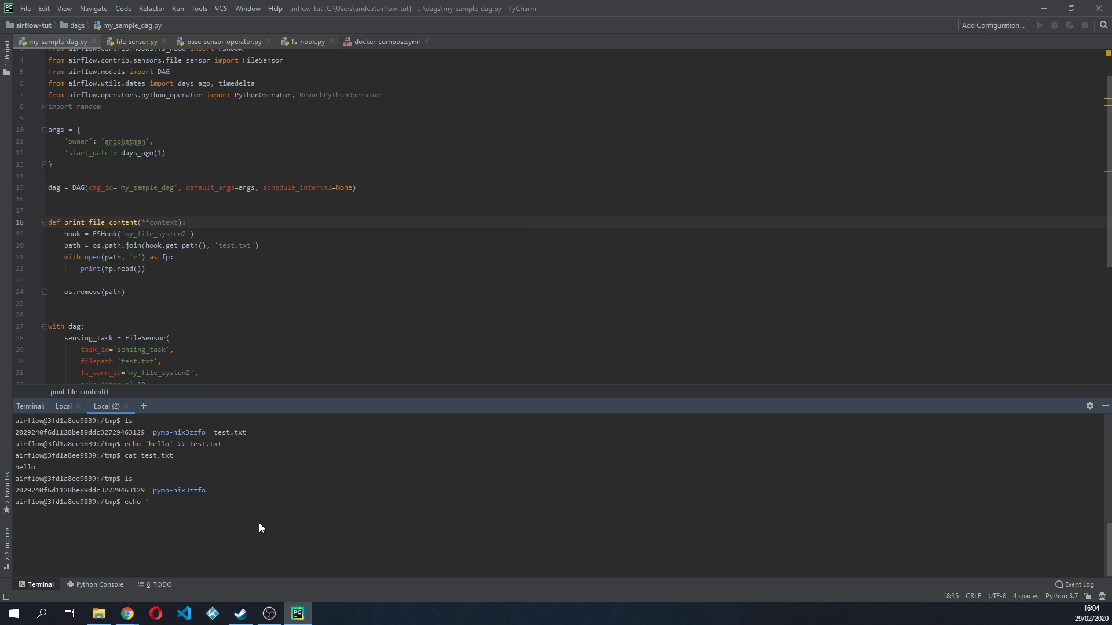
type("my name is")
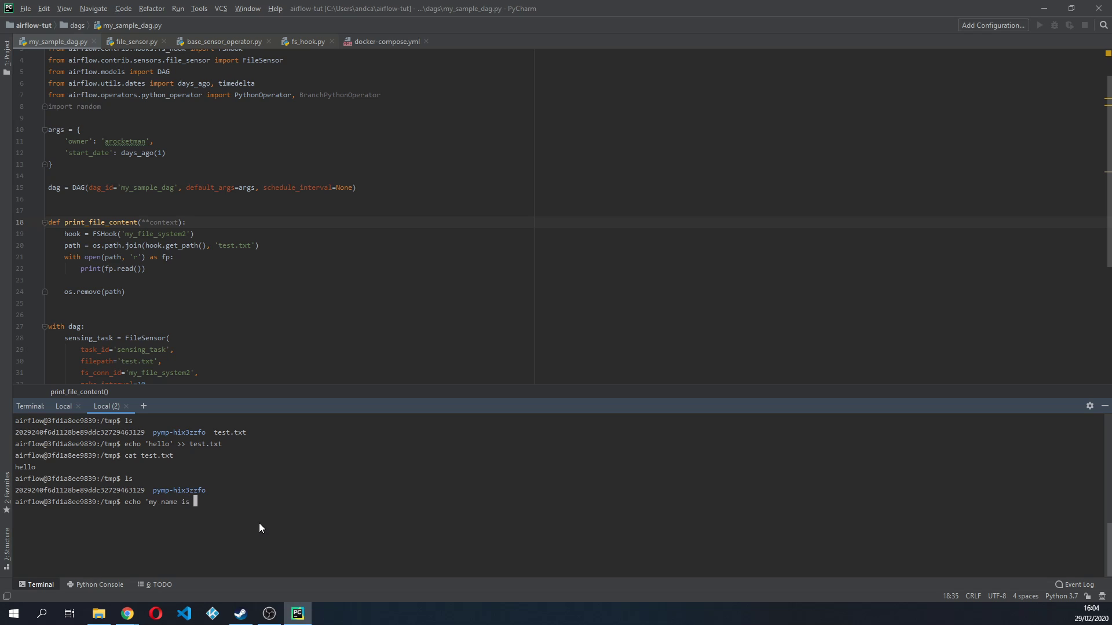
type("arocketman'")
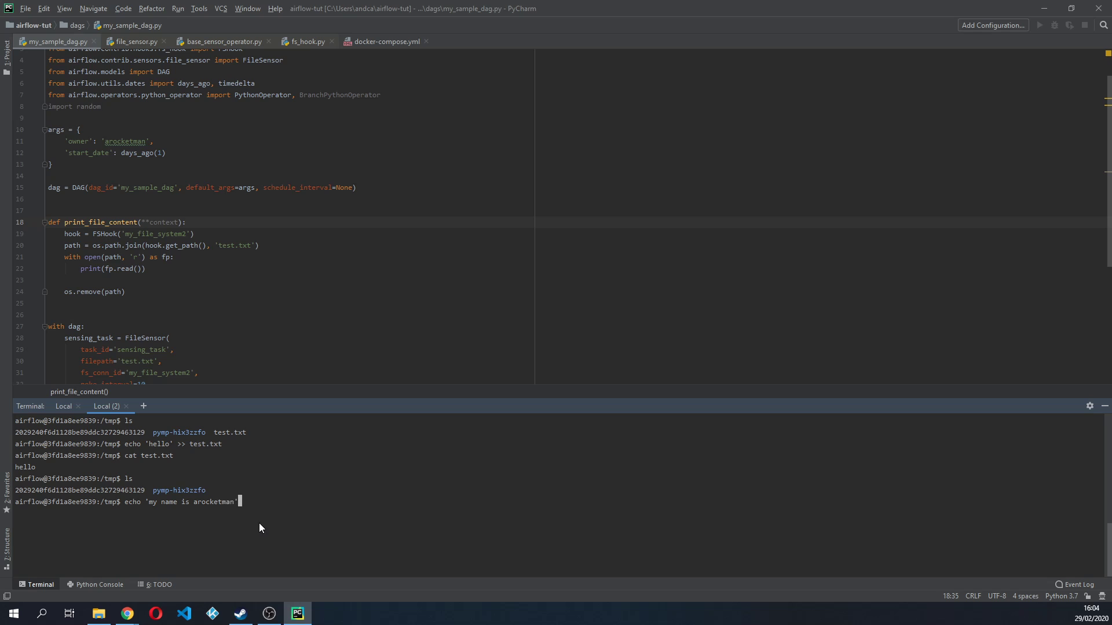
type(">> test.txt")
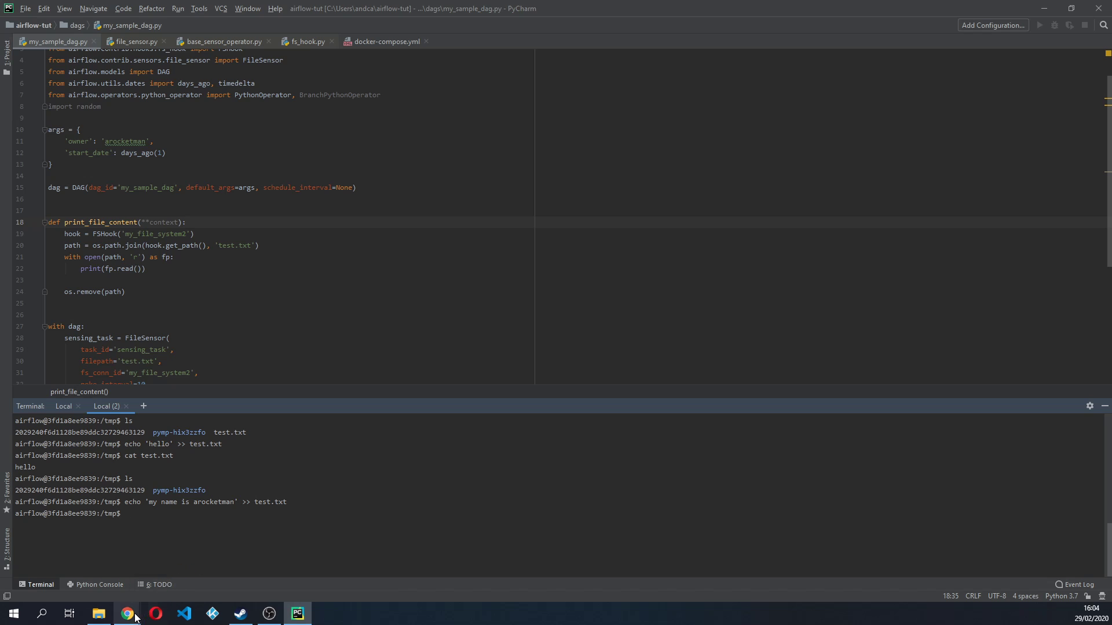
Refresh Tree View and inspect the latest sensing_task log in the Airflow UI.
left_click(127, 613)
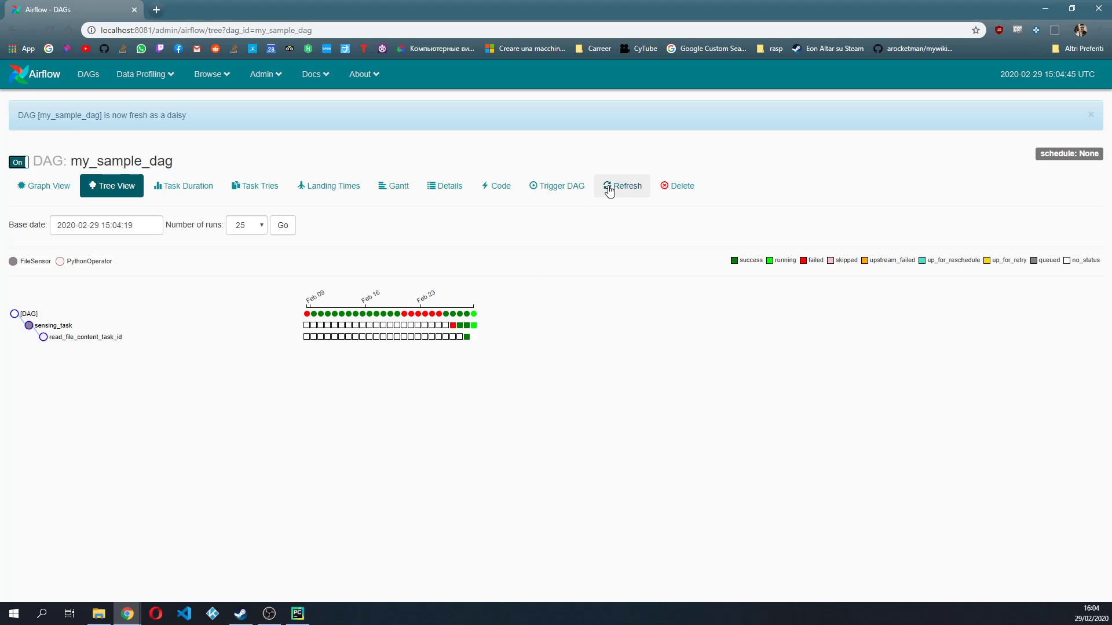
left_click(621, 185)
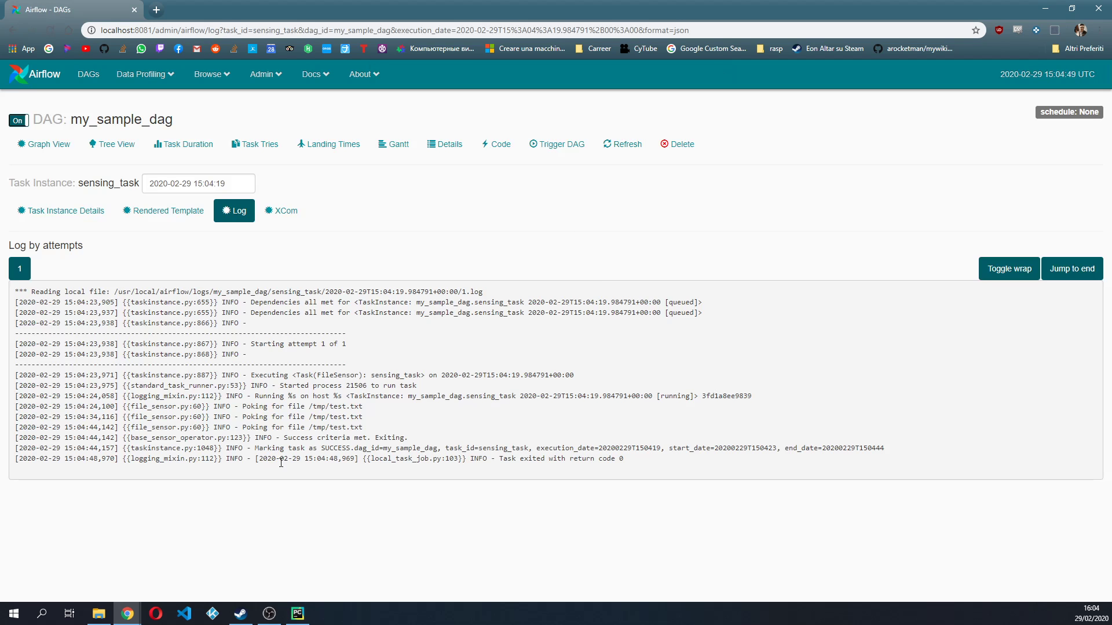
left_click_drag(294, 448, 856, 448)
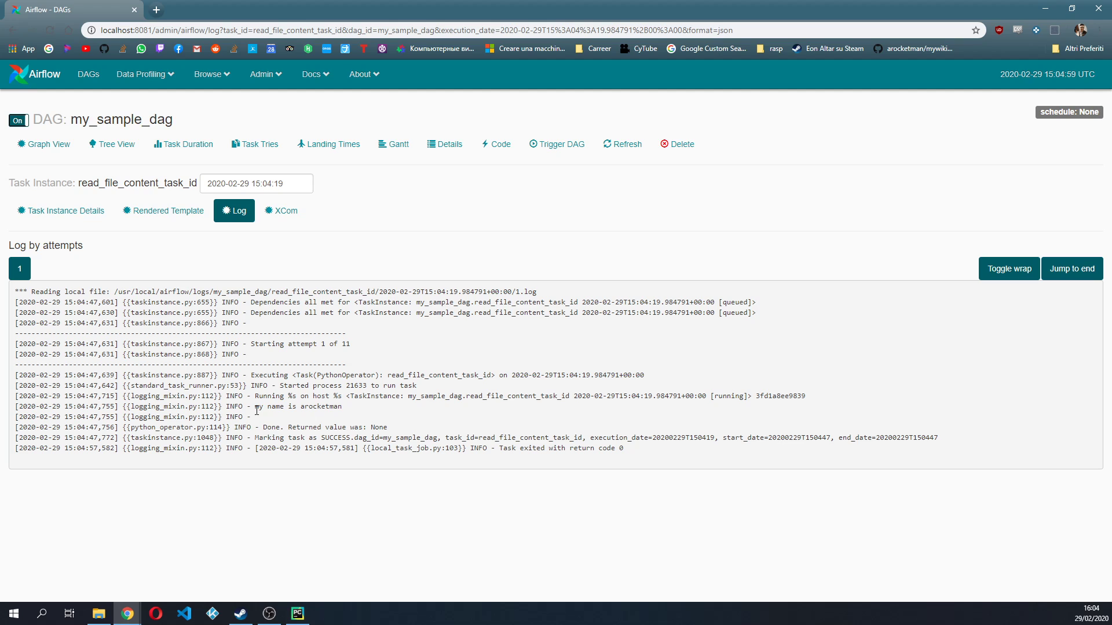
Highlight the 'my name is arocketman' line in the read_file_content_task_id log.
double_click(297, 406)
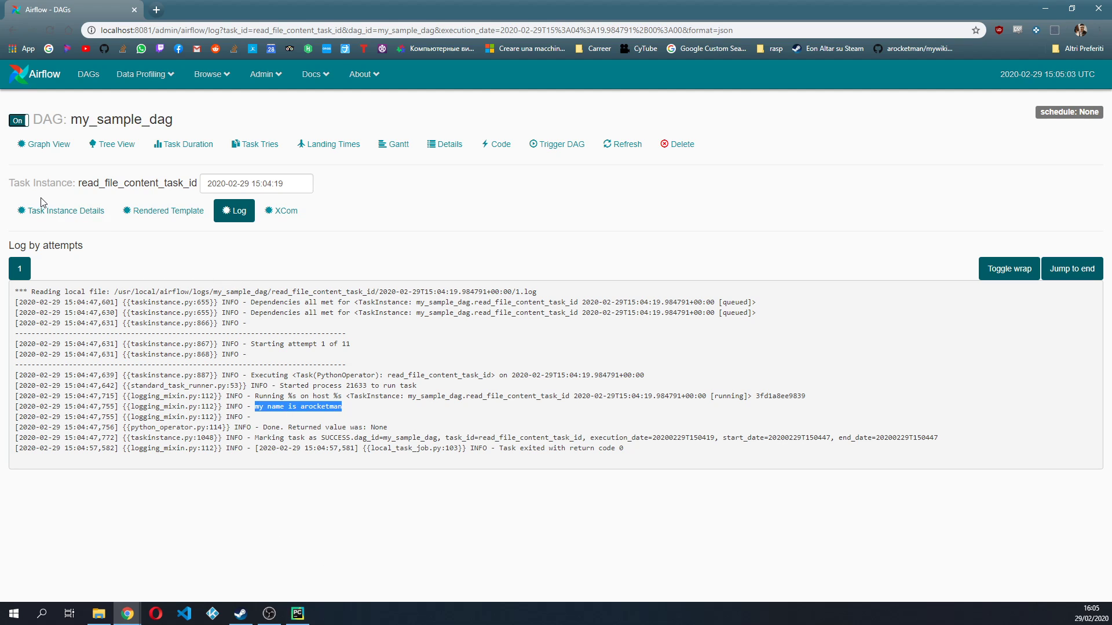
left_click(65, 211)
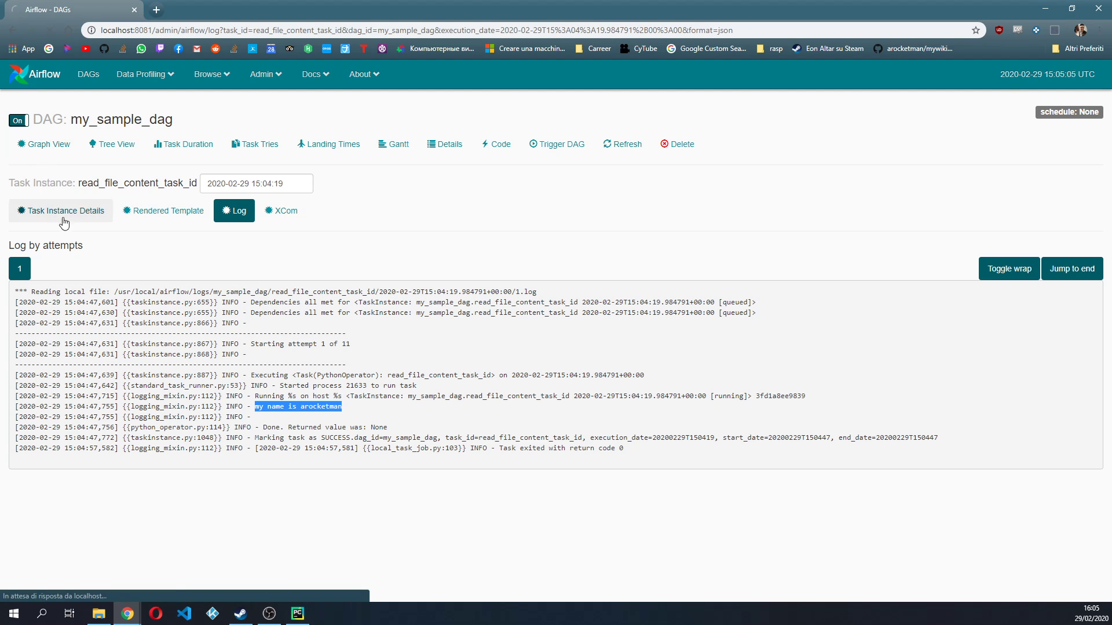
left_click(43, 143)
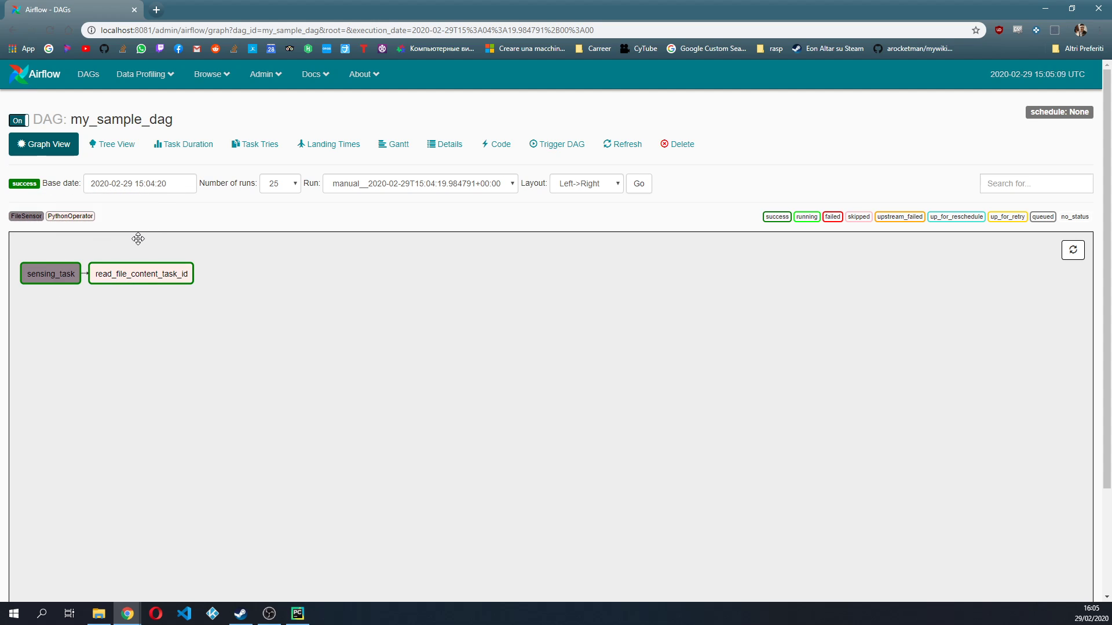
mouse_move(145, 245)
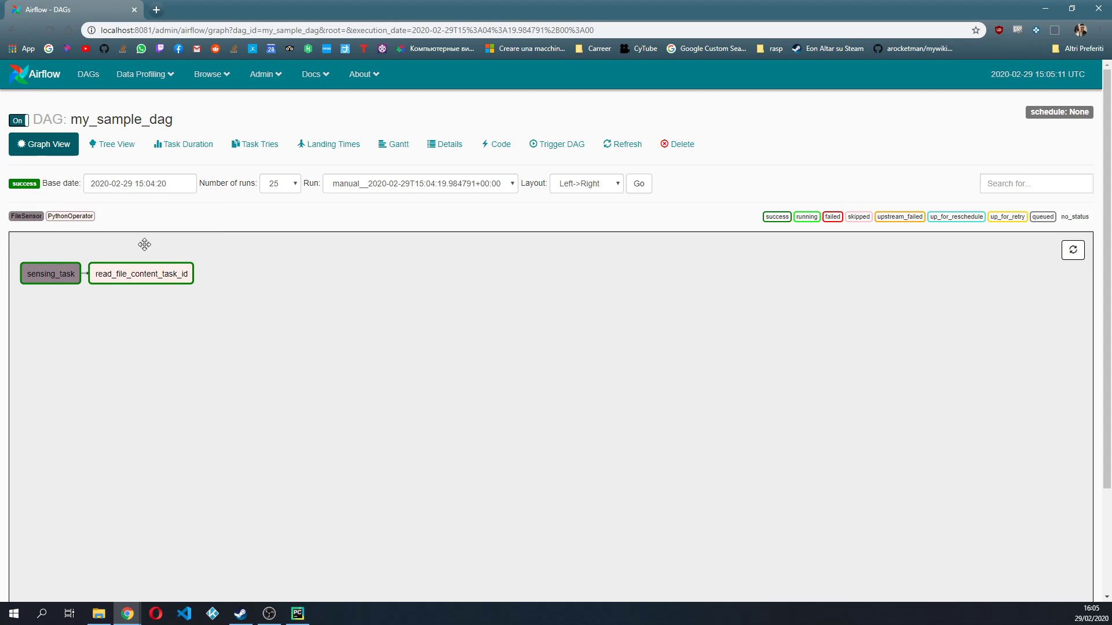
mouse_move(187, 241)
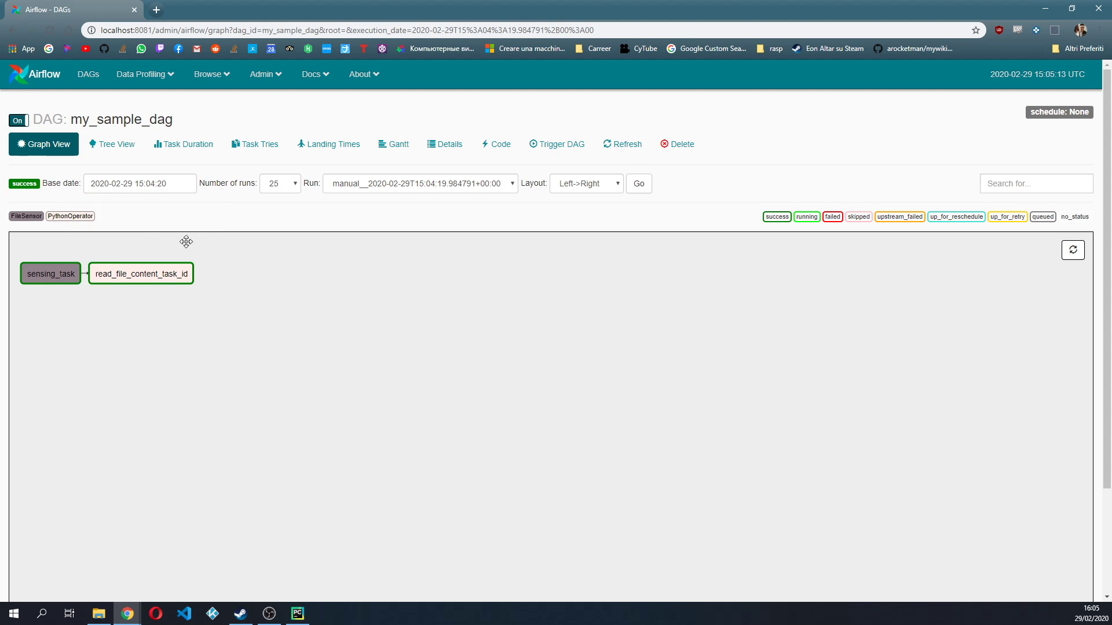
mouse_move(49, 273)
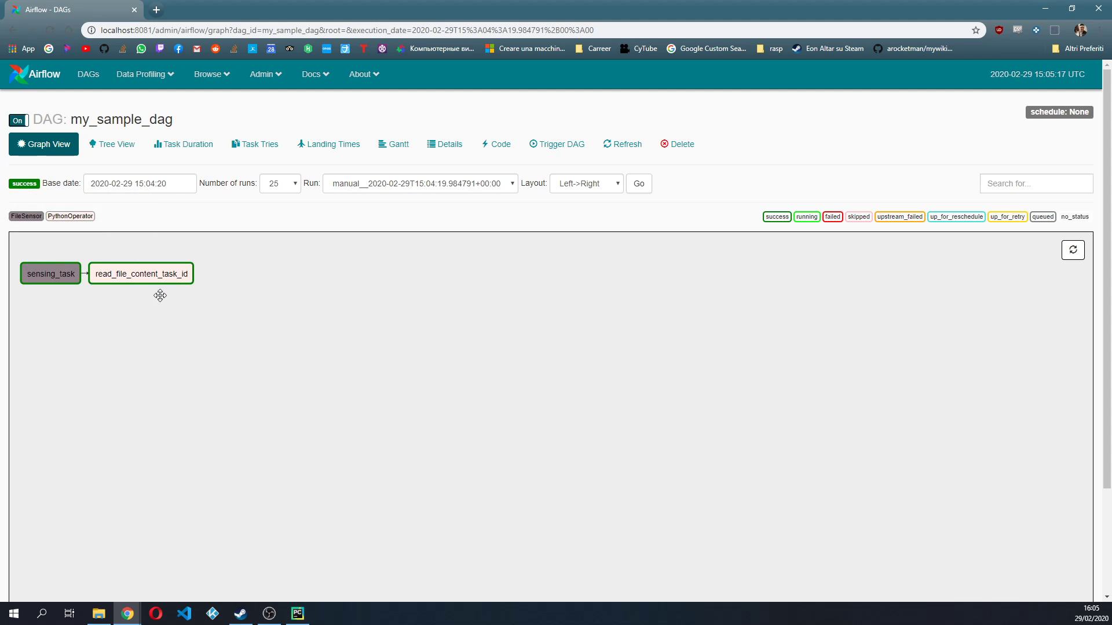
mouse_move(140, 274)
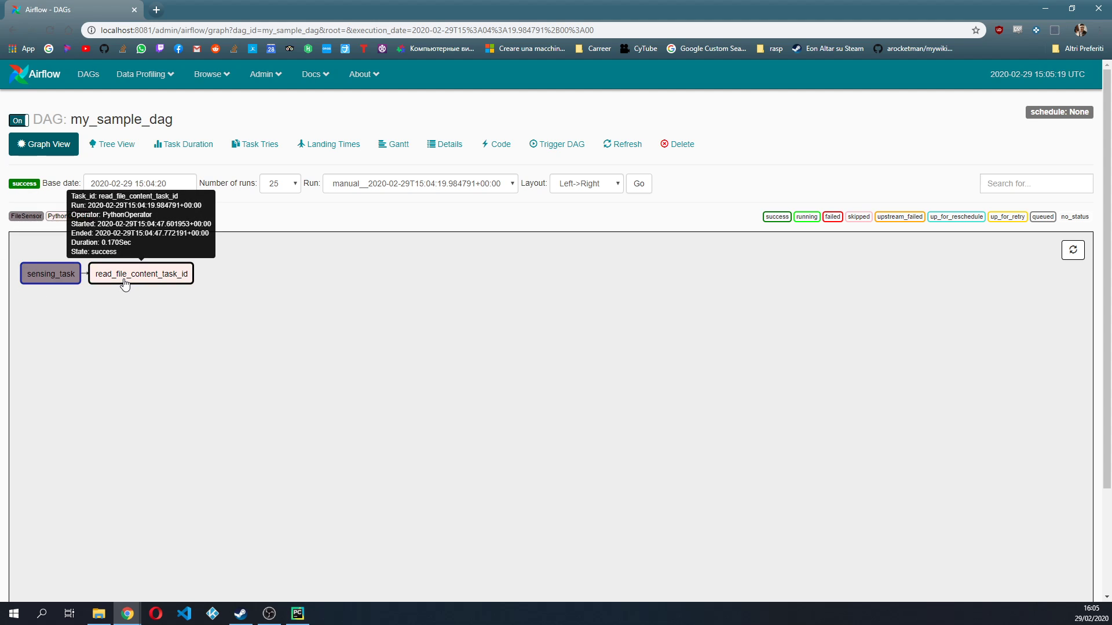
mouse_move(71, 323)
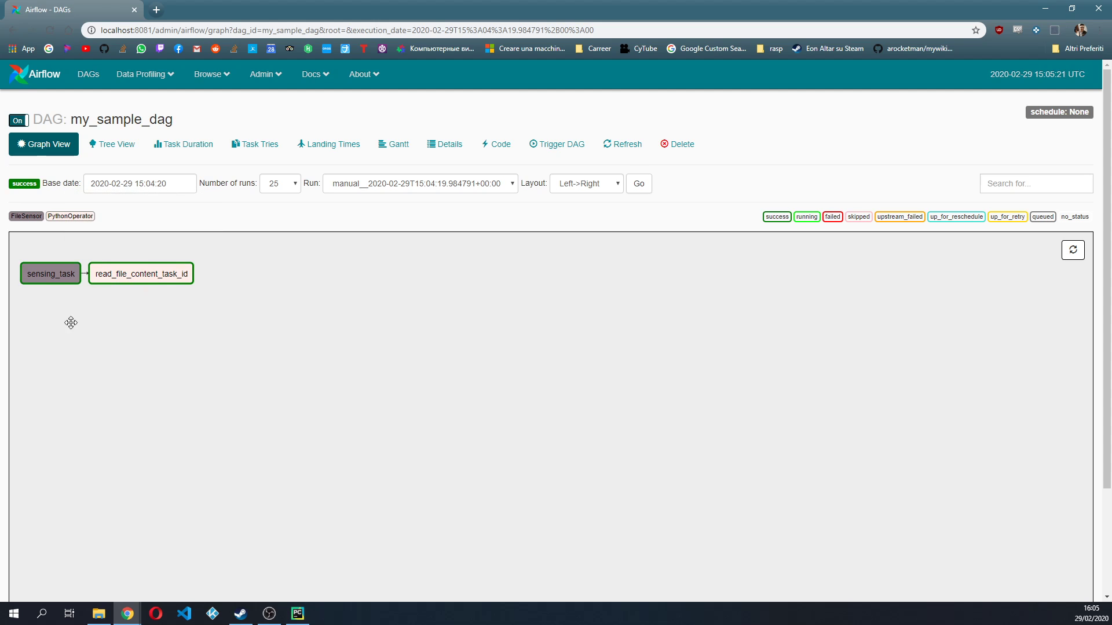
mouse_move(288, 555)
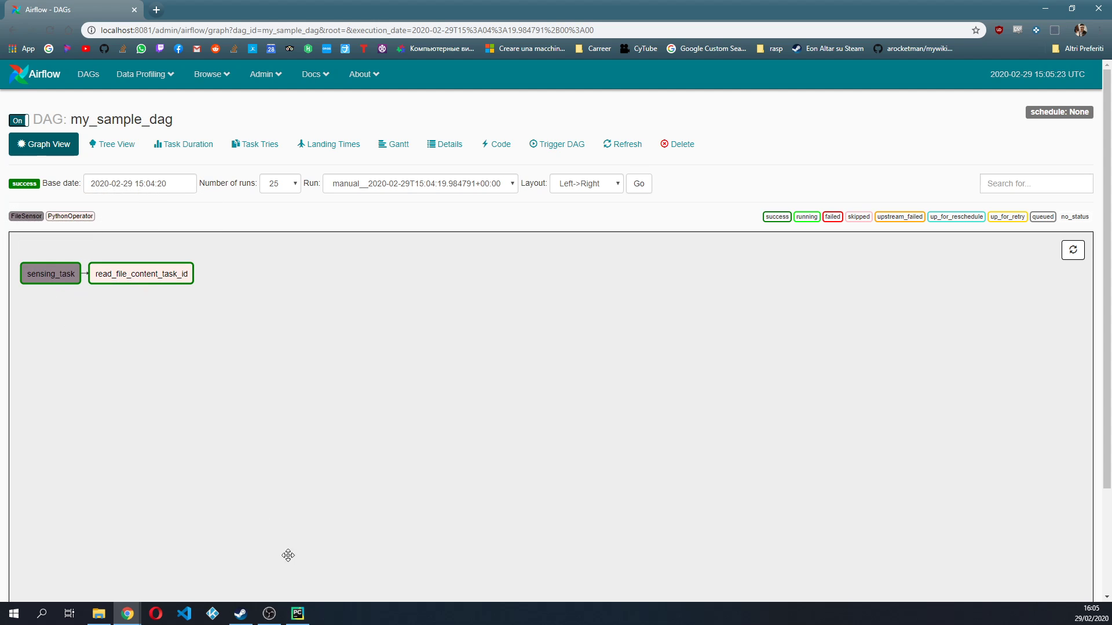
left_click(296, 614)
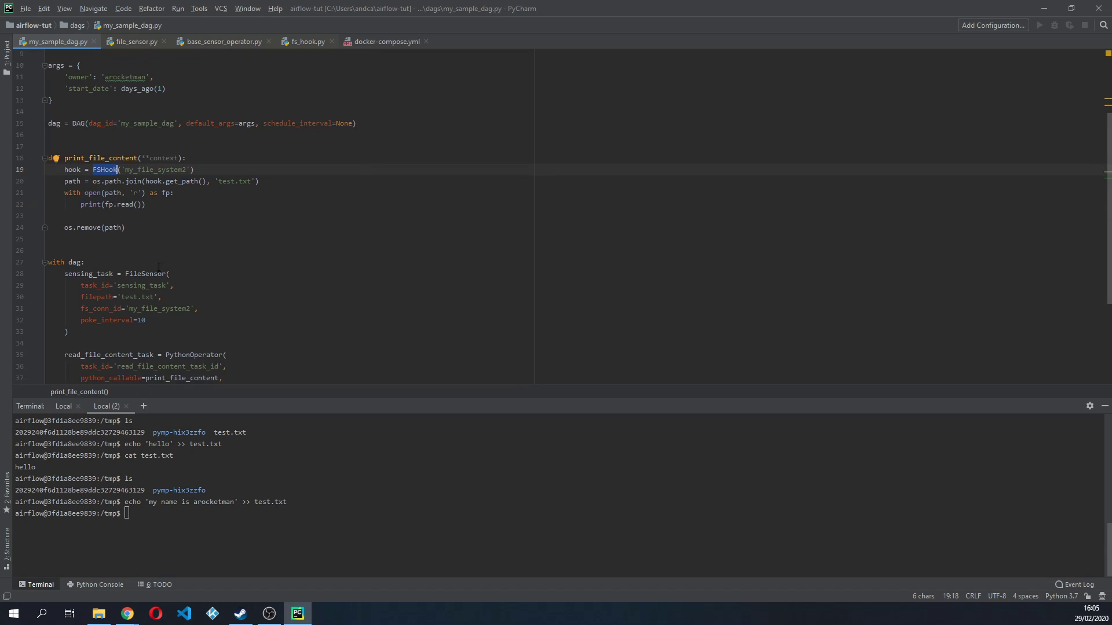
left_click(142, 274)
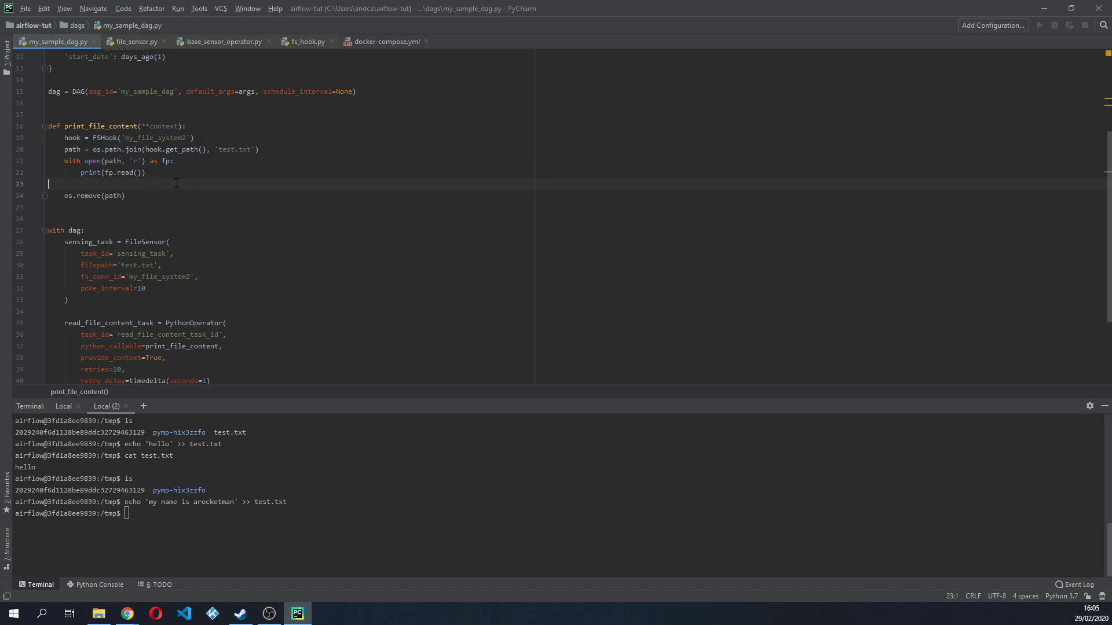
left_click_drag(48, 184, 125, 196)
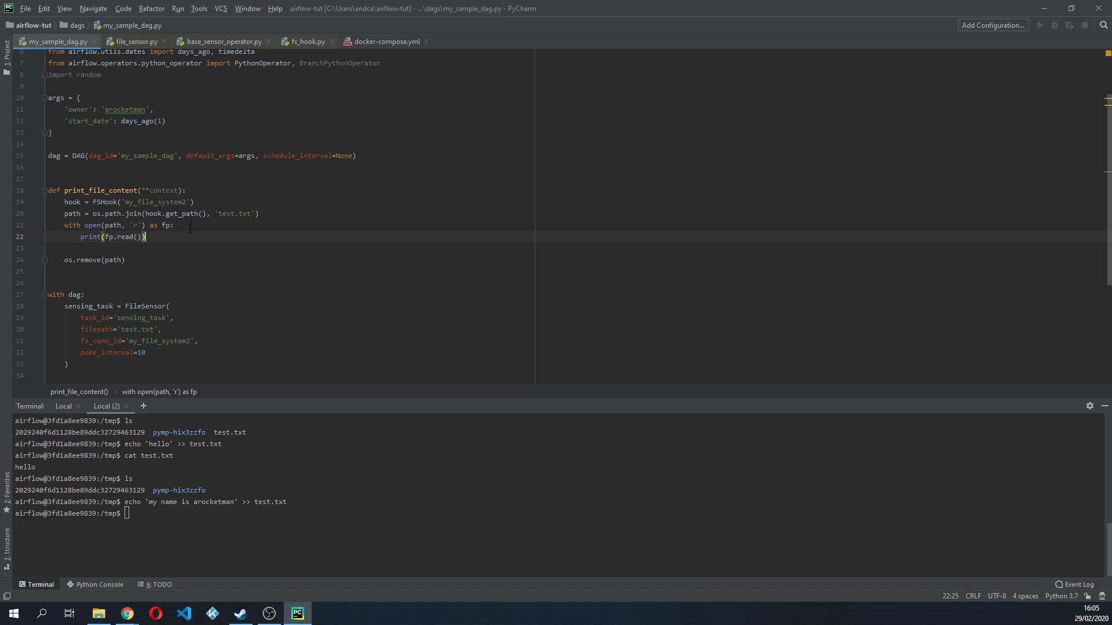
scroll("down", 3)
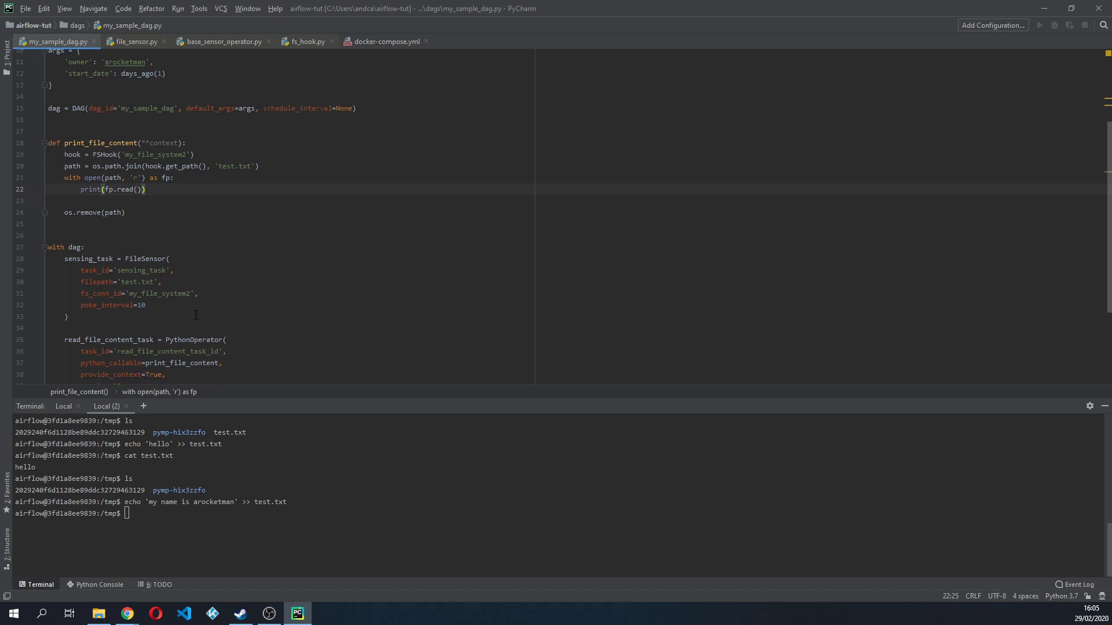
scroll("down", 3)
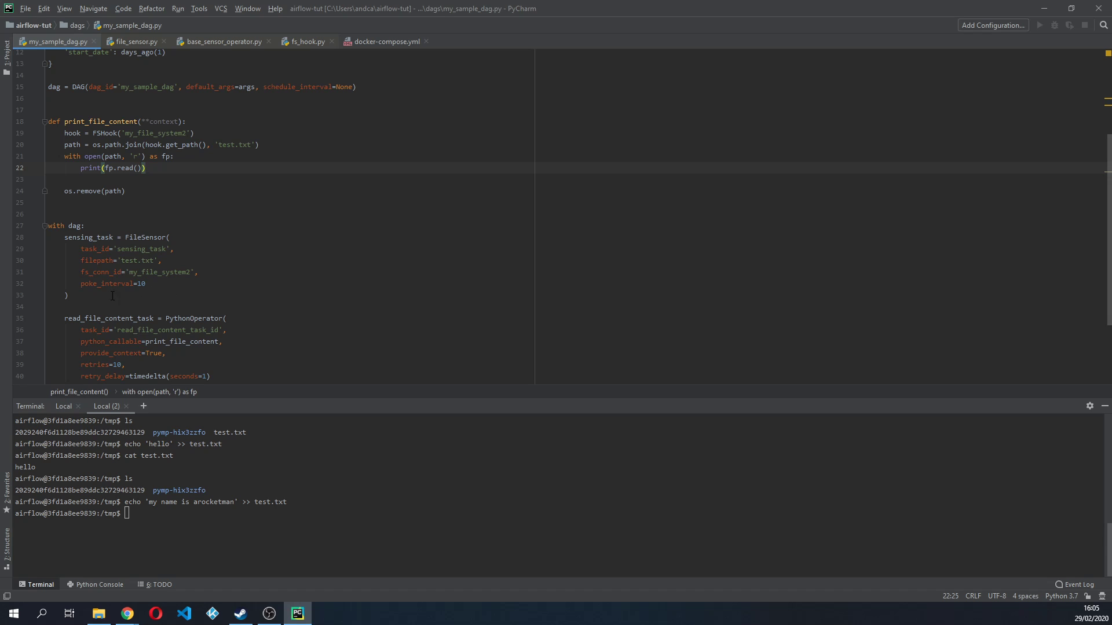
left_click_drag(64, 255, 67, 296)
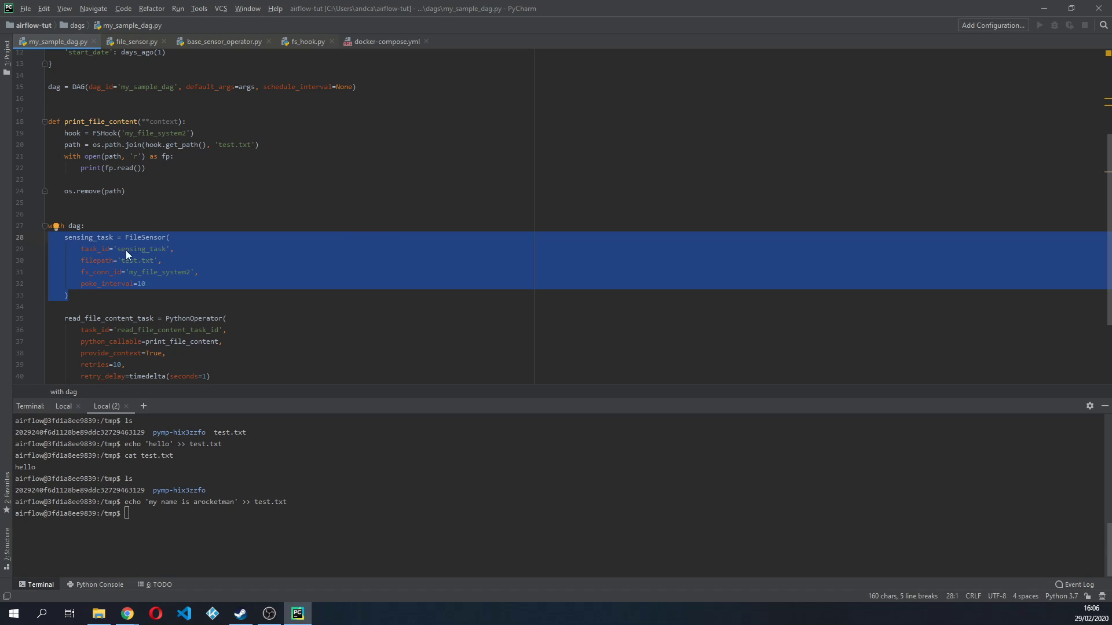
mouse_move(135, 252)
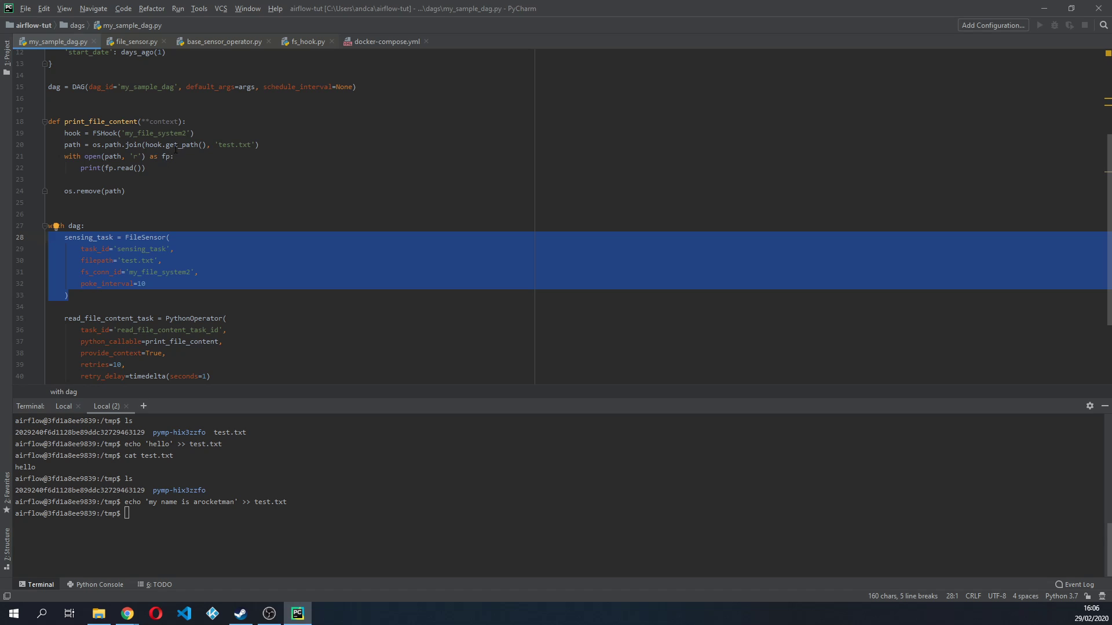
left_click(93, 156)
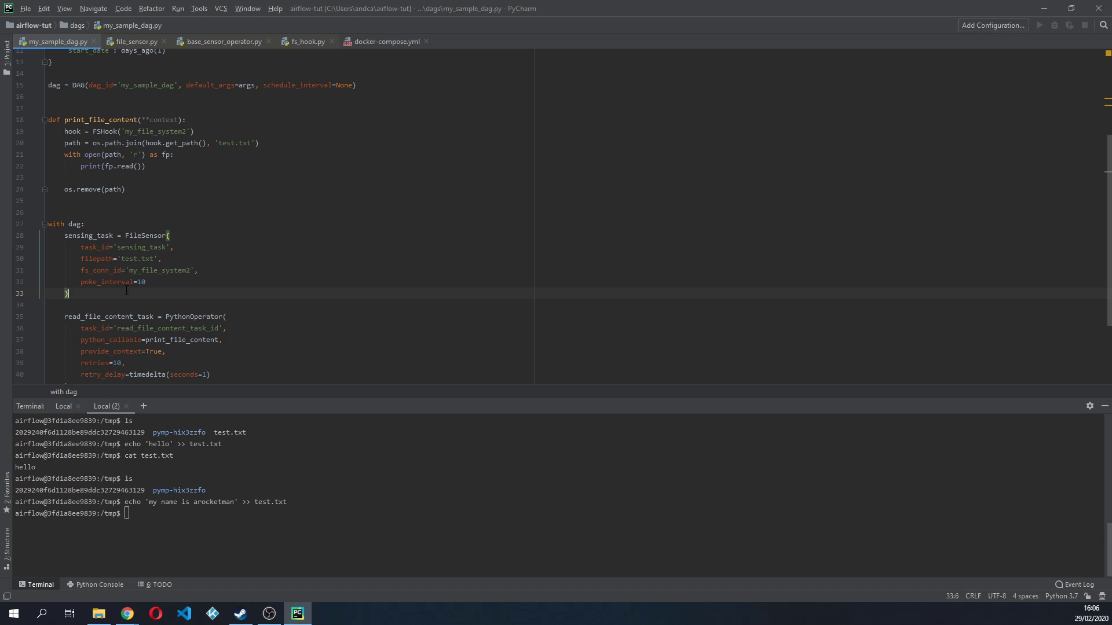
mouse_move(1010, 338)
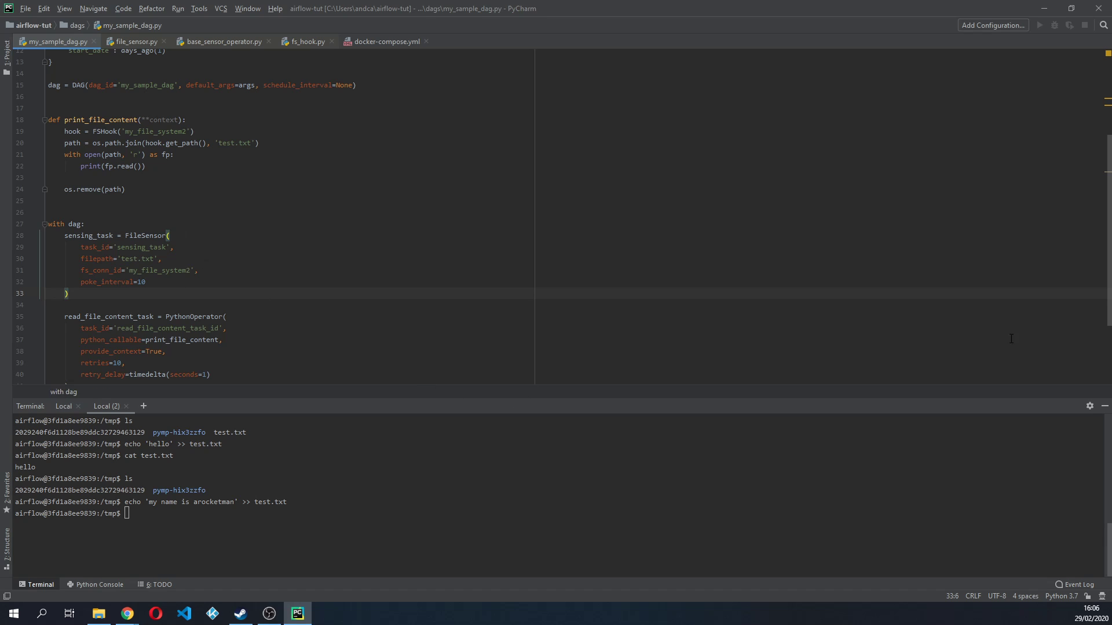
mouse_move(930, 393)
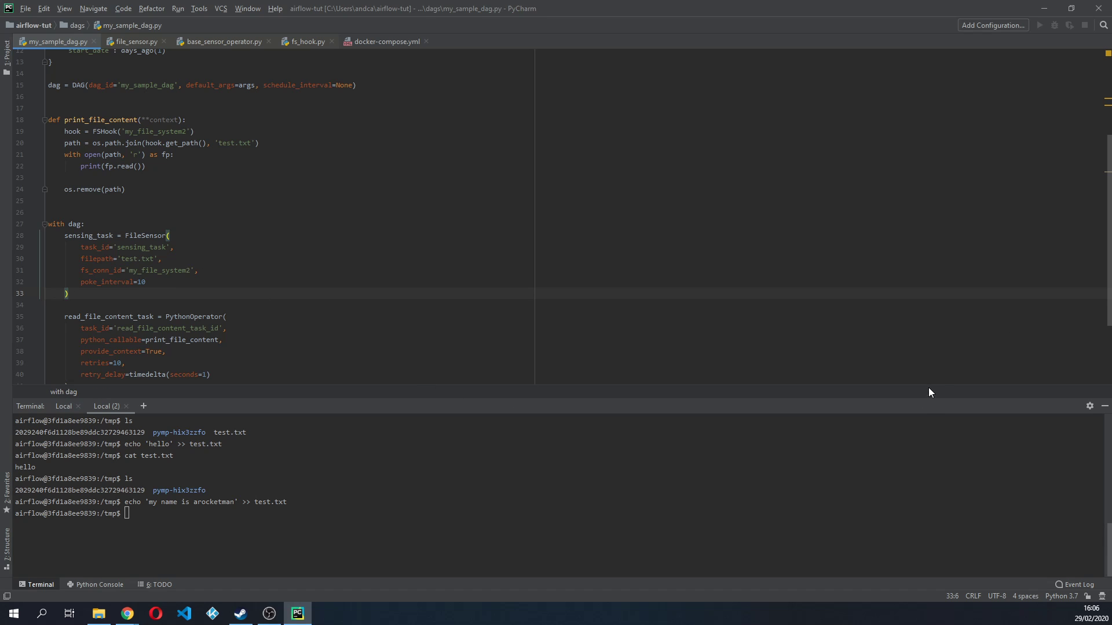